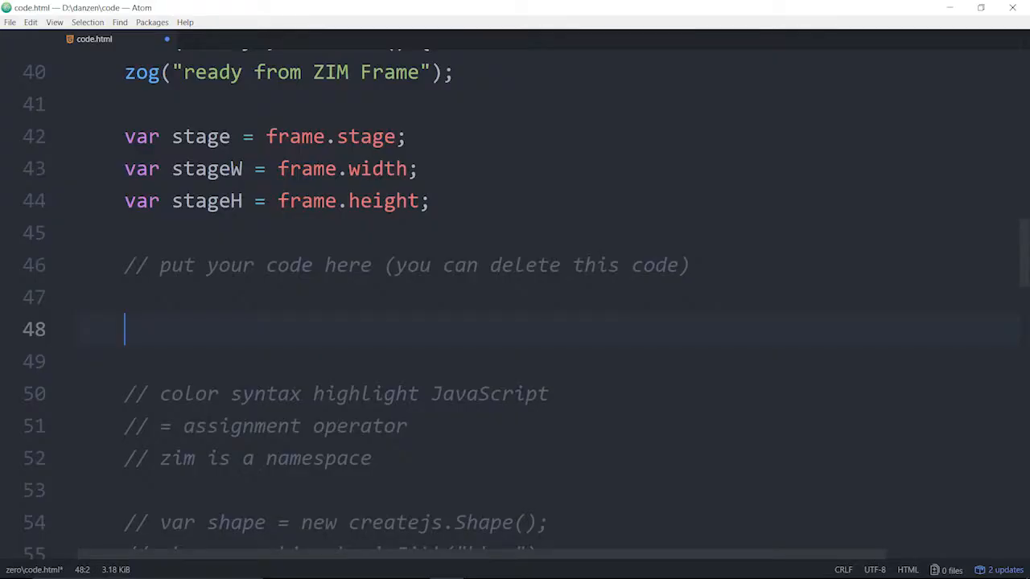
- Add a // chaining comment and declare var rect = new Rectangle(); below it
type("// chaining")
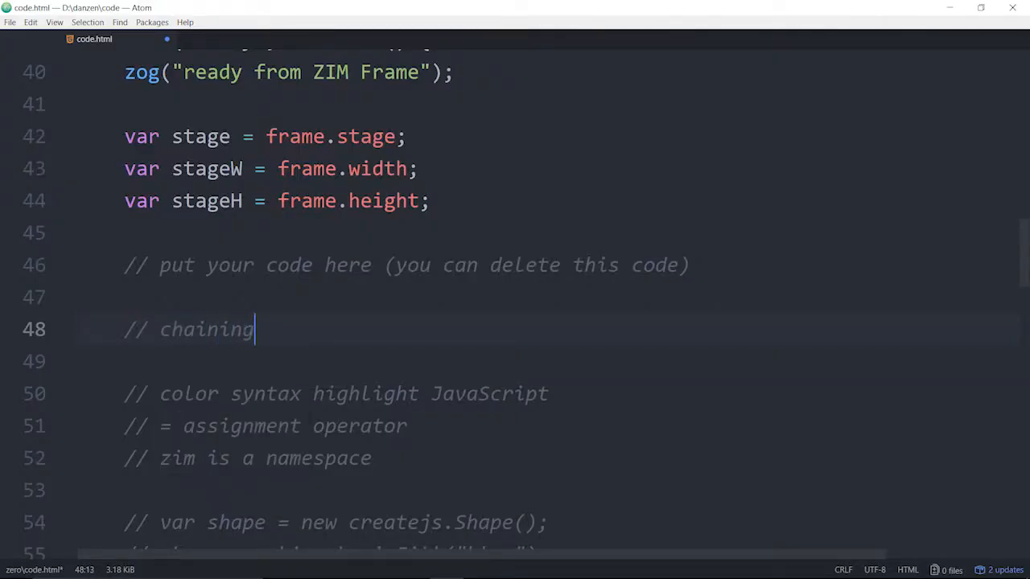
scroll("down", 3)
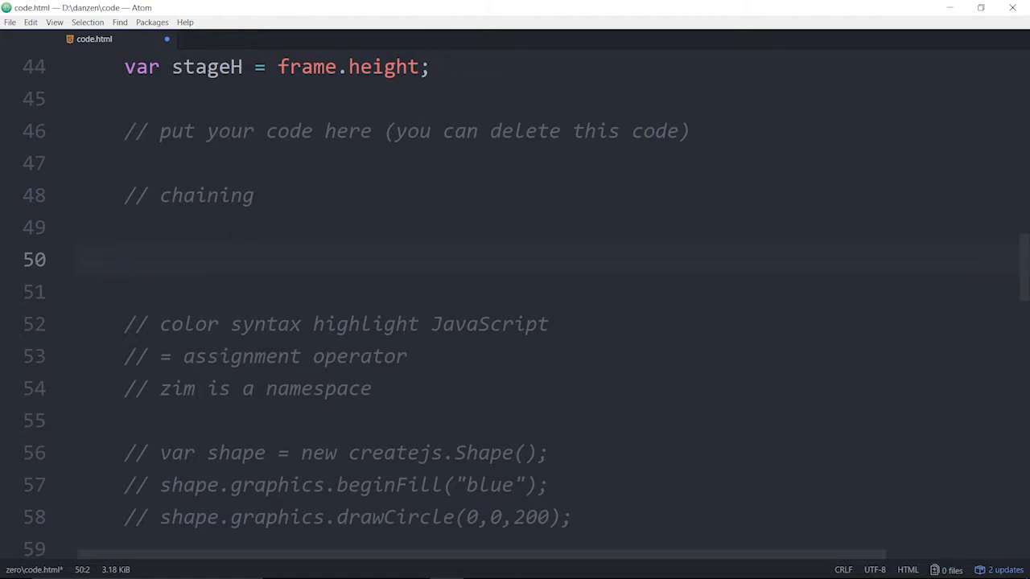
type("var rect")
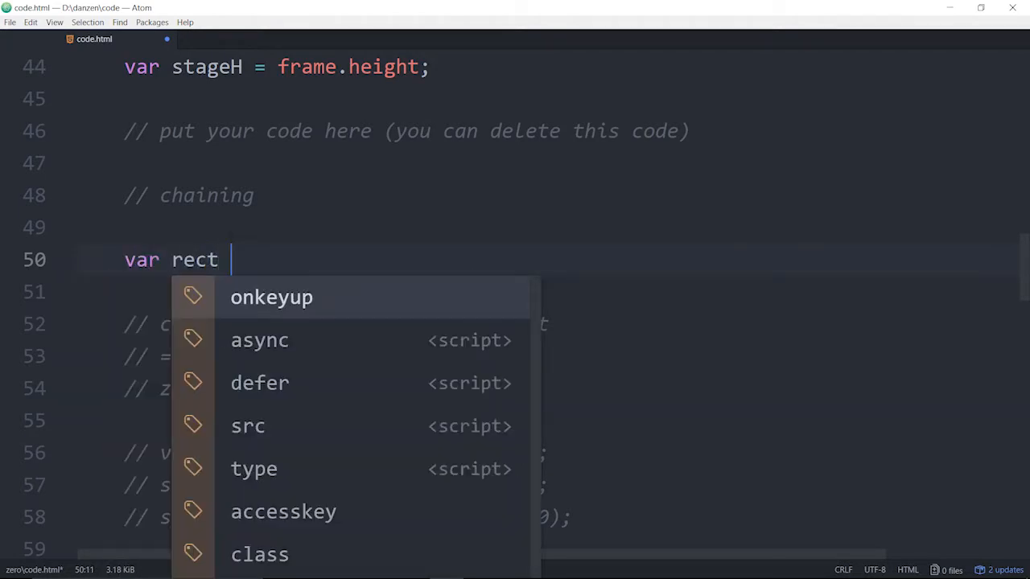
type("= new Re")
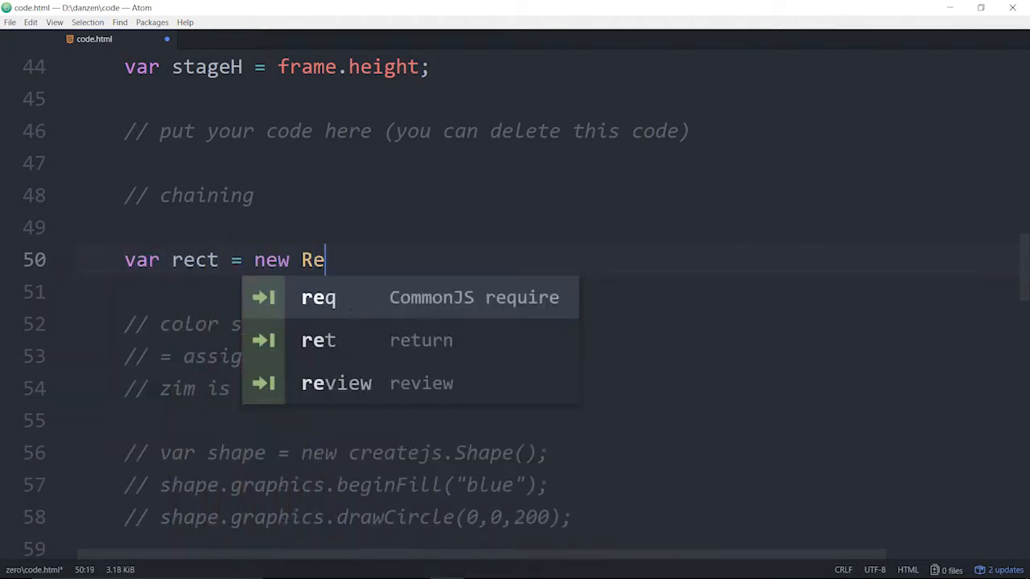
type("Rectangle()")
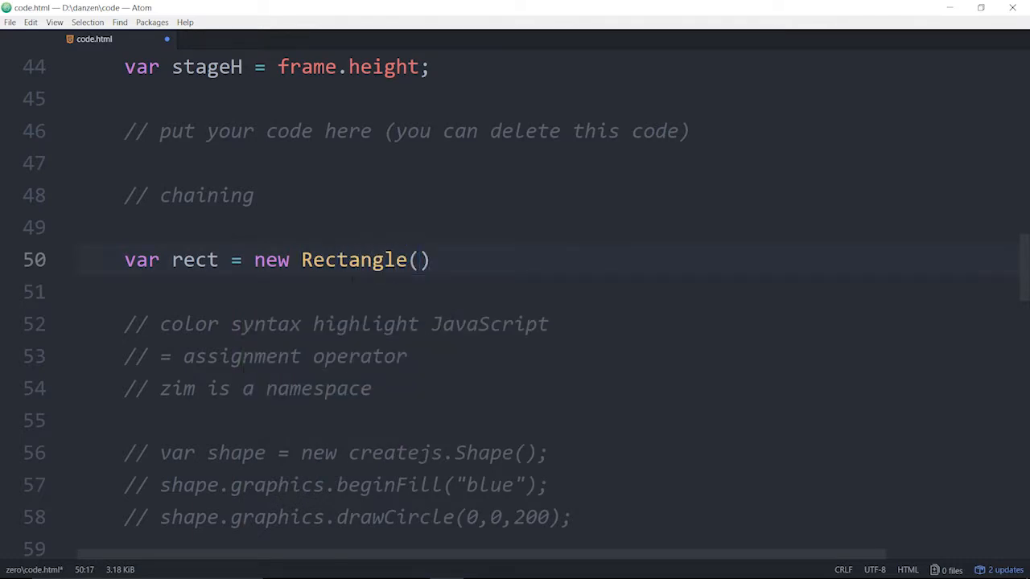
type("zim")
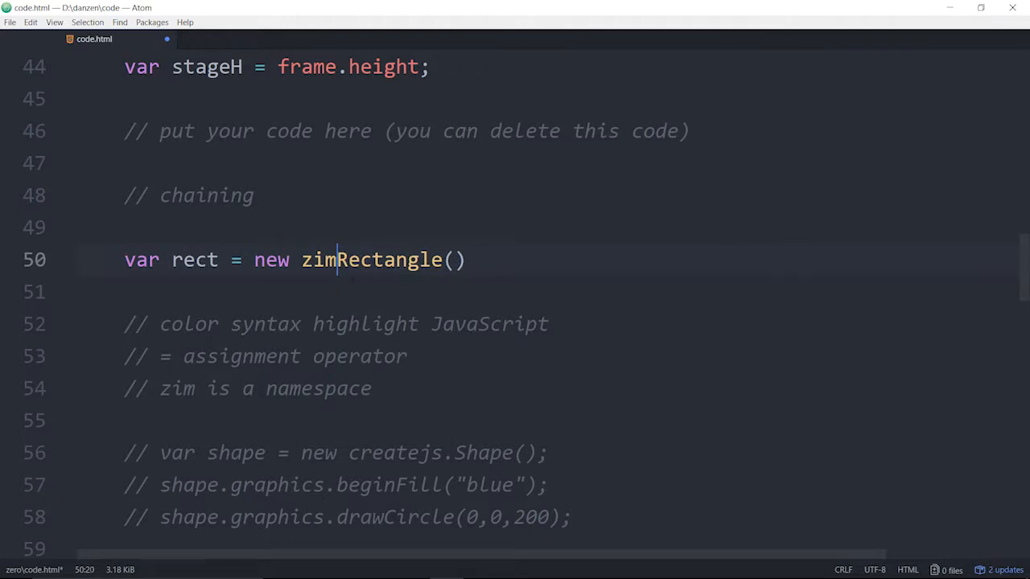
key("Backspace")
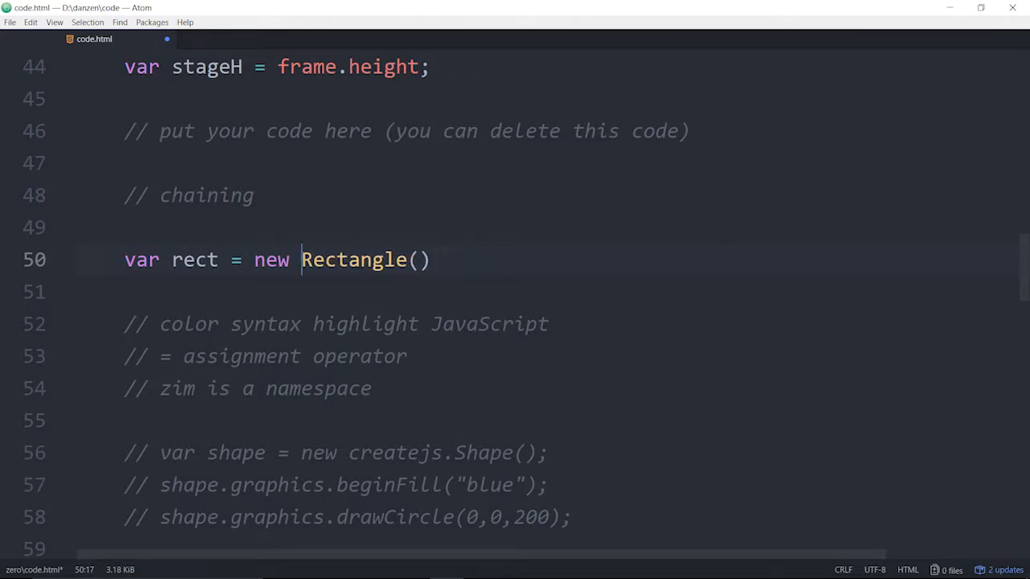
scroll("down", 3)
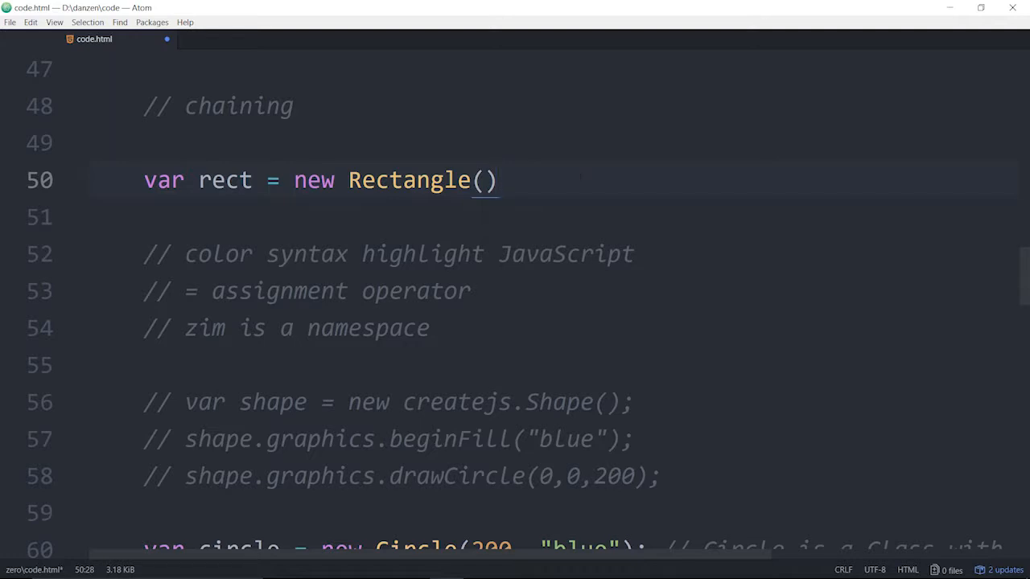
type(";")
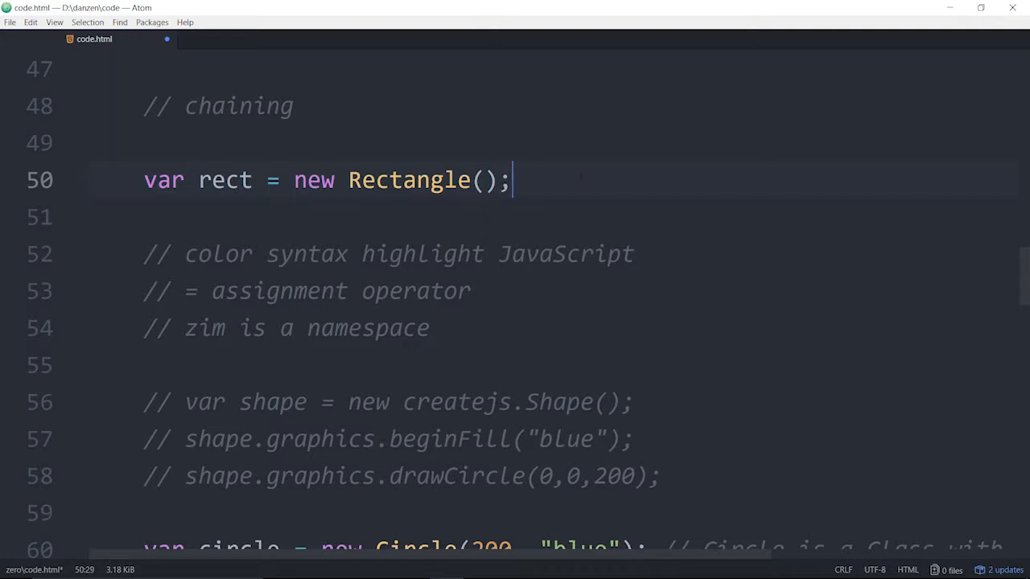
- Write rect.addTo(stage); on the following line
type("re")
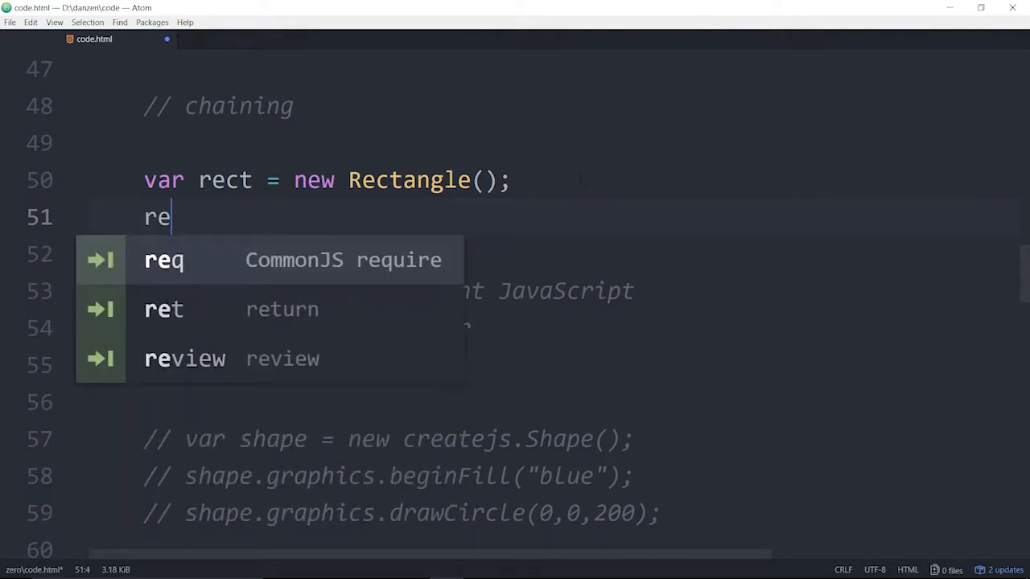
type("ct.add")
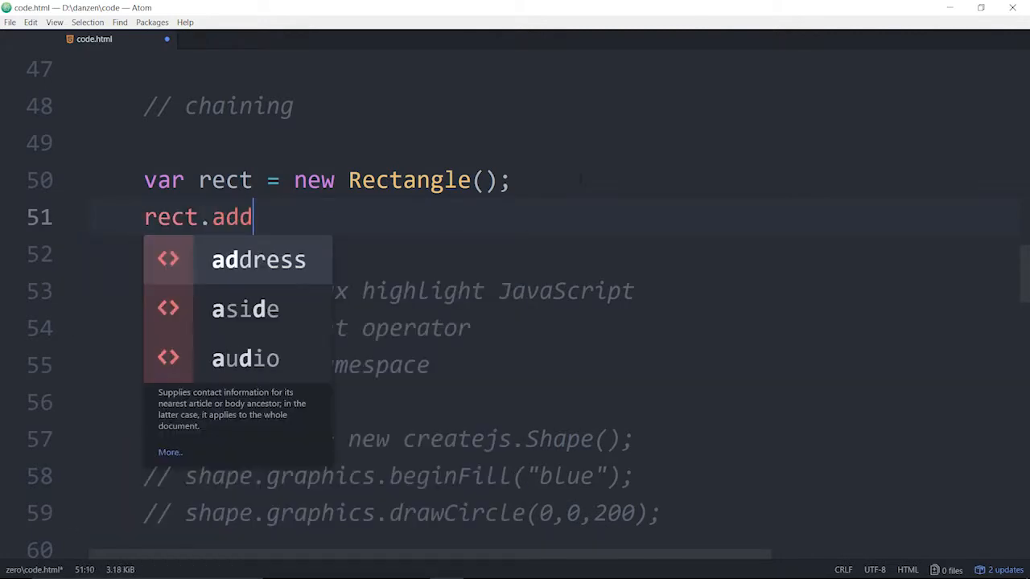
type("To*")
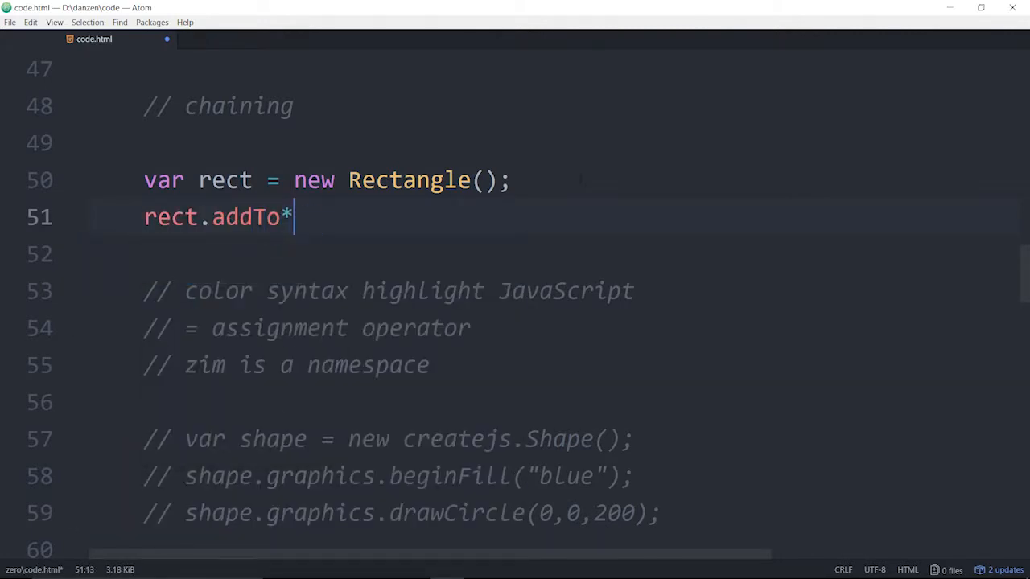
key("Backspace")
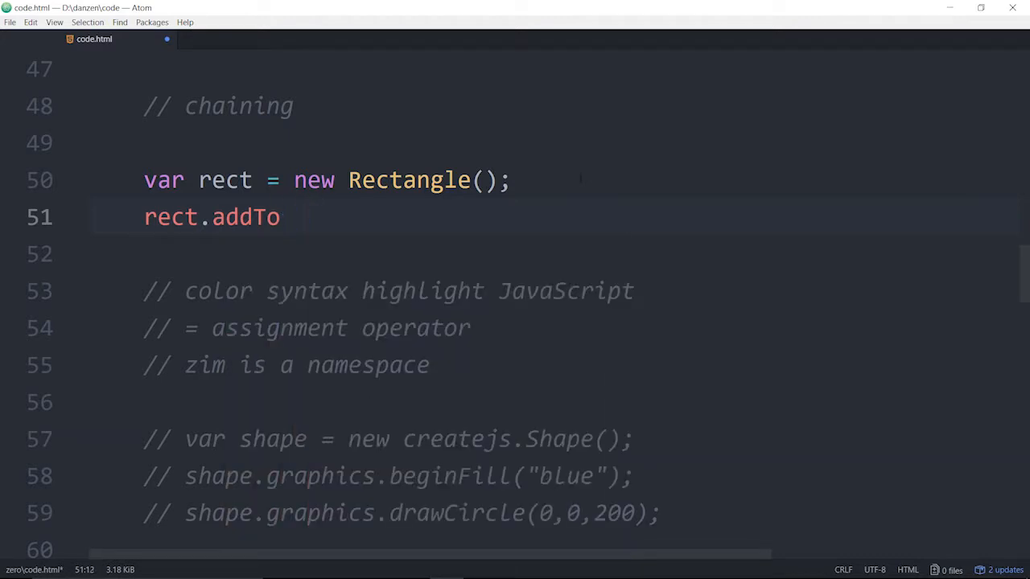
type("(stage);")
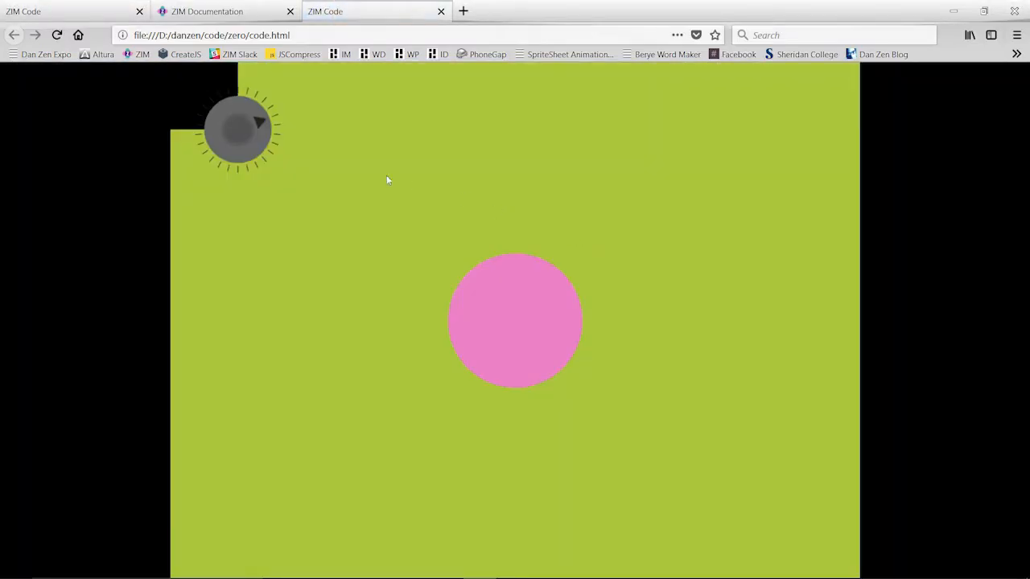
mouse_move(194, 82)
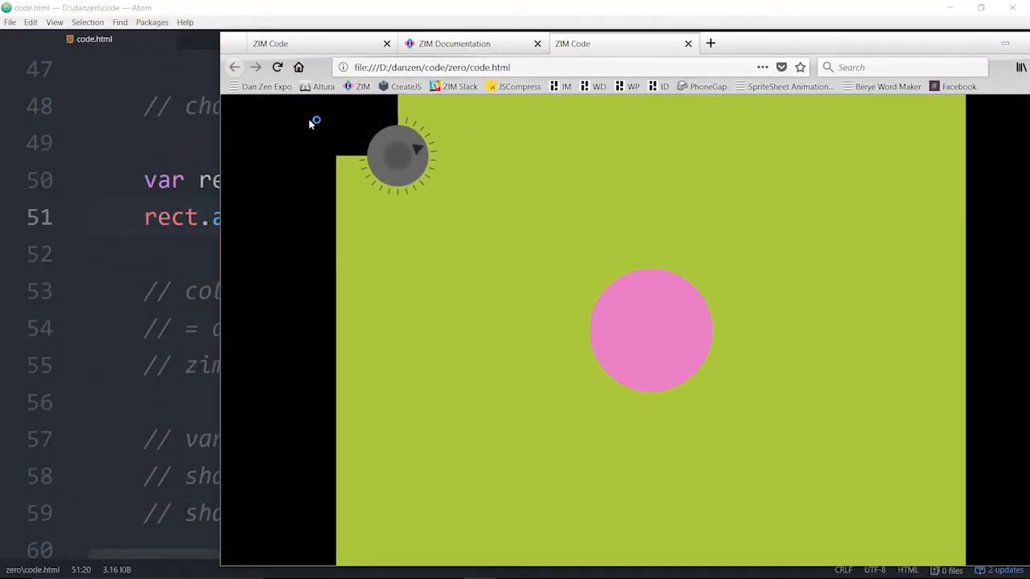
mouse_move(440, 243)
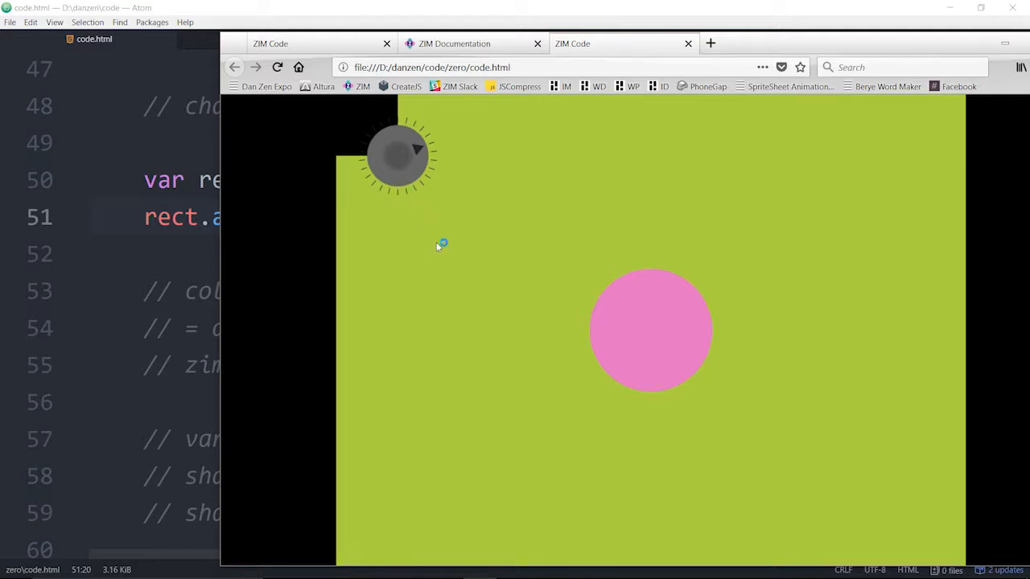
mouse_move(688, 43)
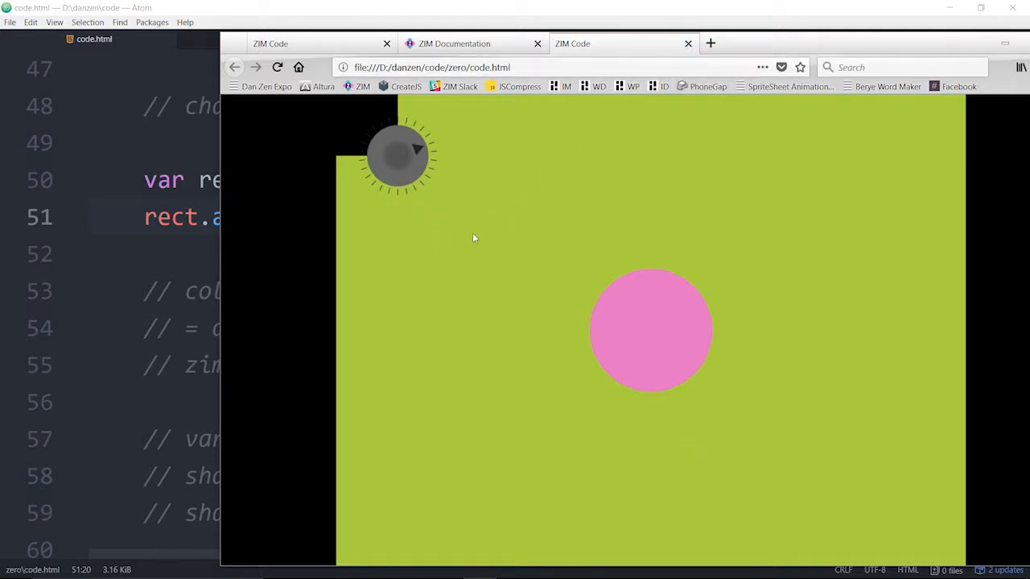
mouse_move(410, 137)
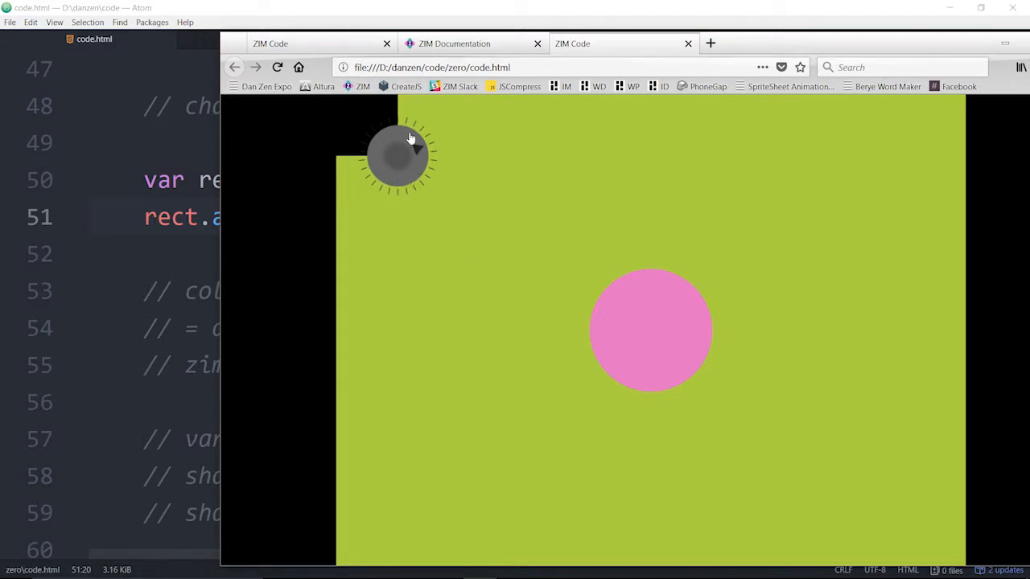
mouse_move(483, 150)
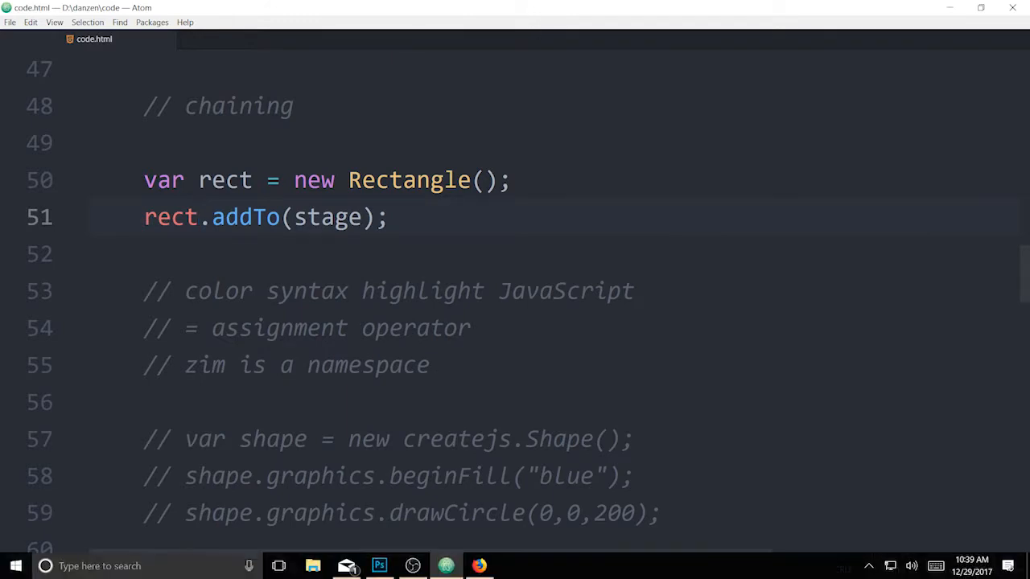
- Chain .addTo(stage) directly after new Rectangle(), replacing the separate rect.addTo call
left_click(199, 217)
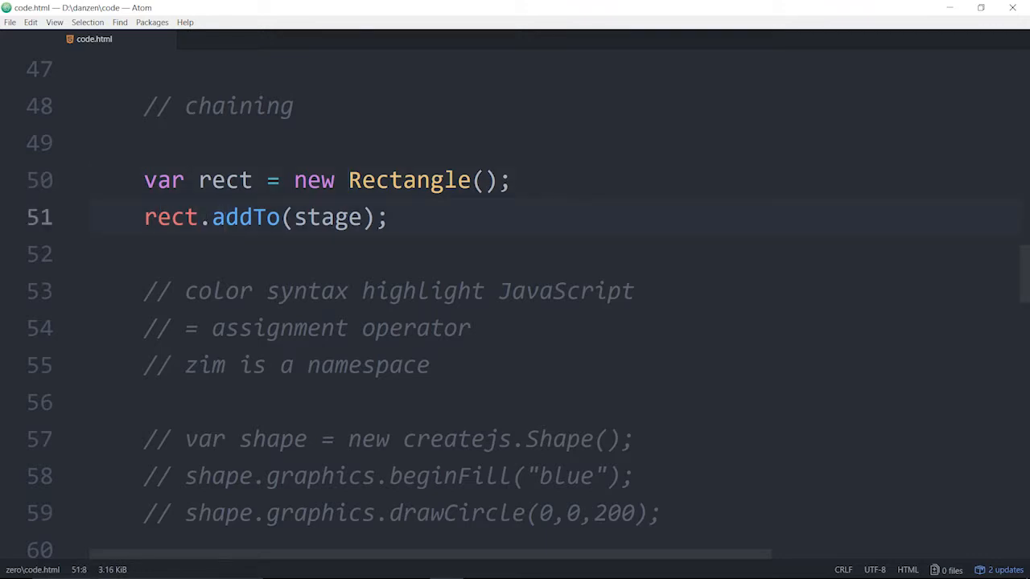
double_click(246, 217)
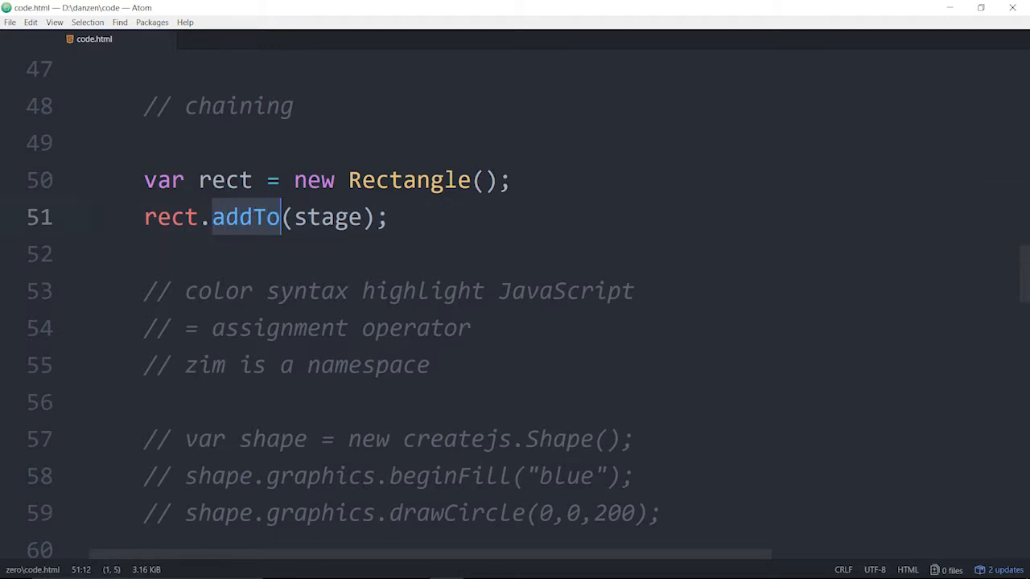
double_click(170, 217)
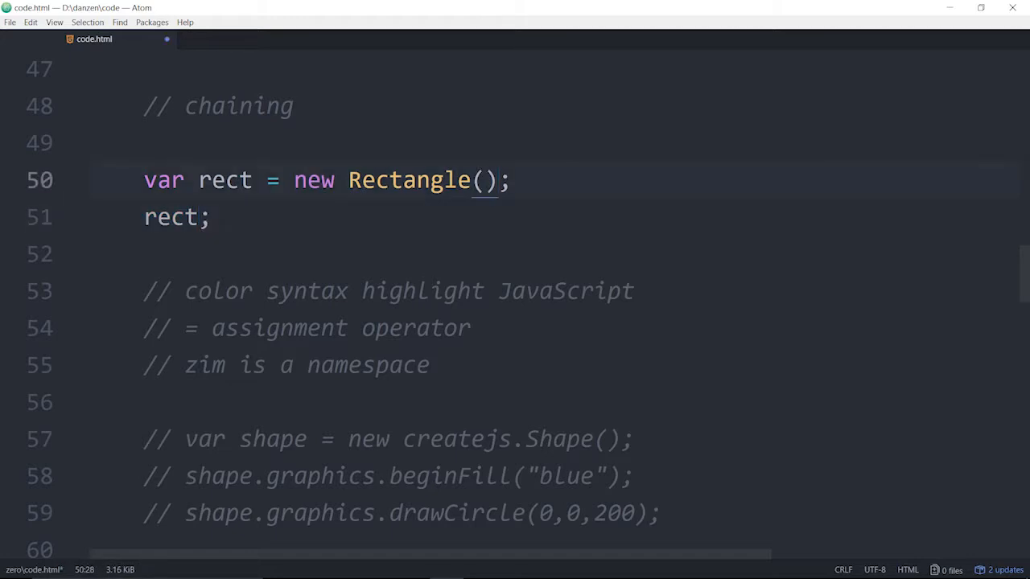
type(".addTo(stage)")
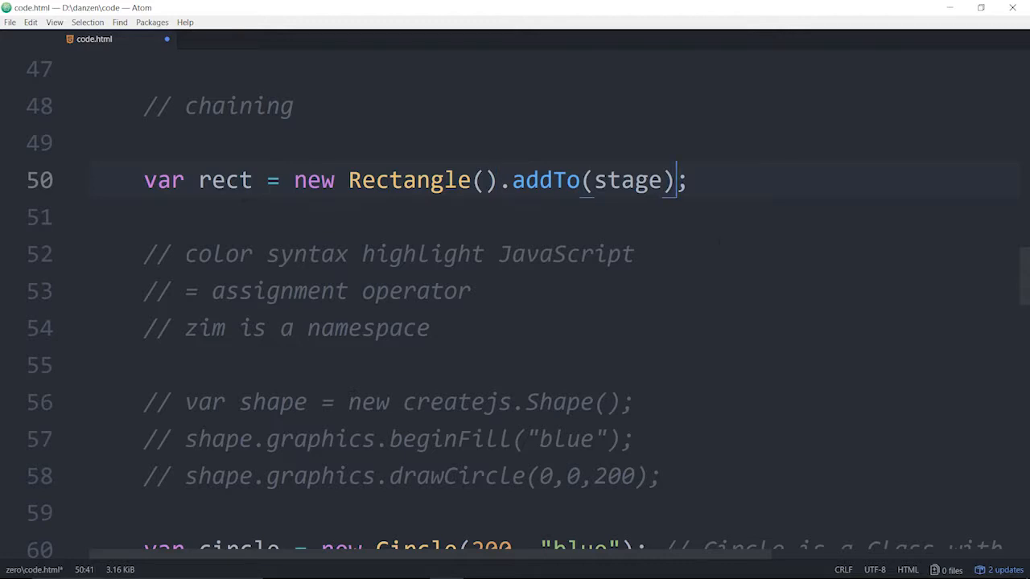
type(".pos")
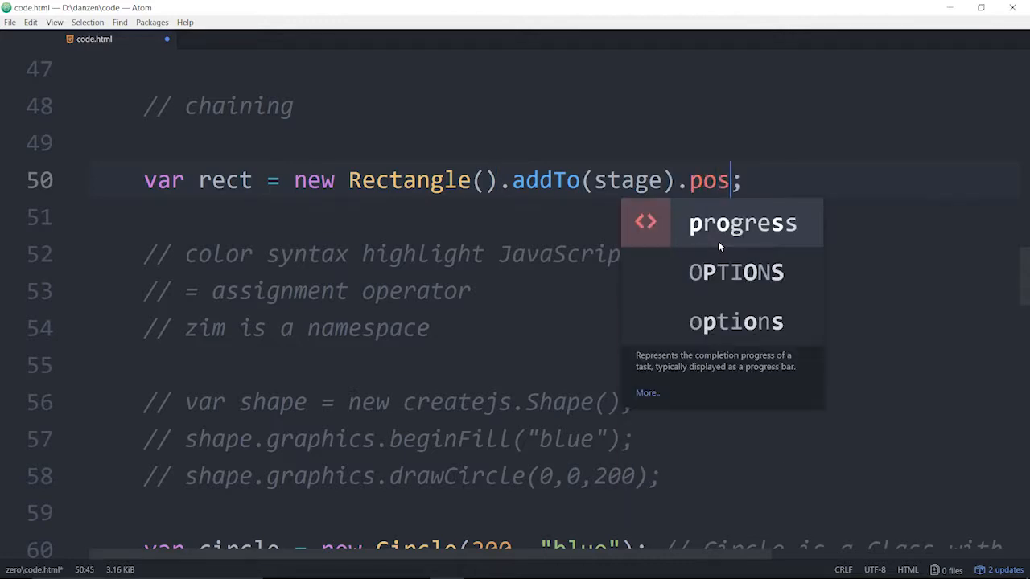
type("()")
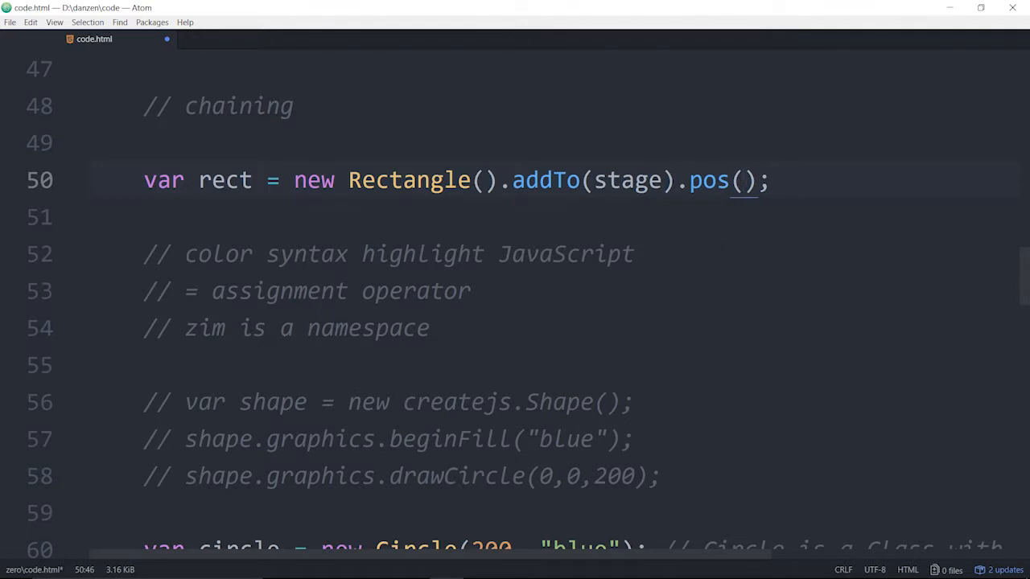
scroll("down", 3)
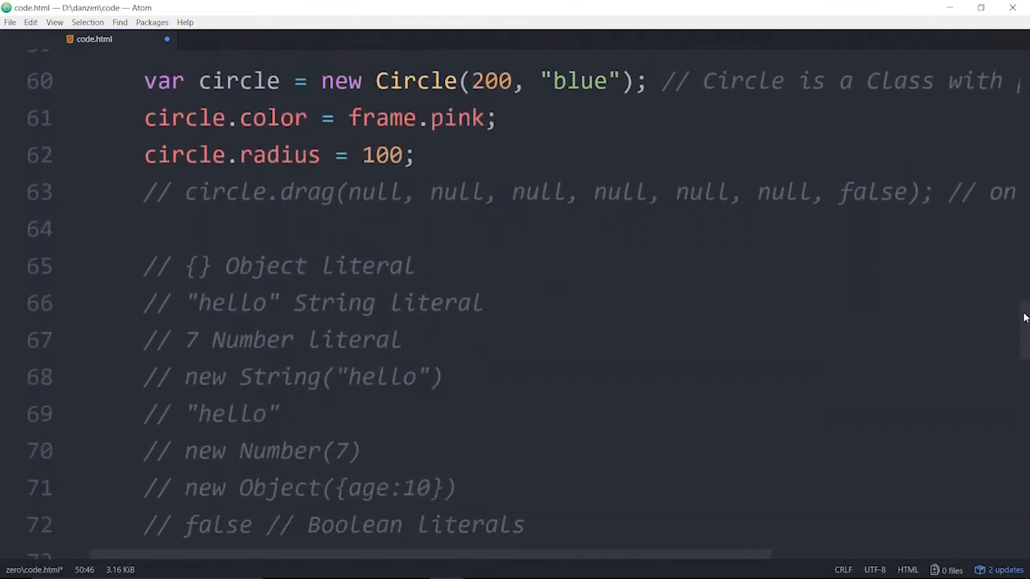
scroll("down", 3)
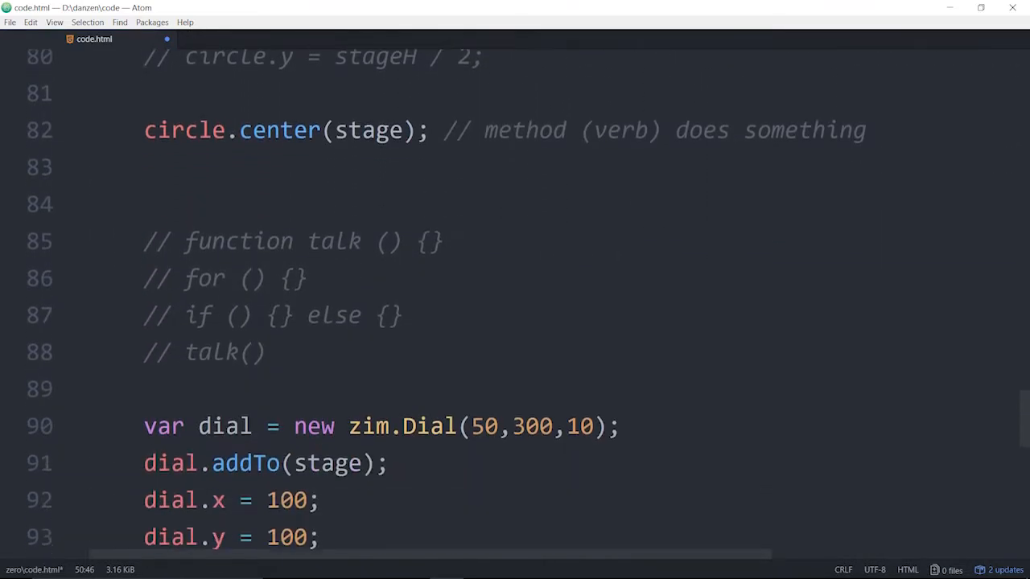
scroll("down", 3)
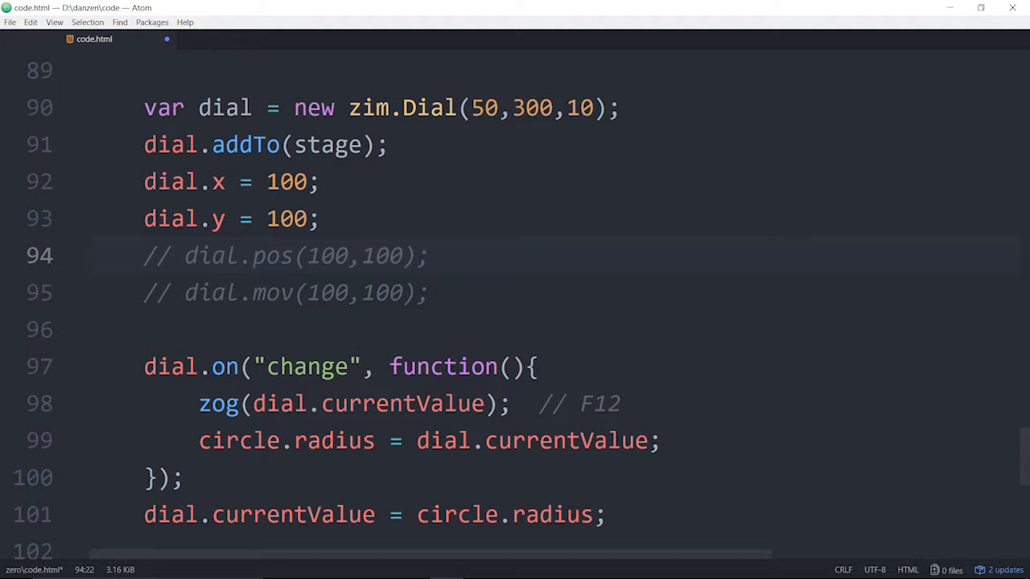
left_click(416, 255)
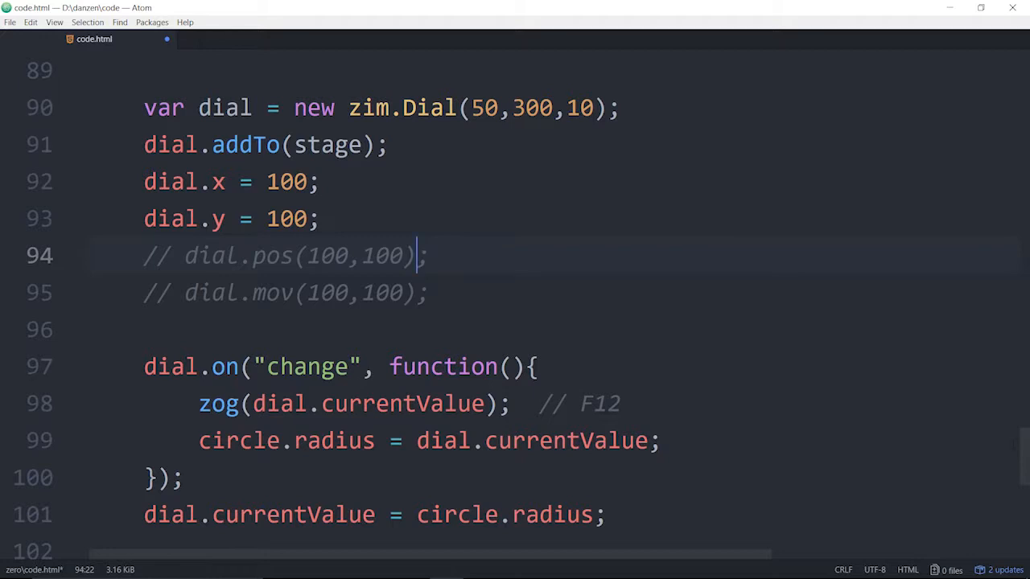
scroll("up", 3)
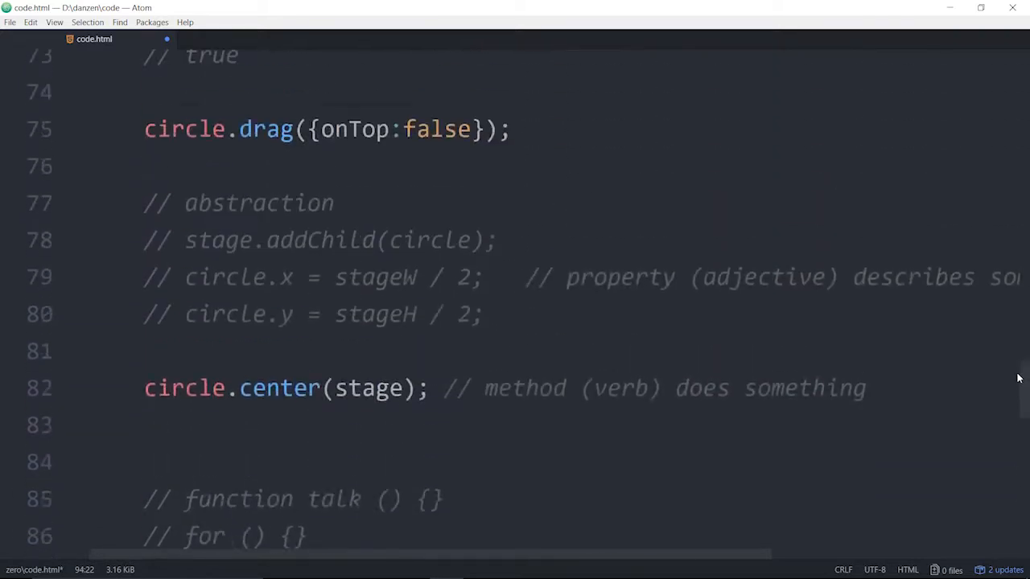
scroll("up", 3)
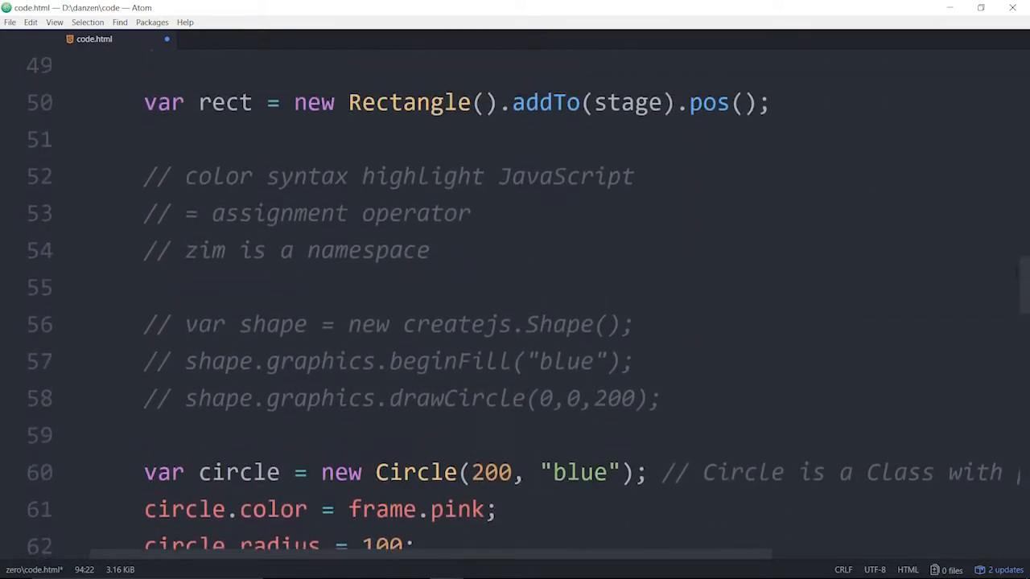
scroll("up", 3)
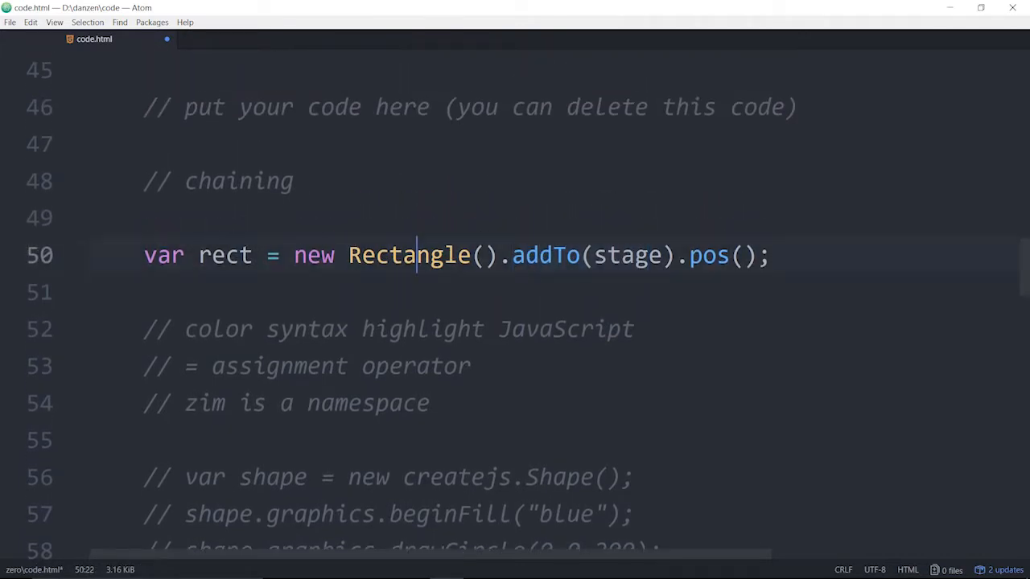
left_click(689, 255)
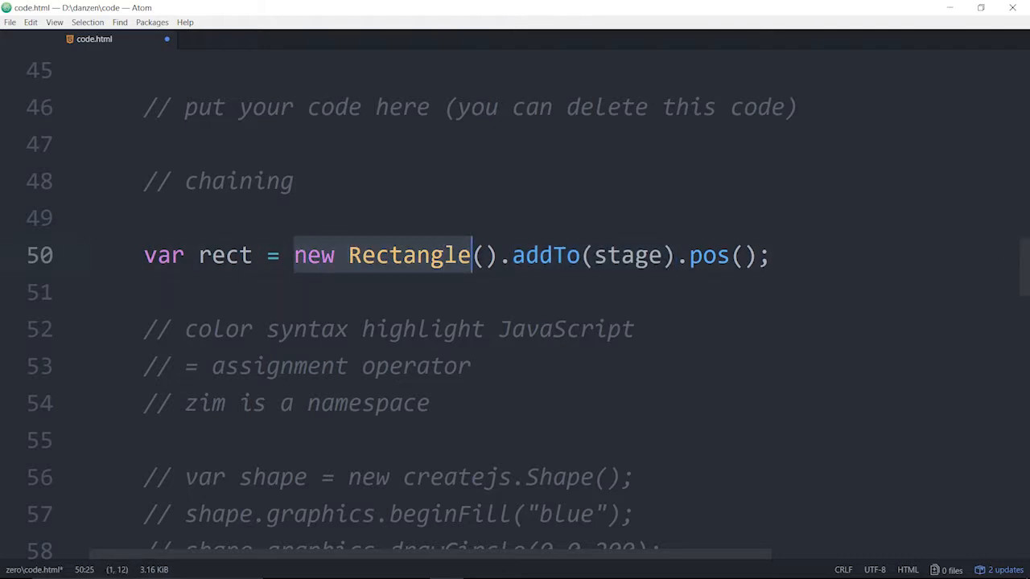
double_click(540, 255)
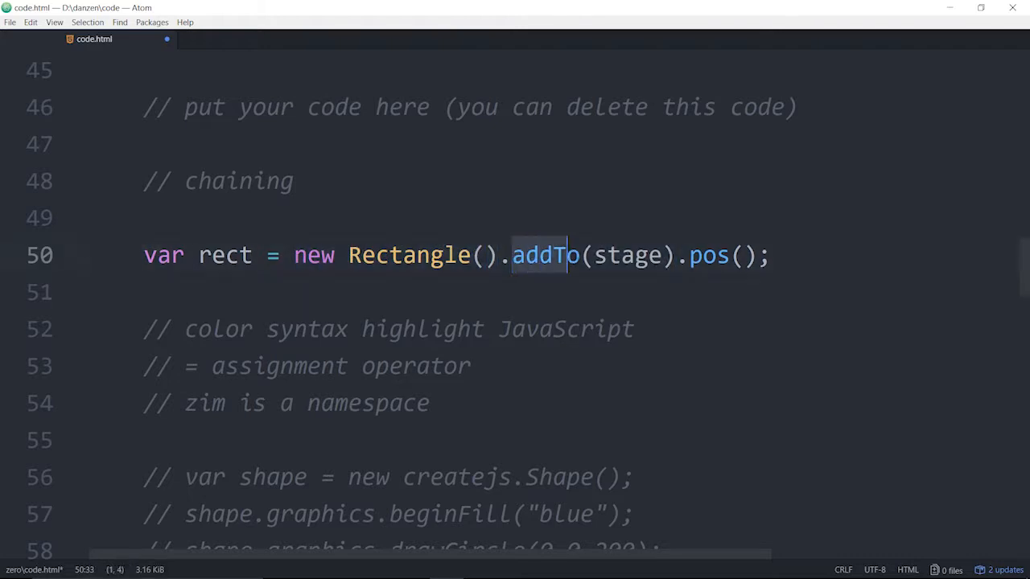
double_click(711, 255)
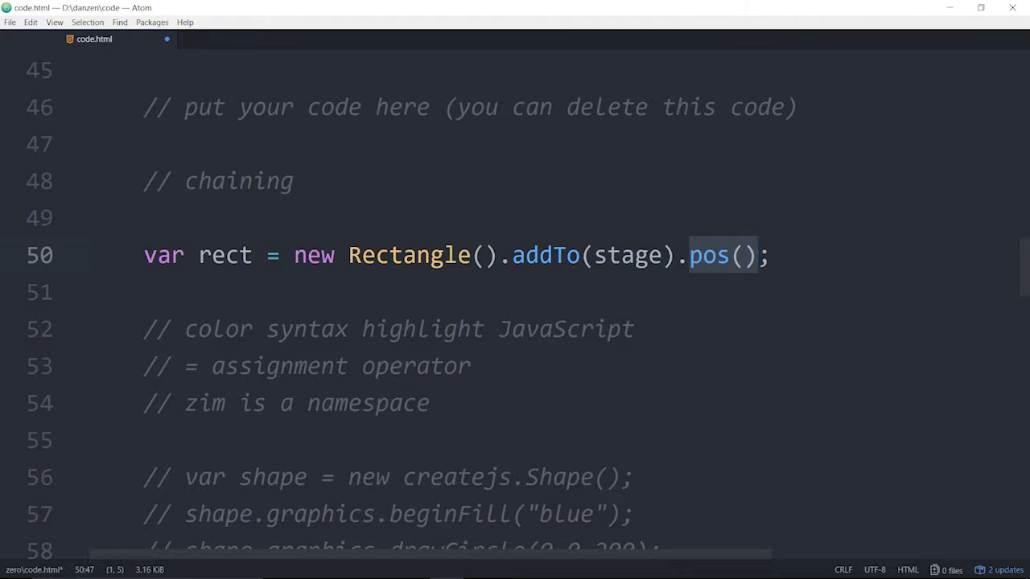
double_click(555, 255)
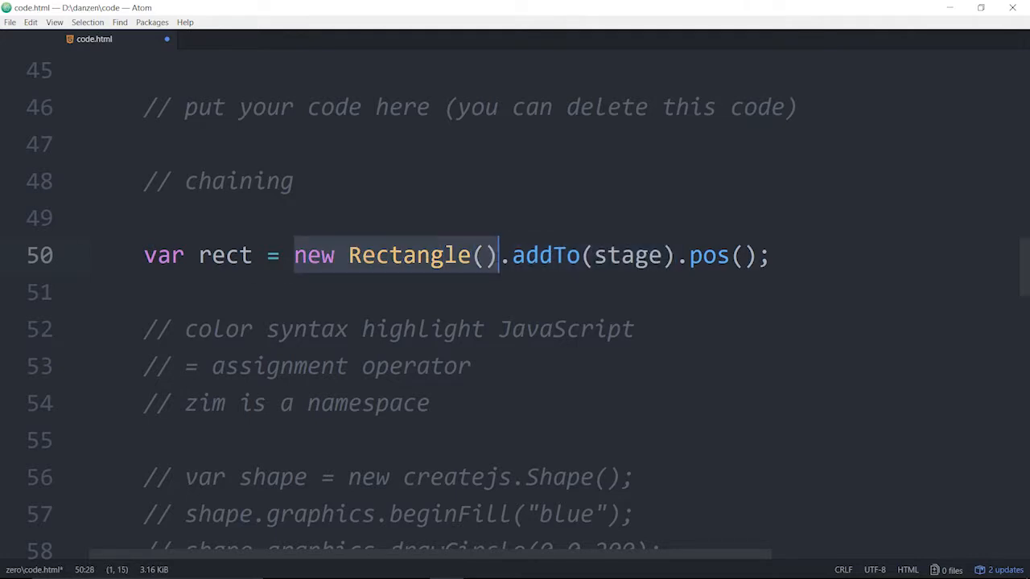
double_click(539, 256)
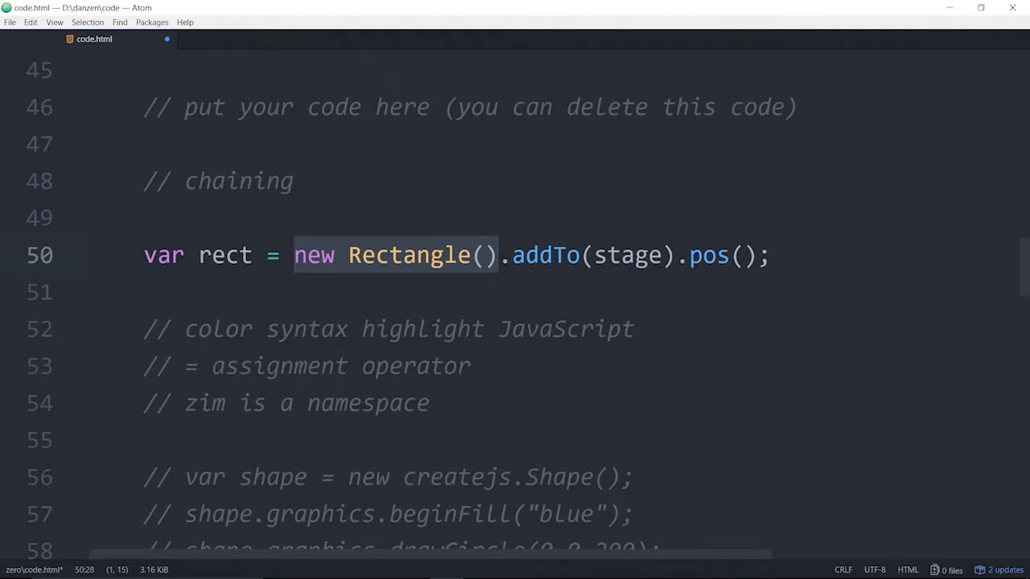
left_click(674, 255)
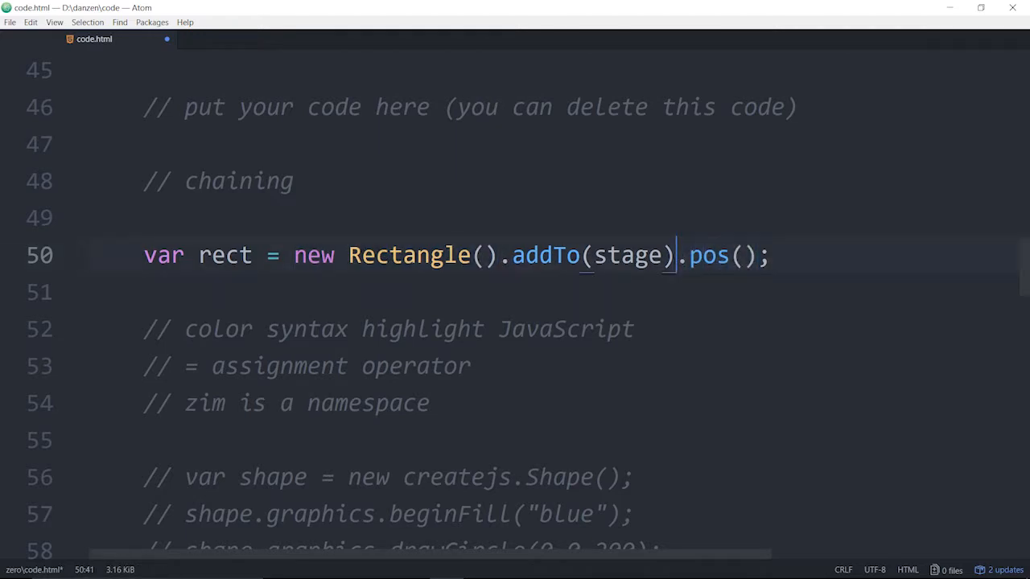
type("rect")
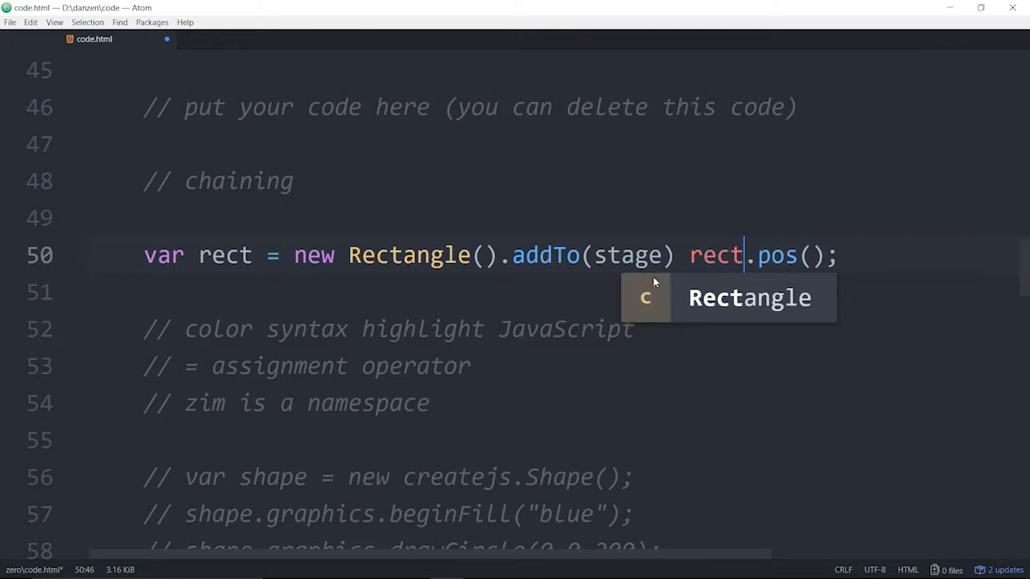
key("BackSpace")
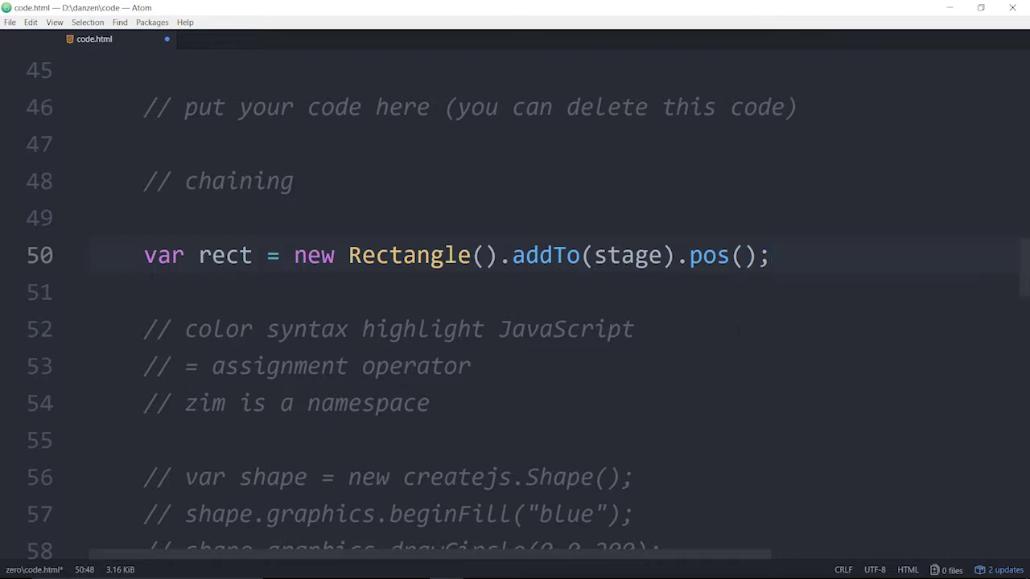
left_click(772, 255)
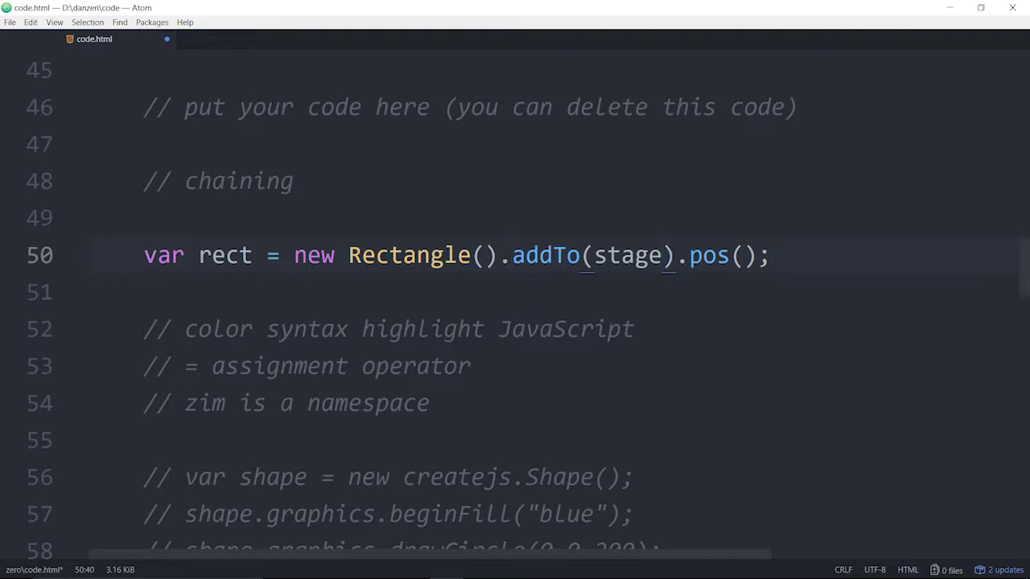
left_click(748, 256)
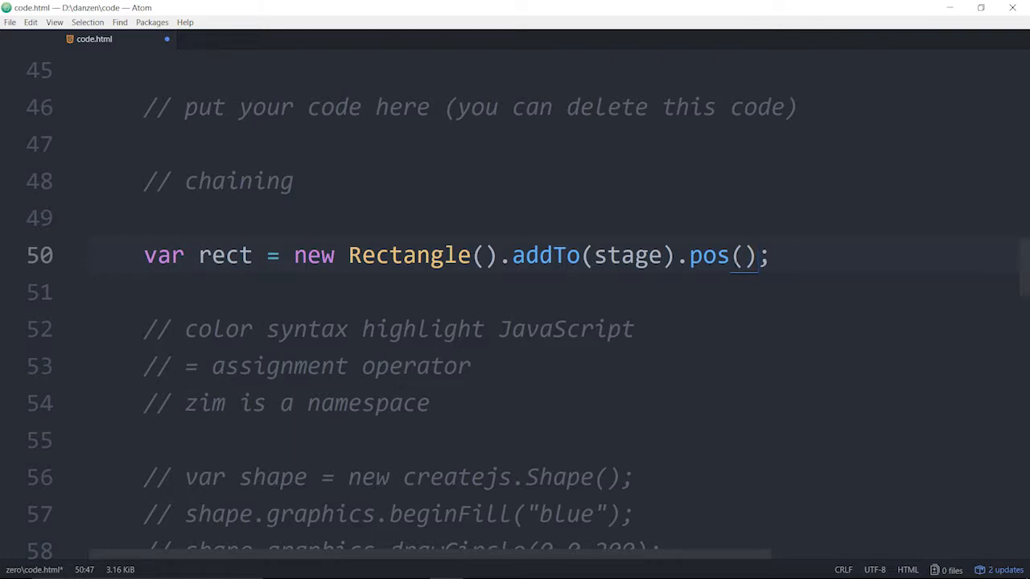
left_click(489, 255)
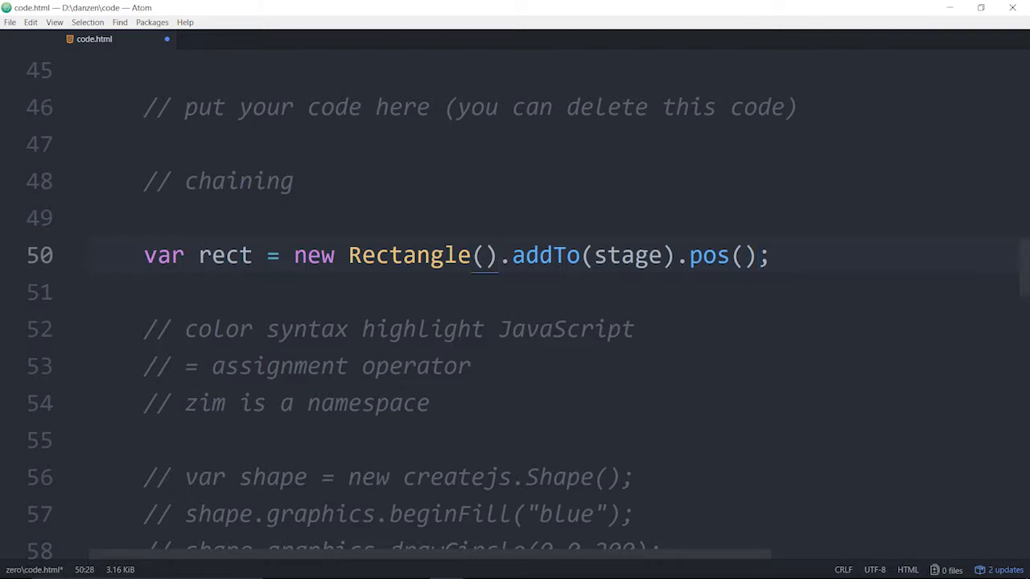
- Break .addTo(stage) and .pos() onto their own indented lines under new Rectangle()
key("Enter")
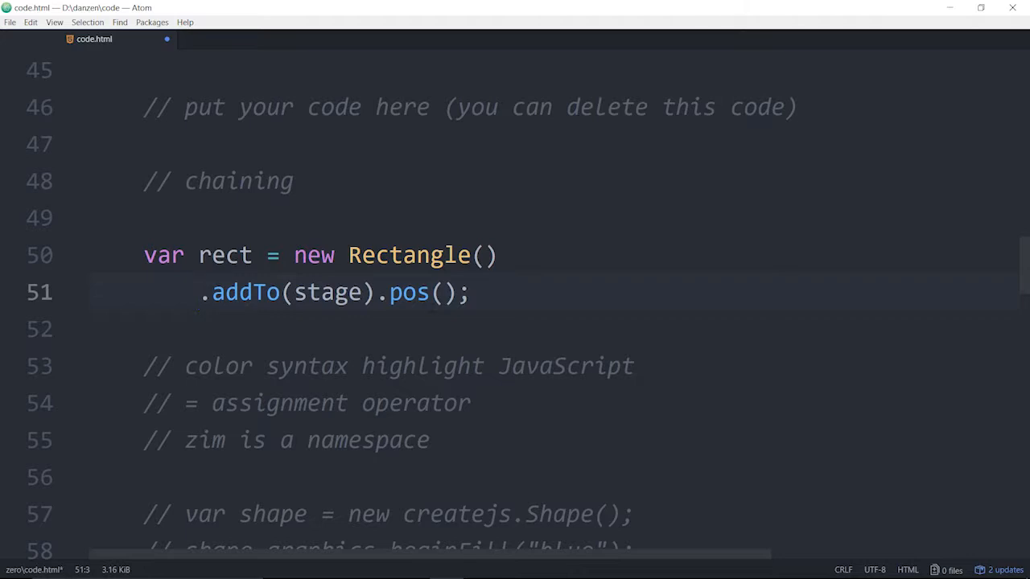
key("Enter")
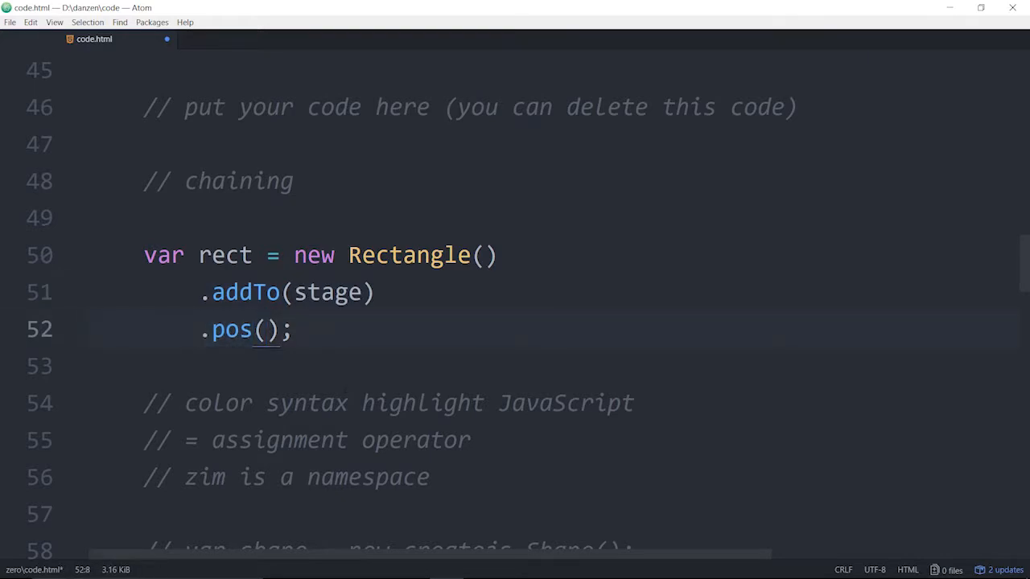
- Give the pos() call the coordinates 600,500
type("500,")
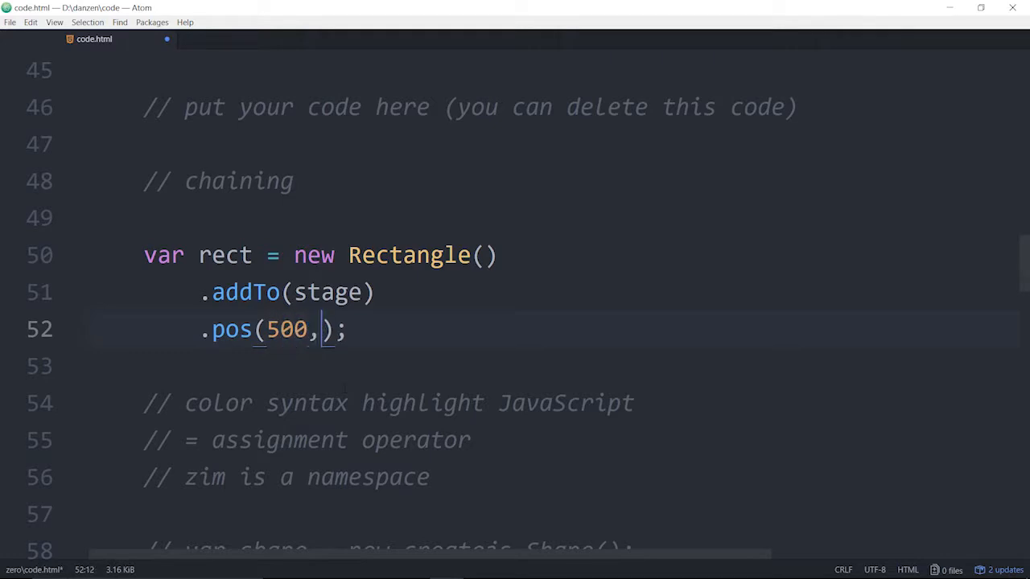
type("600")
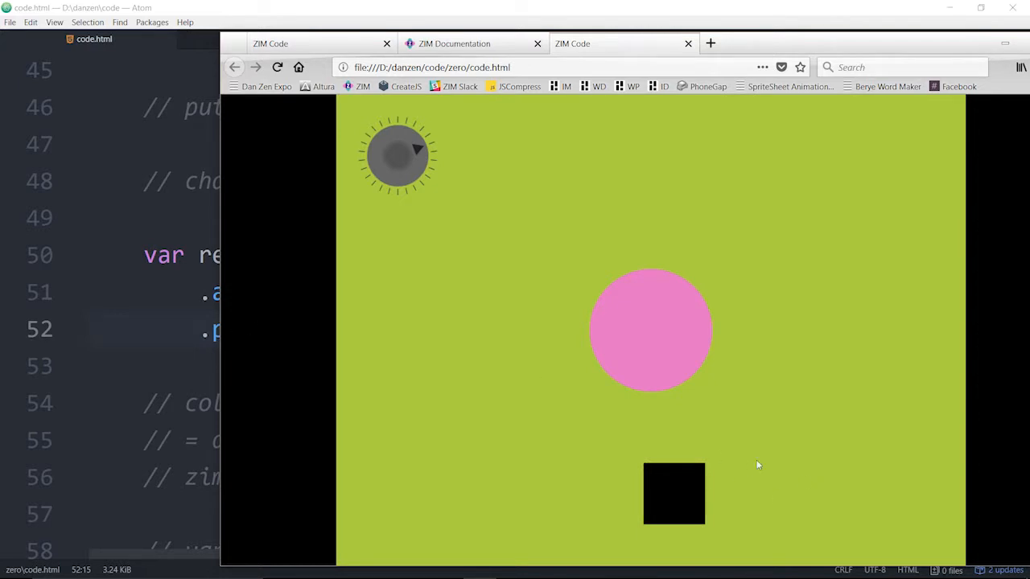
mouse_move(626, 449)
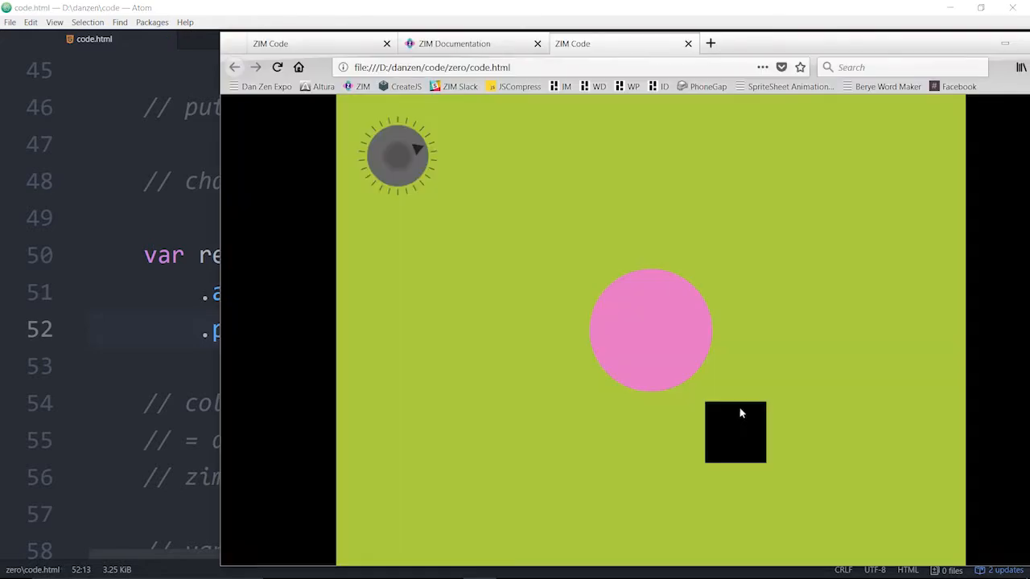
mouse_move(728, 401)
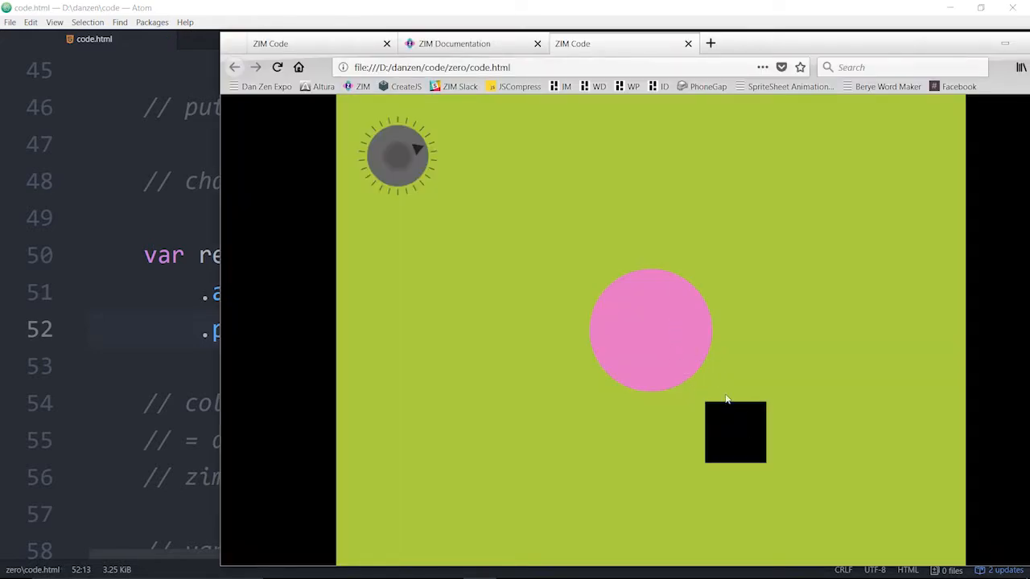
mouse_move(863, 481)
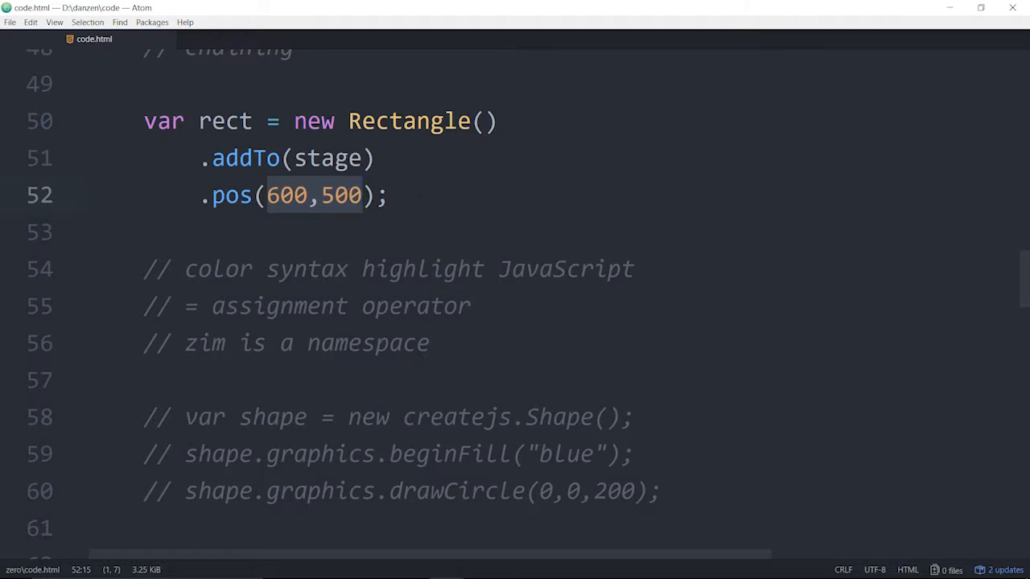
key("Enter")
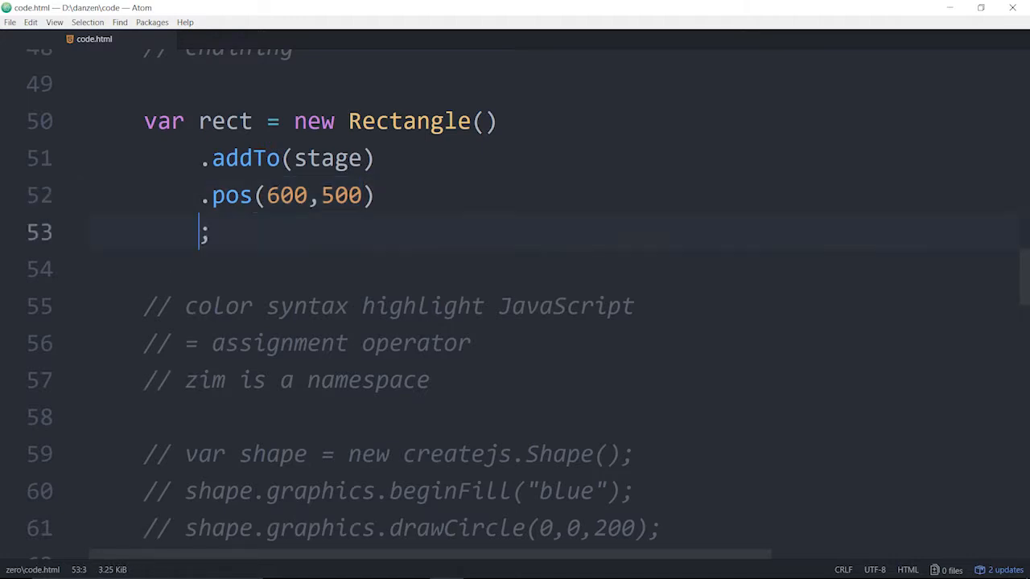
type(".p")
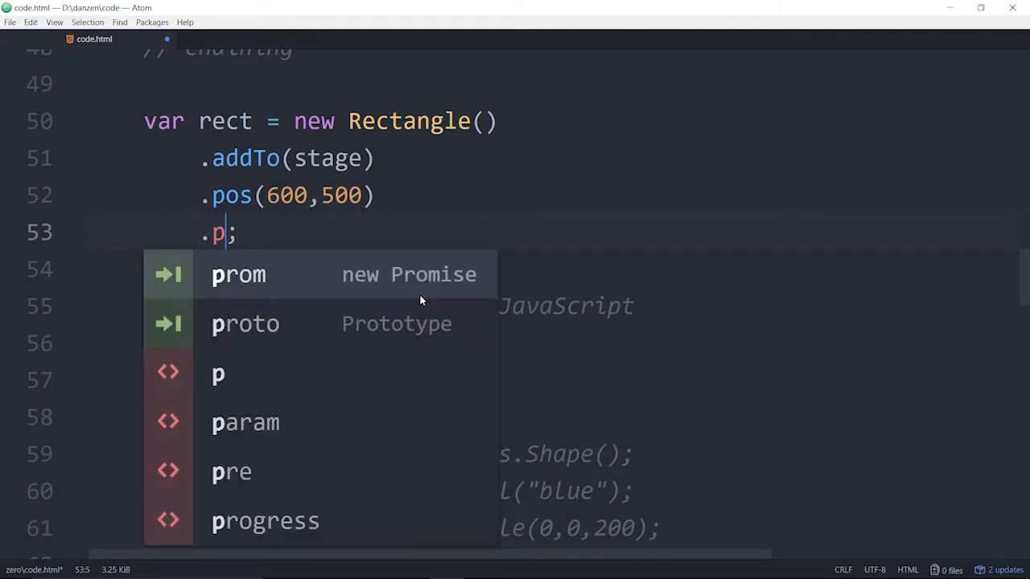
type("lace()")
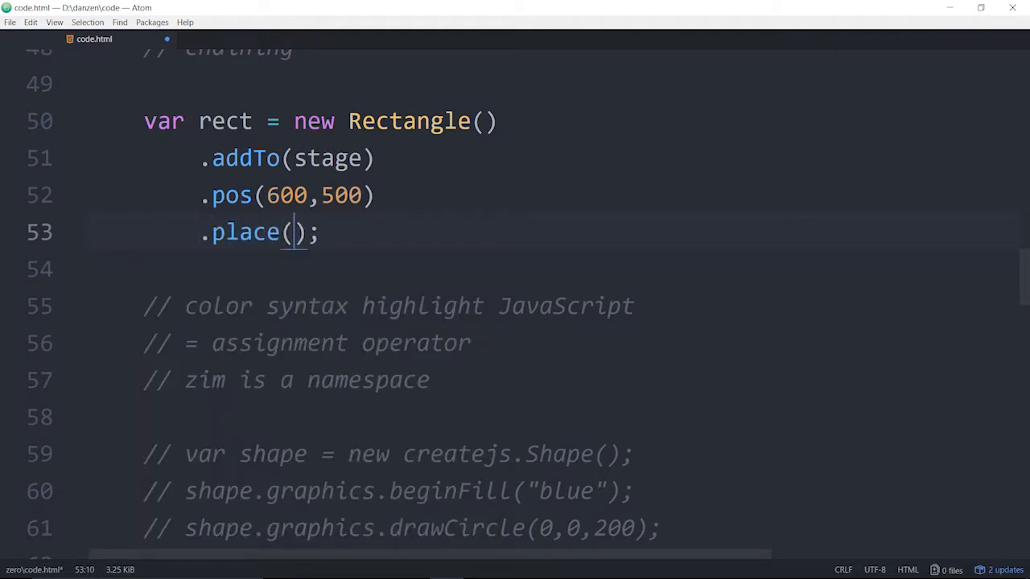
double_click(245, 231)
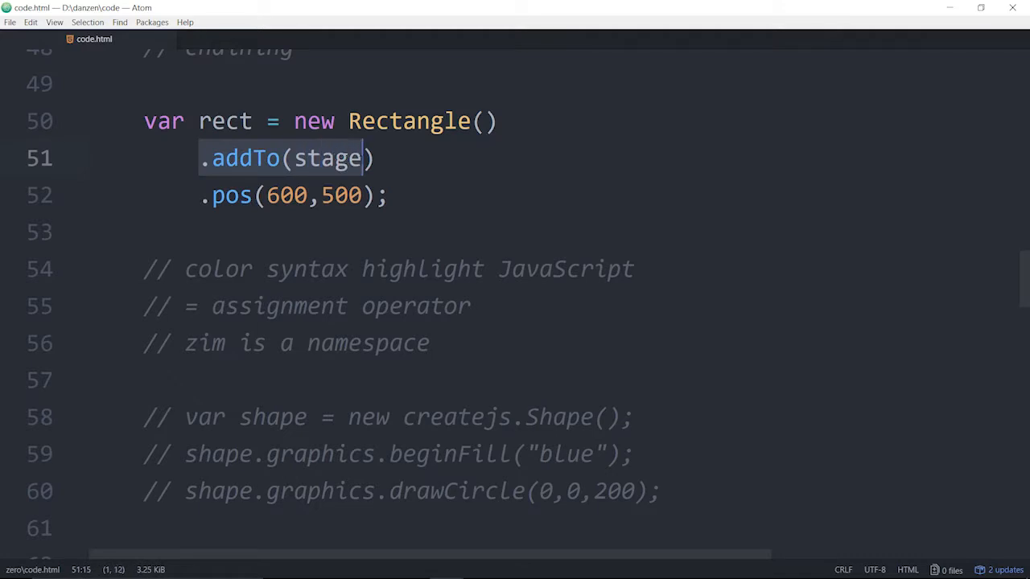
- End the Rectangle line with a semicolon after addTo(stage) and reload the page in Firefox
type(";")
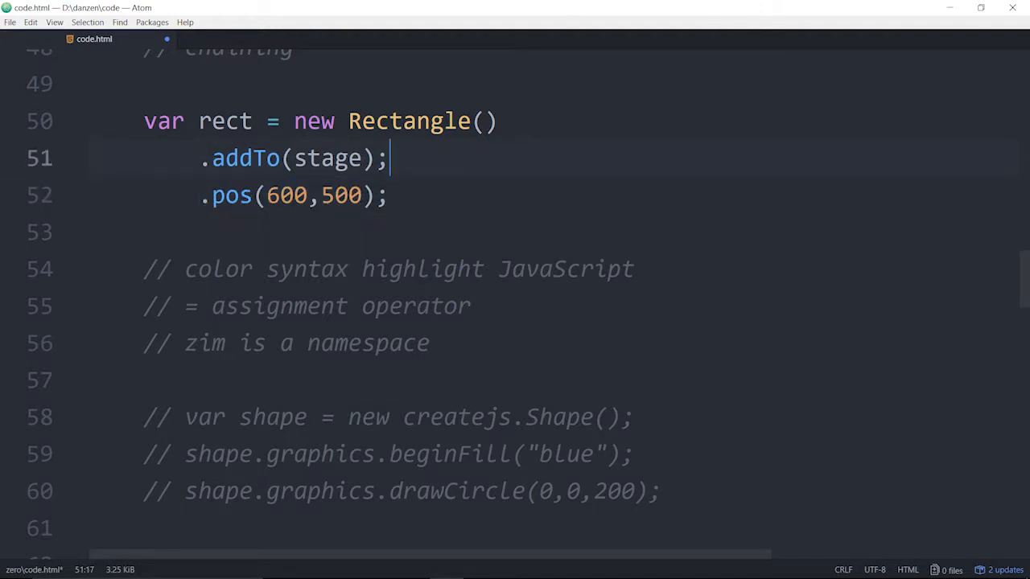
double_click(163, 121)
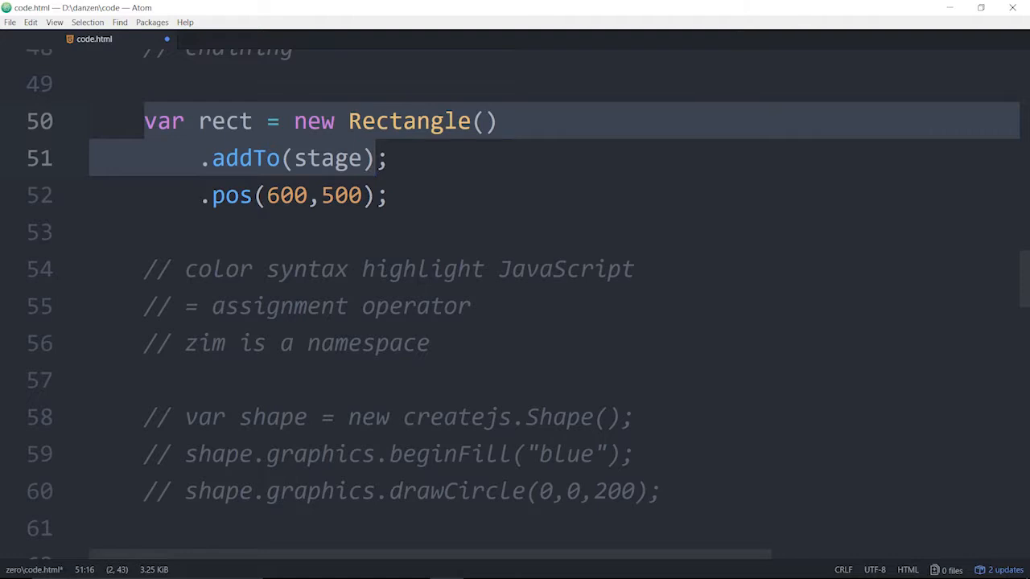
left_click(208, 195)
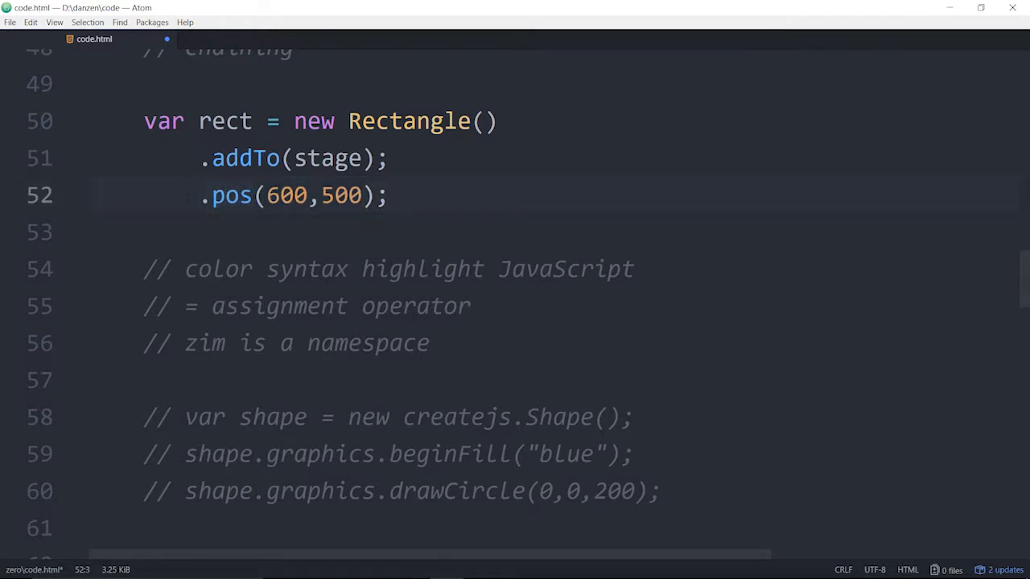
left_click(493, 121)
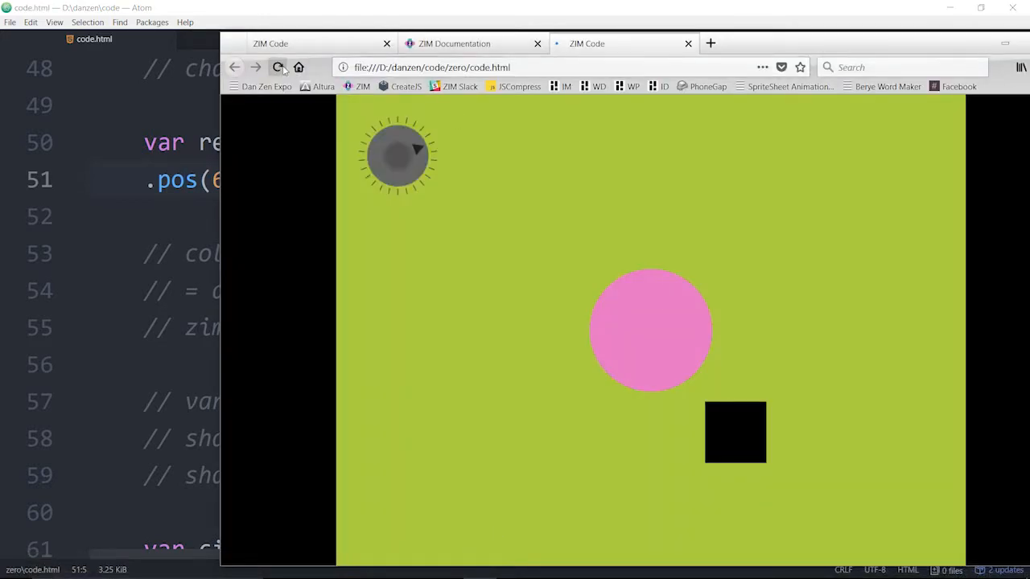
left_click(278, 67)
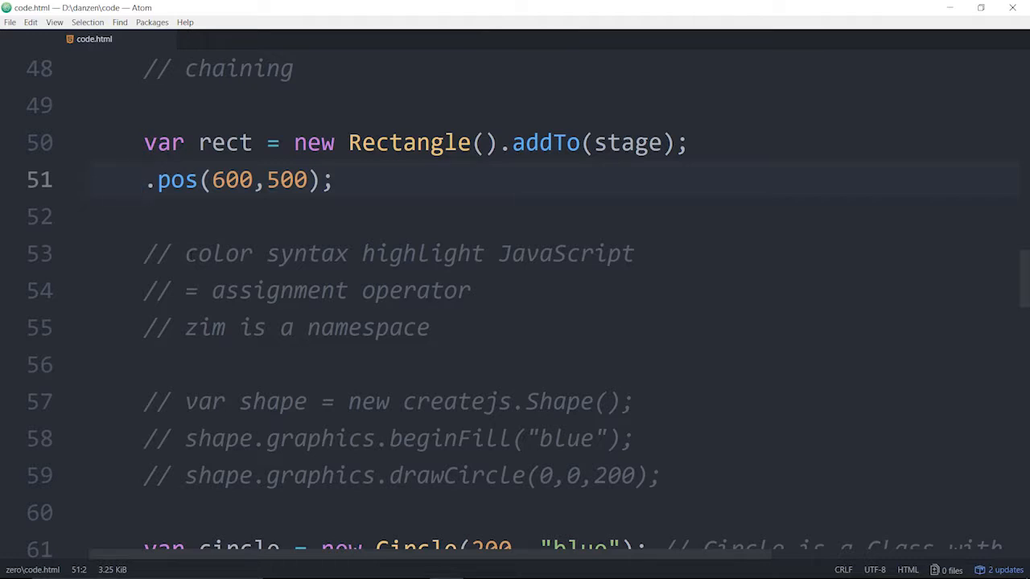
- Chain a .place() call on its own line after .pos(600,500)
left_click(146, 180)
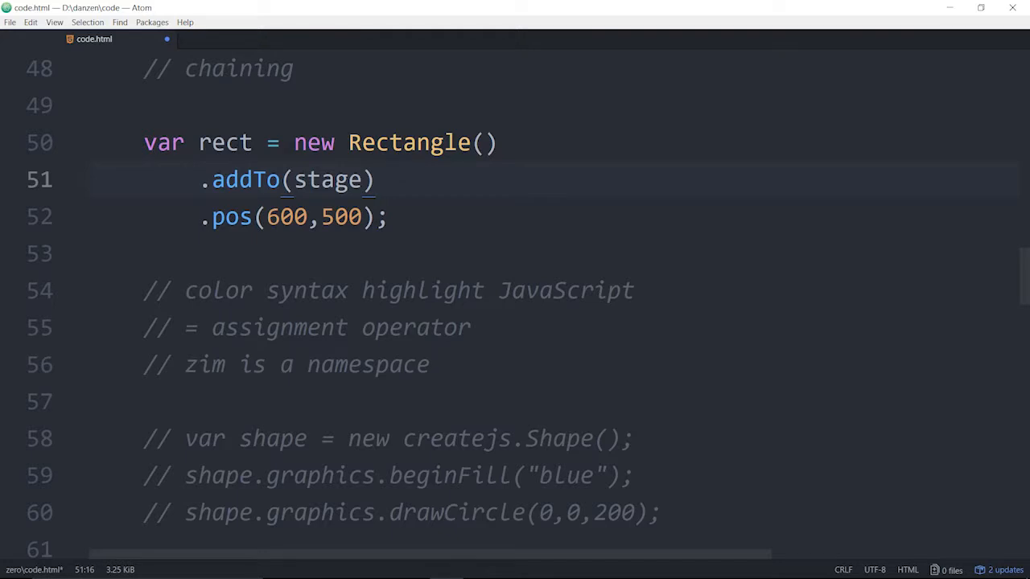
key("enter")
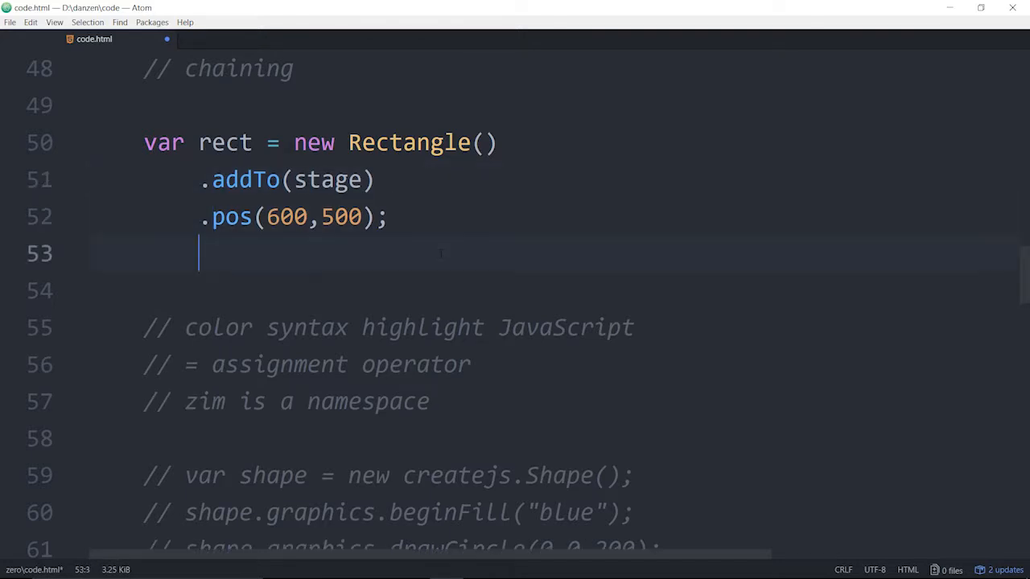
type(".place")
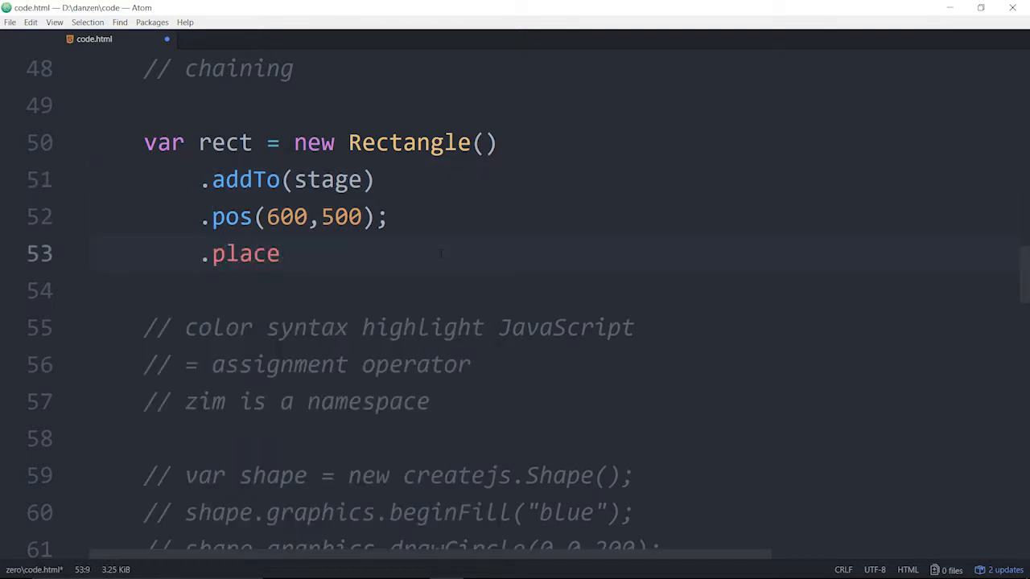
type("();")
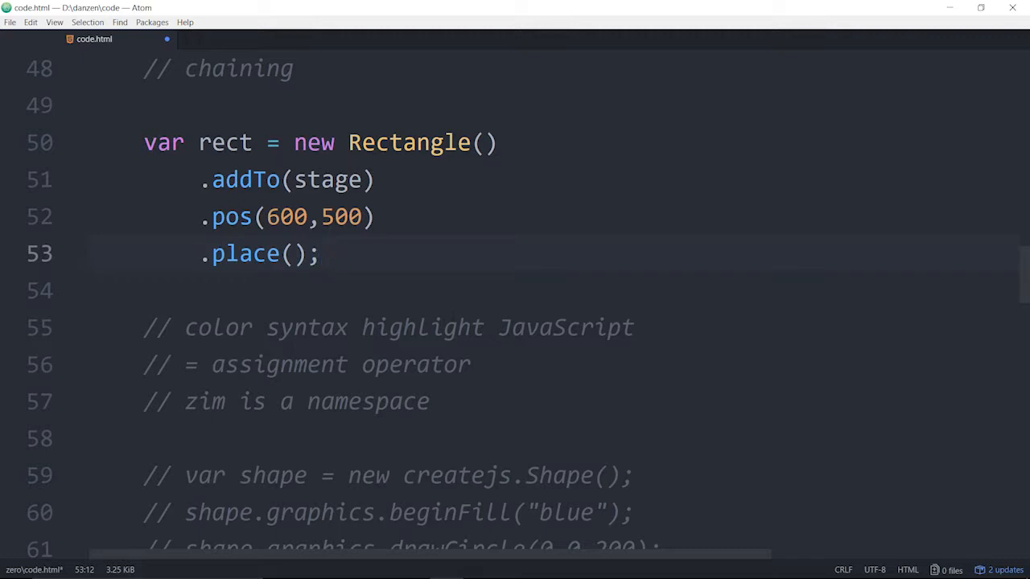
- Remove the semicolon after .pos so the chain ends at .place(), with a blank line below
key("Backspace")
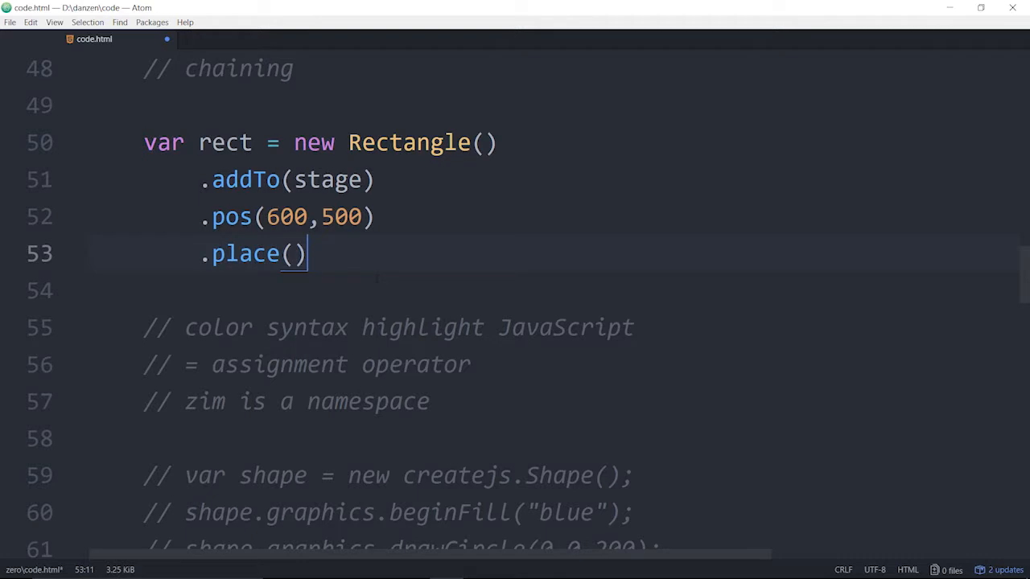
key("enter")
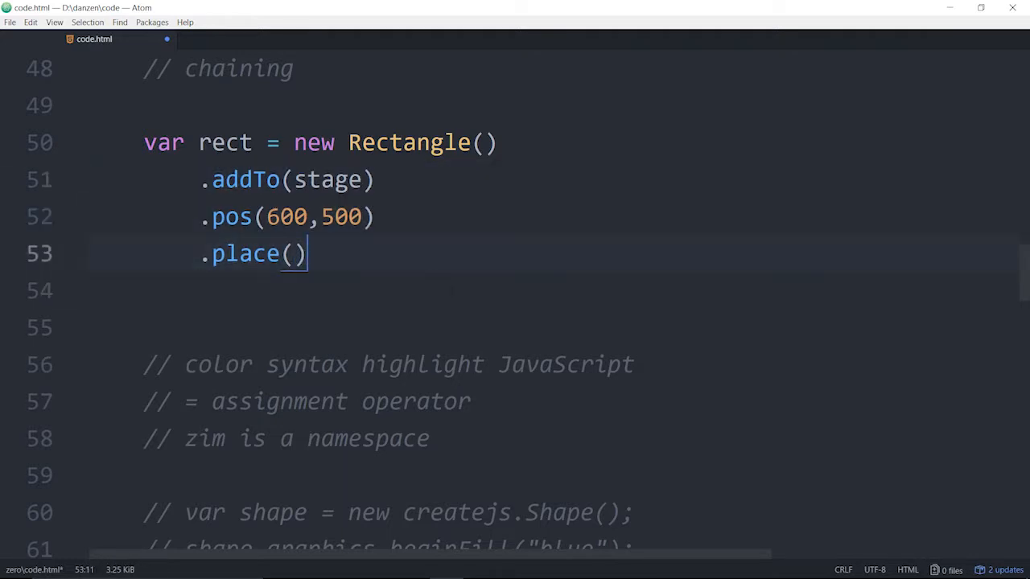
type(";")
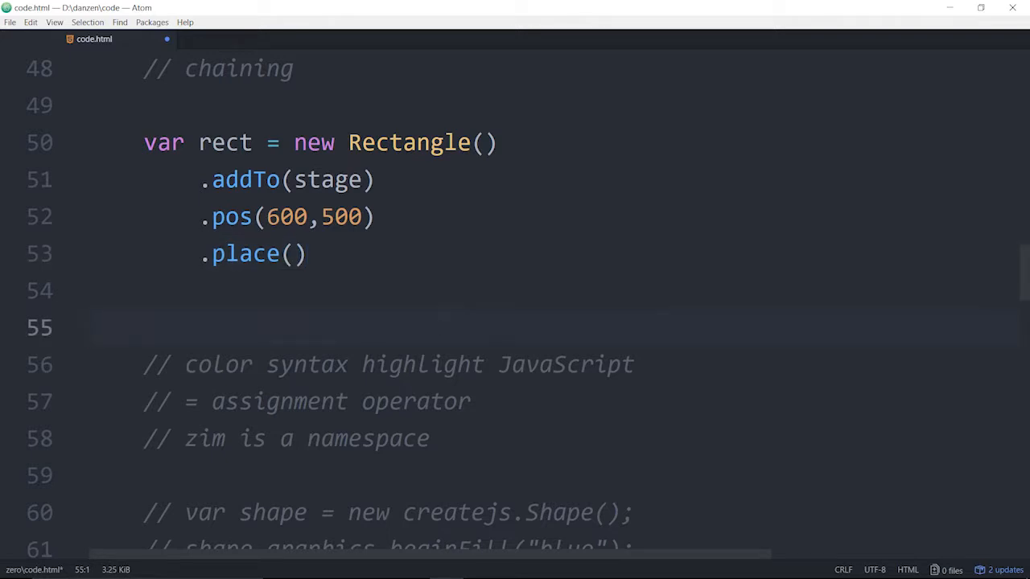
left_click(309, 253)
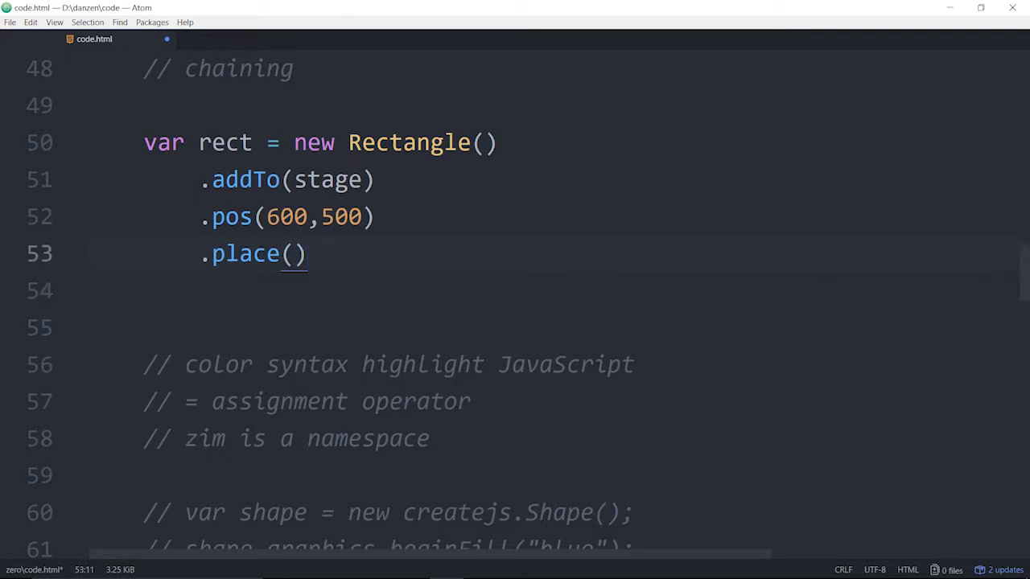
- Reload, place the square, and select the console's logged pos(761, 470) values to copy
type(";")
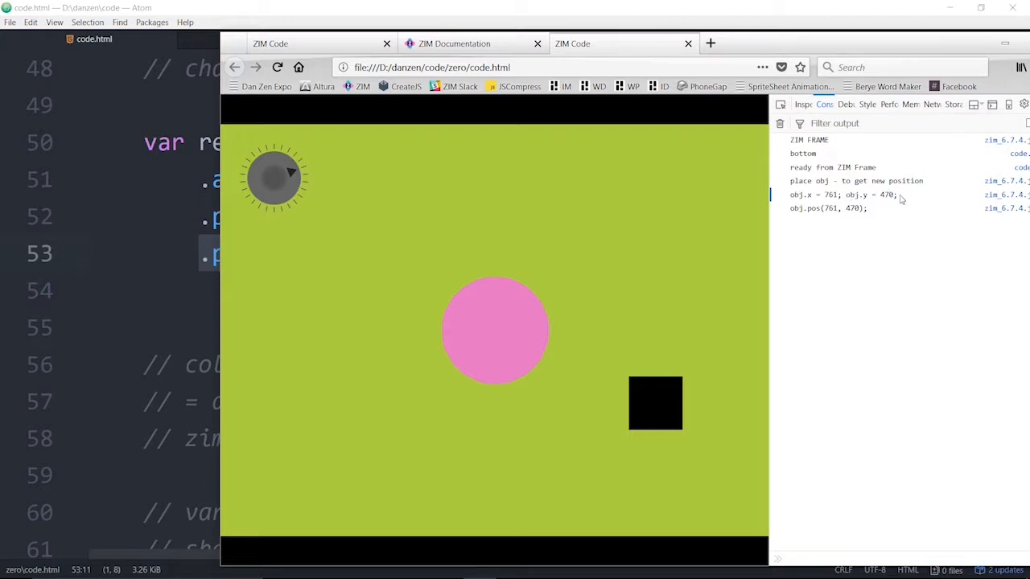
double_click(841, 195)
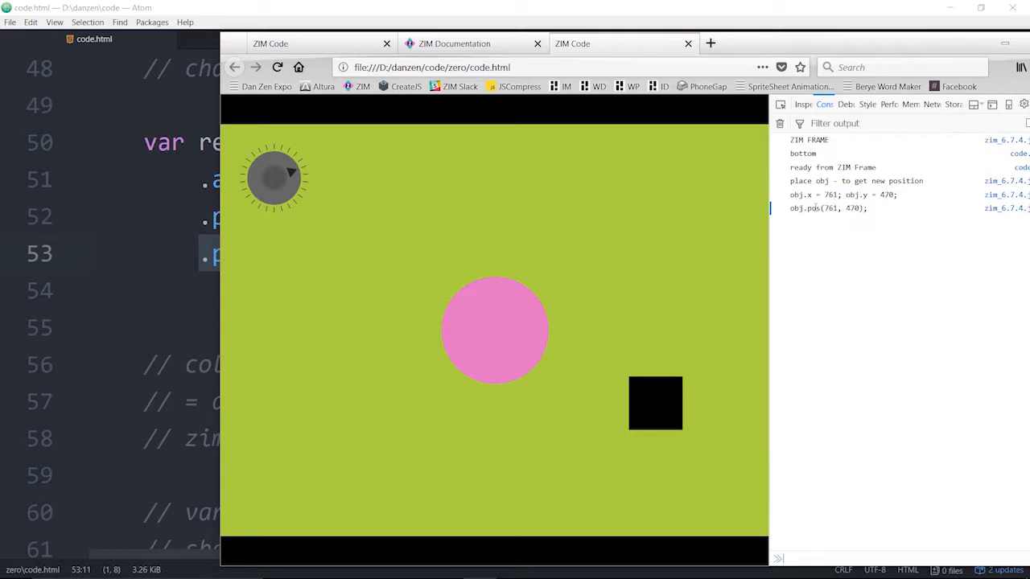
double_click(837, 209)
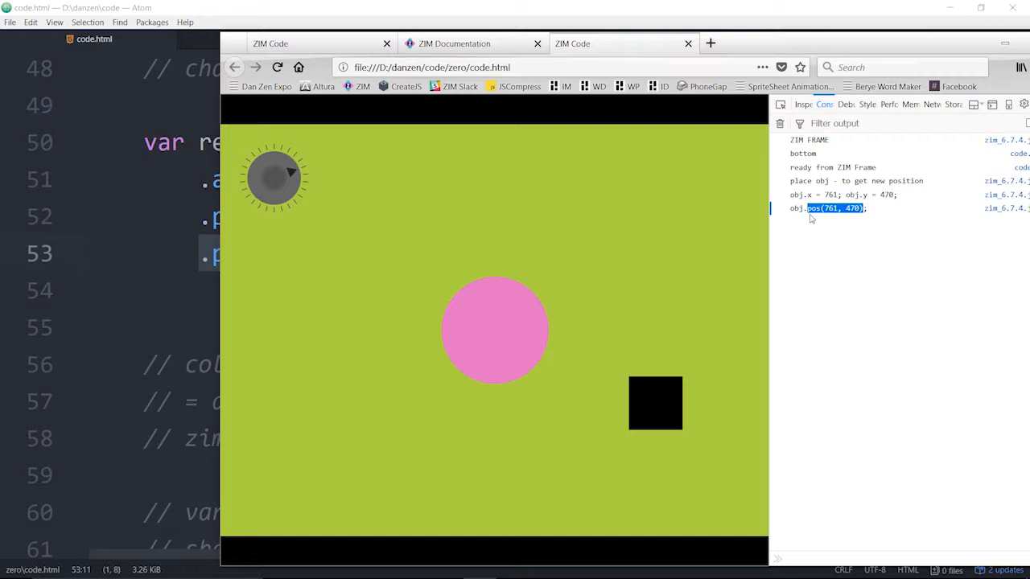
mouse_move(842, 268)
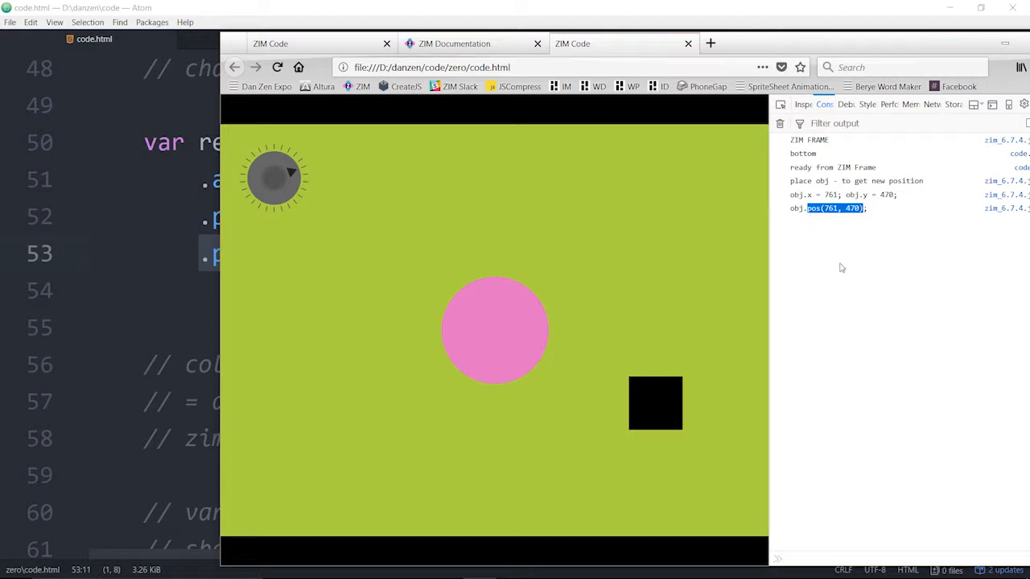
mouse_move(396, 569)
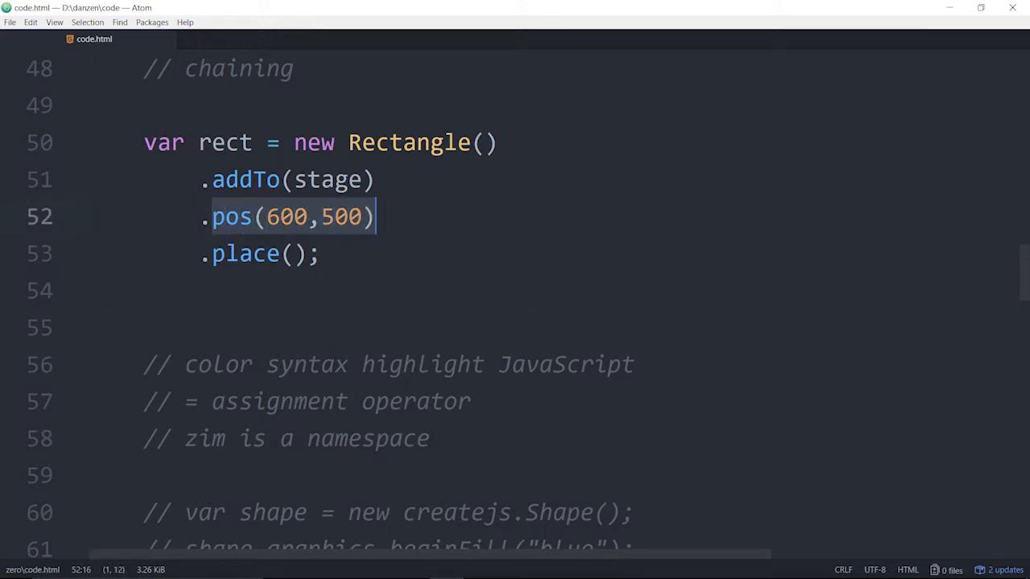
- Set the rectangle's position to 761, 470 and reload Firefox to confirm the square stays put
type("761, 470")
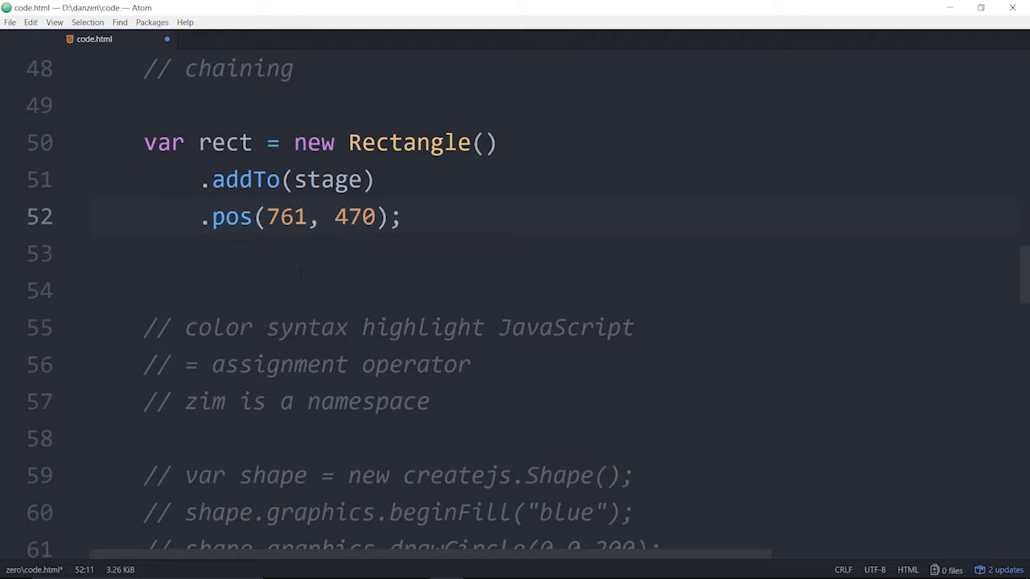
left_click(303, 217)
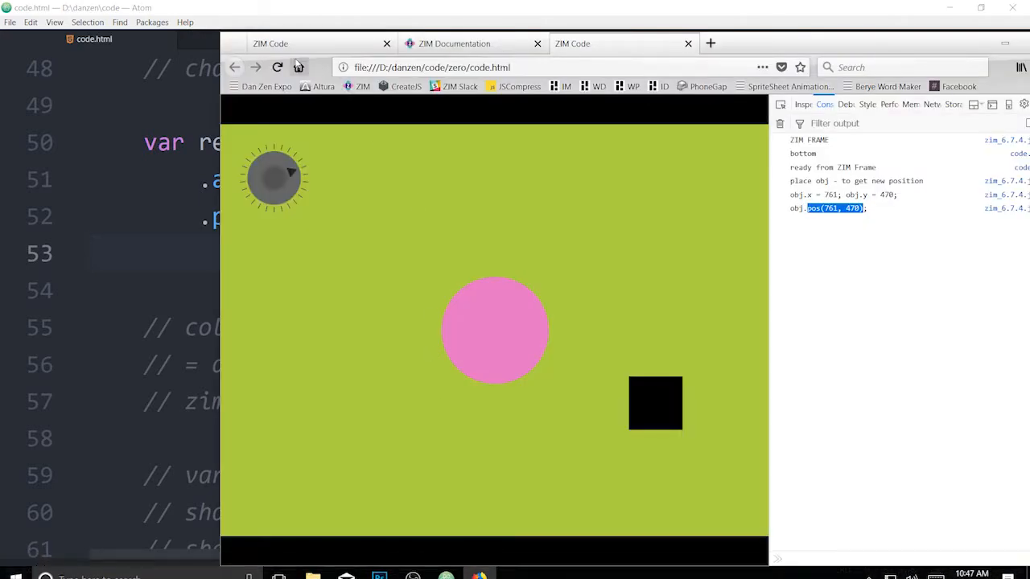
left_click(297, 67)
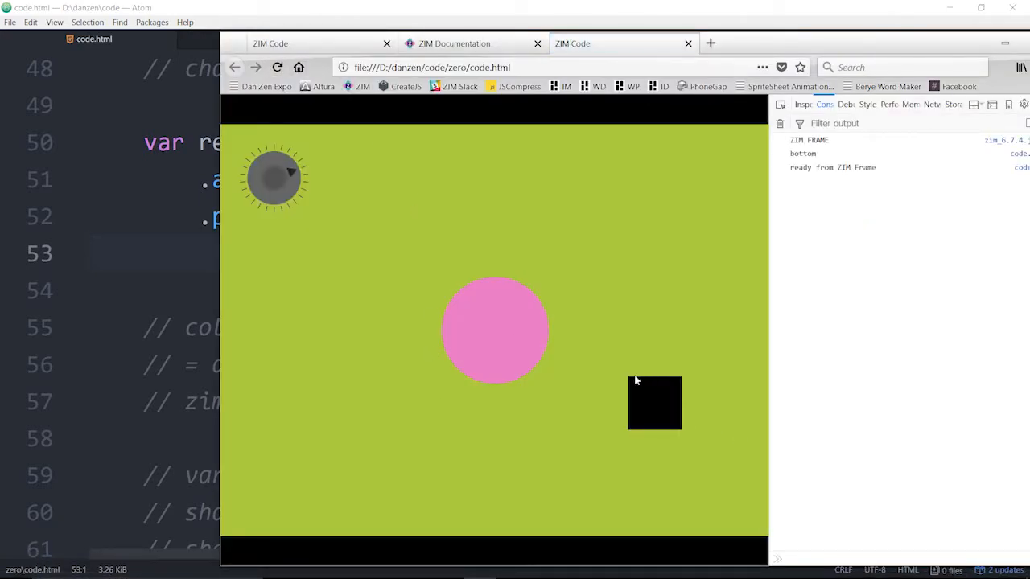
mouse_move(655, 414)
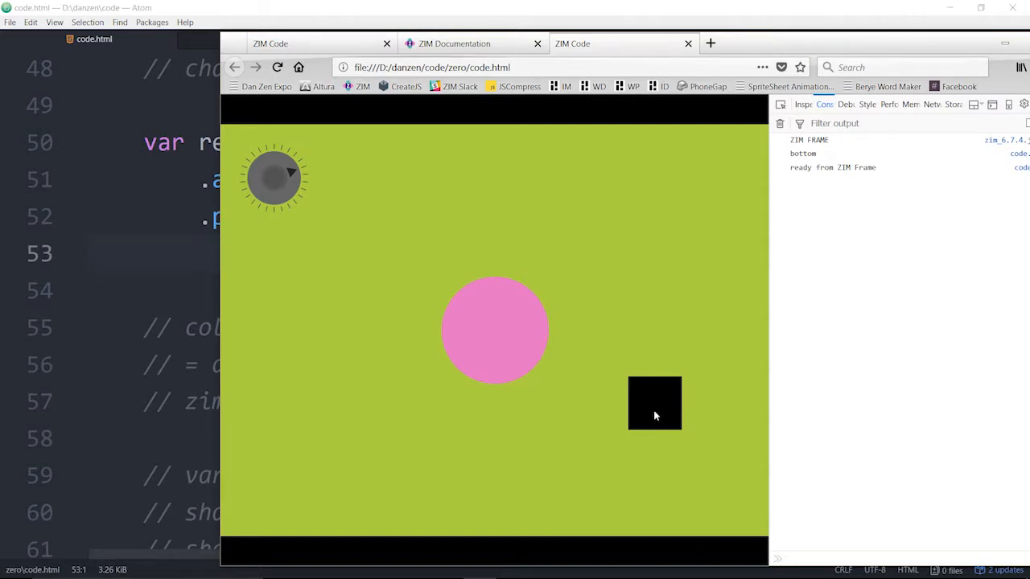
mouse_move(670, 403)
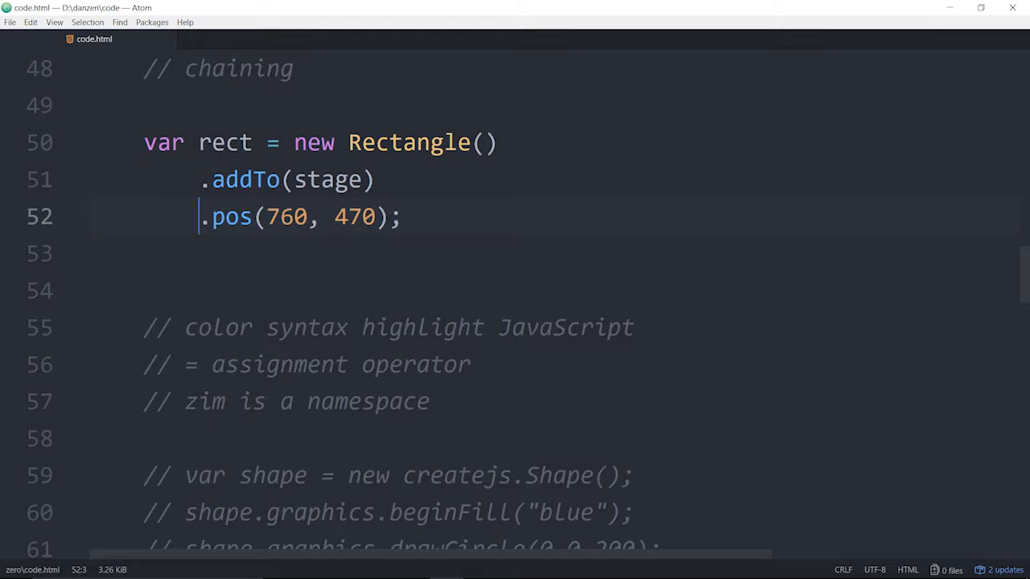
- Chain a .drag() call after .pos(760, 470), before the closing semicolon
left_click(406, 217)
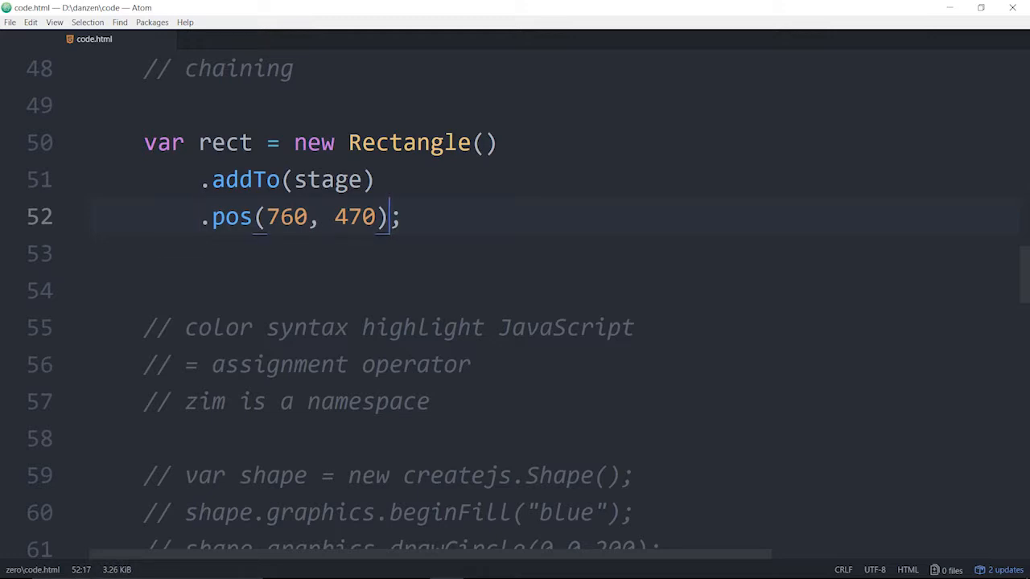
key("Enter")
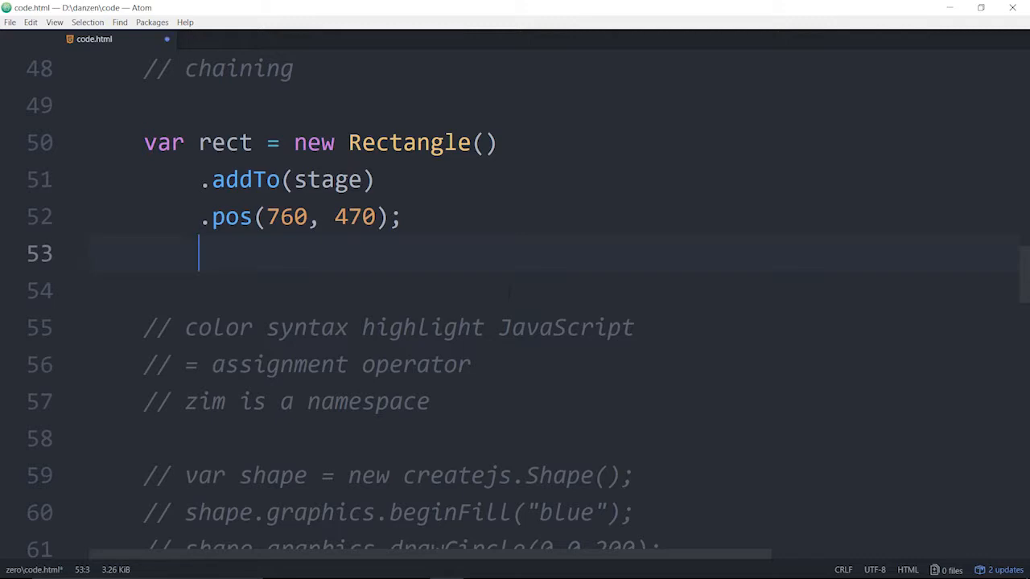
type(".drag")
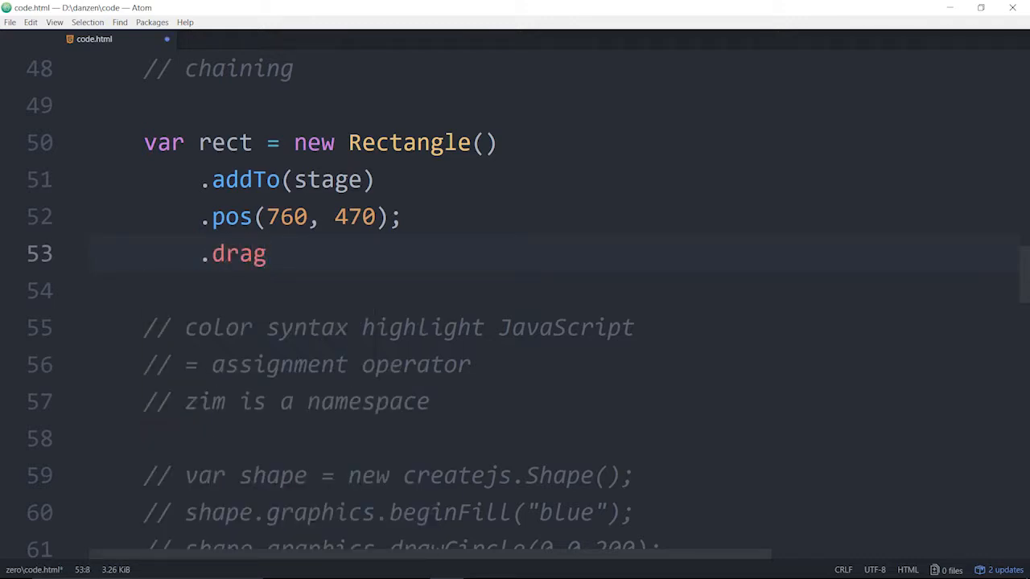
type("()")
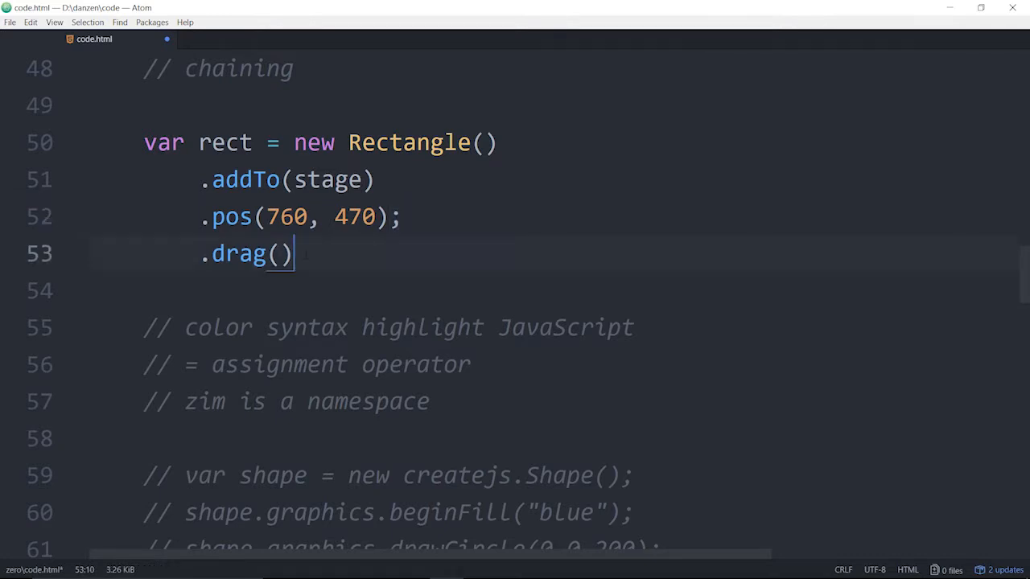
key("ctrl+shift+k")
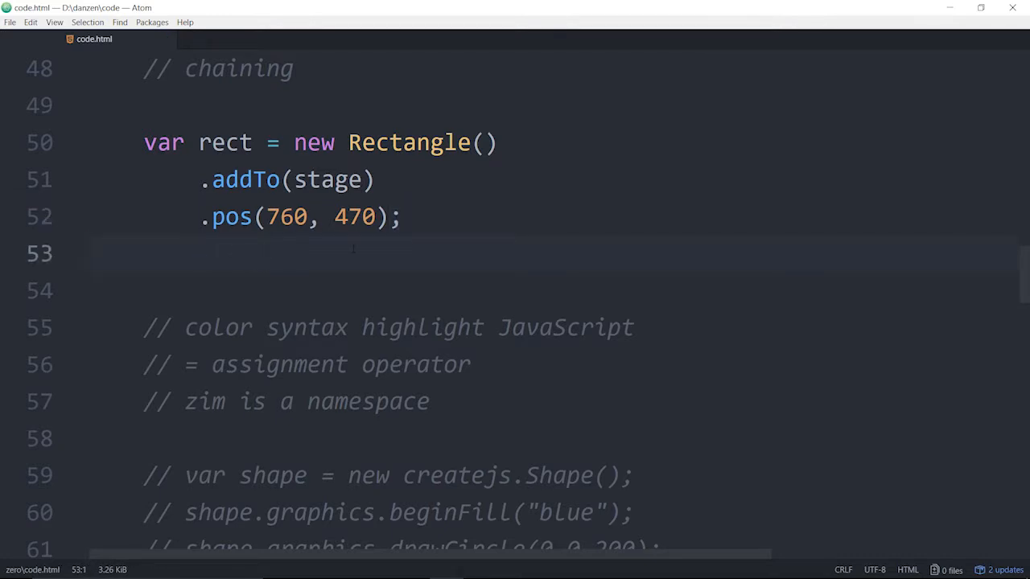
left_click(399, 217)
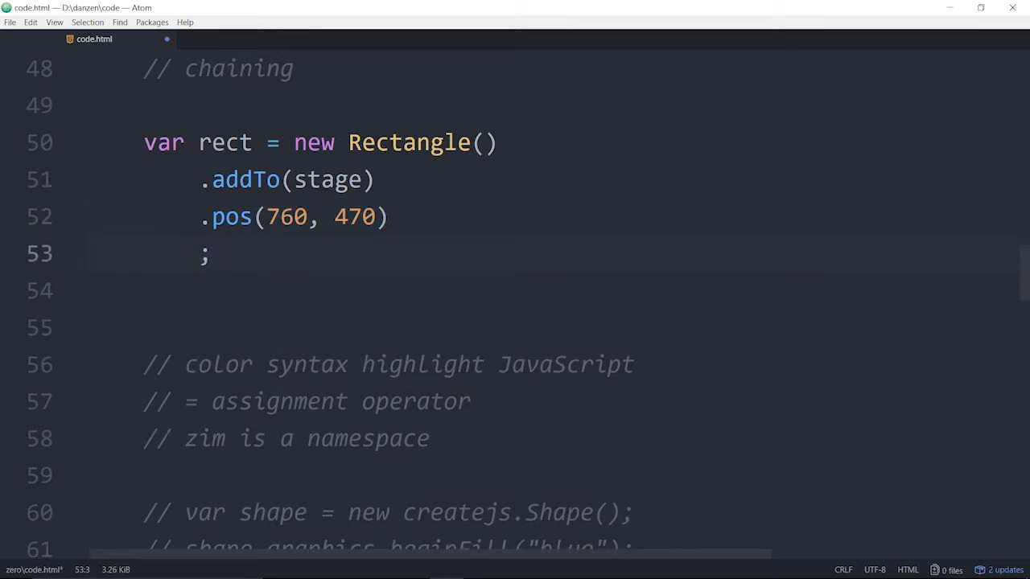
type(".drag()")
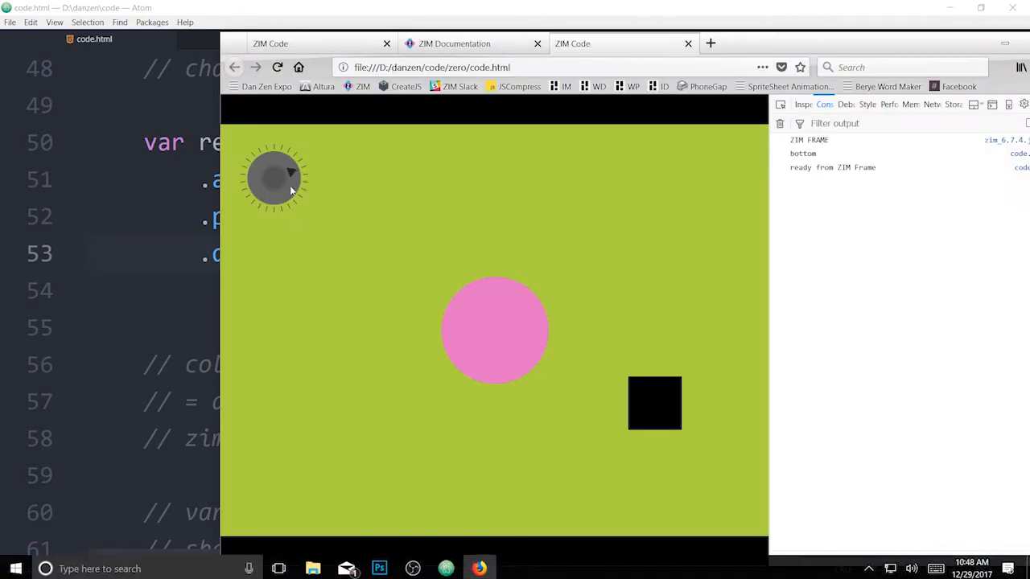
- Drag the black square up and toward the stage centre, right of the pink circle
left_click_drag(654, 404, 648, 289)
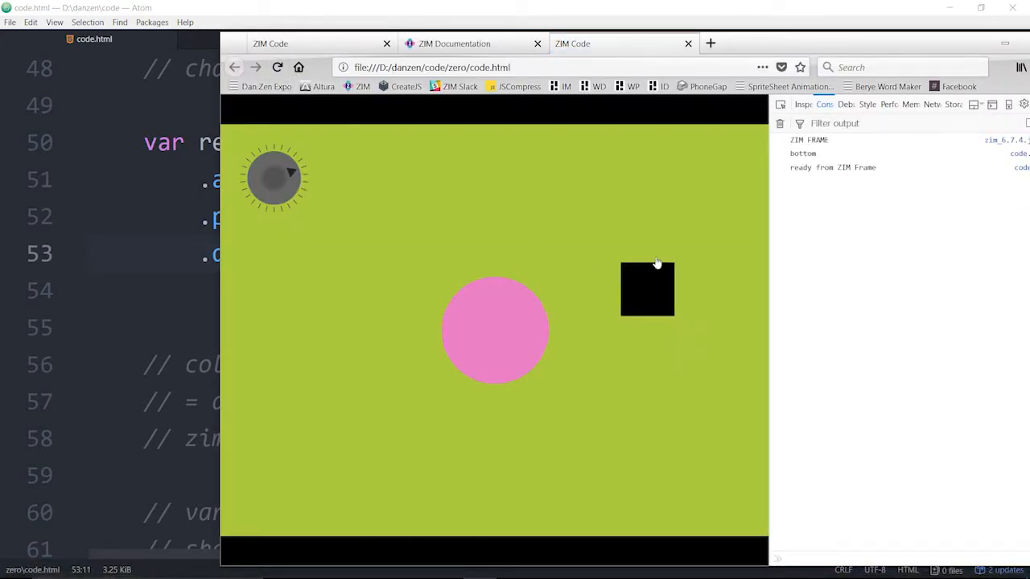
left_click_drag(648, 289, 673, 370)
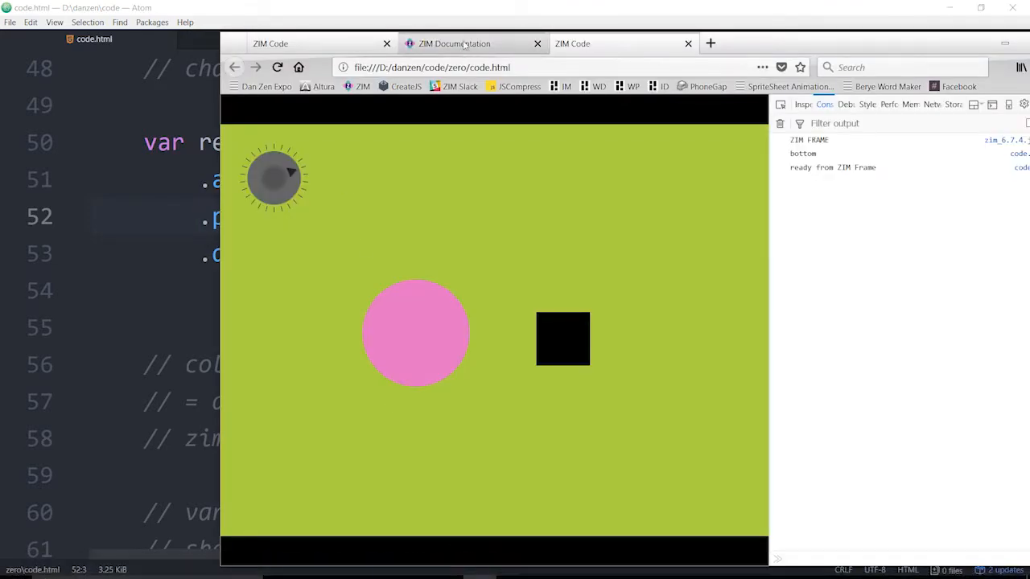
- Expand the drag method's entry in ZIM Documentation, read through it and collapse it again
left_click(463, 43)
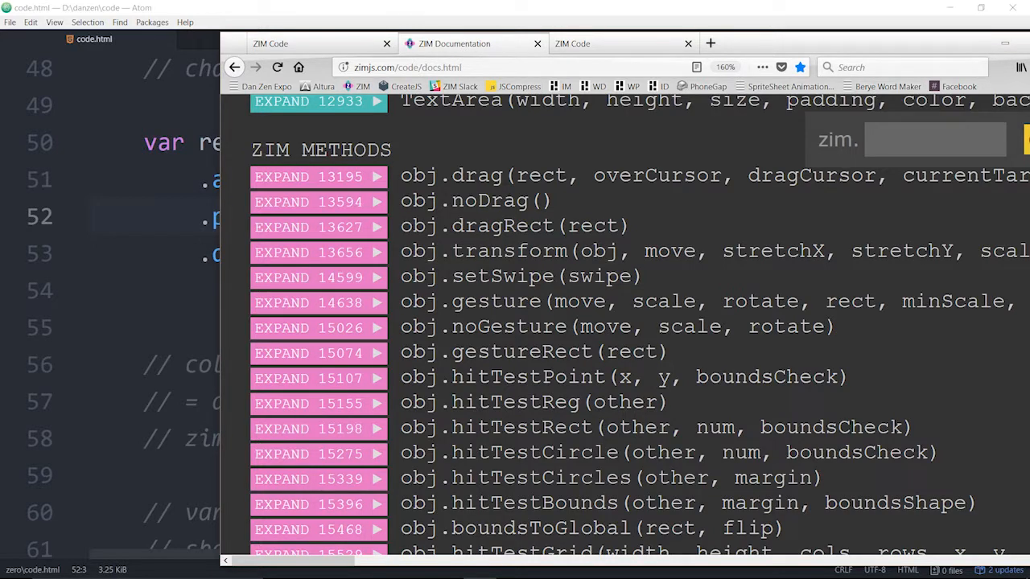
left_click(318, 176)
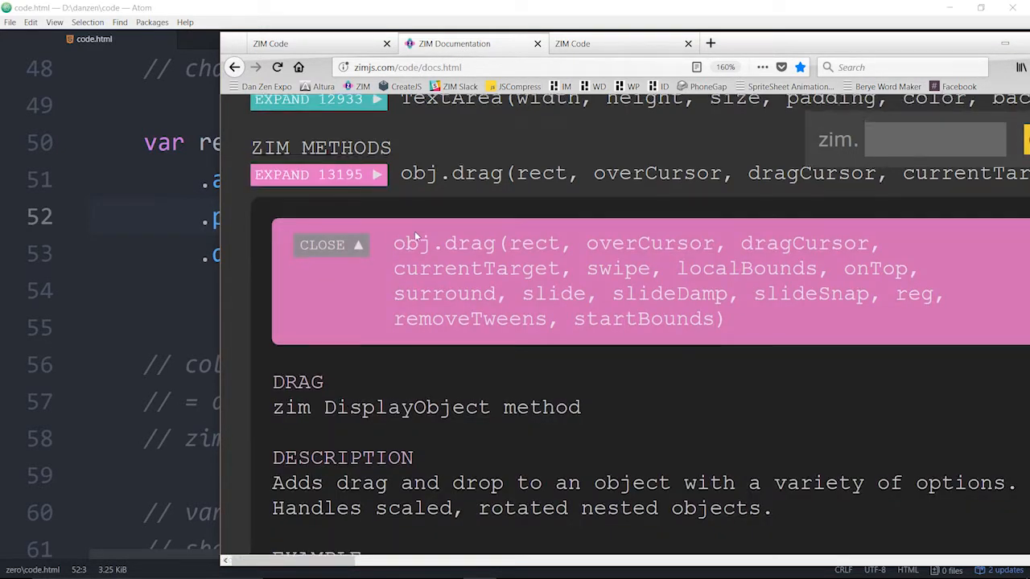
scroll("down", 3)
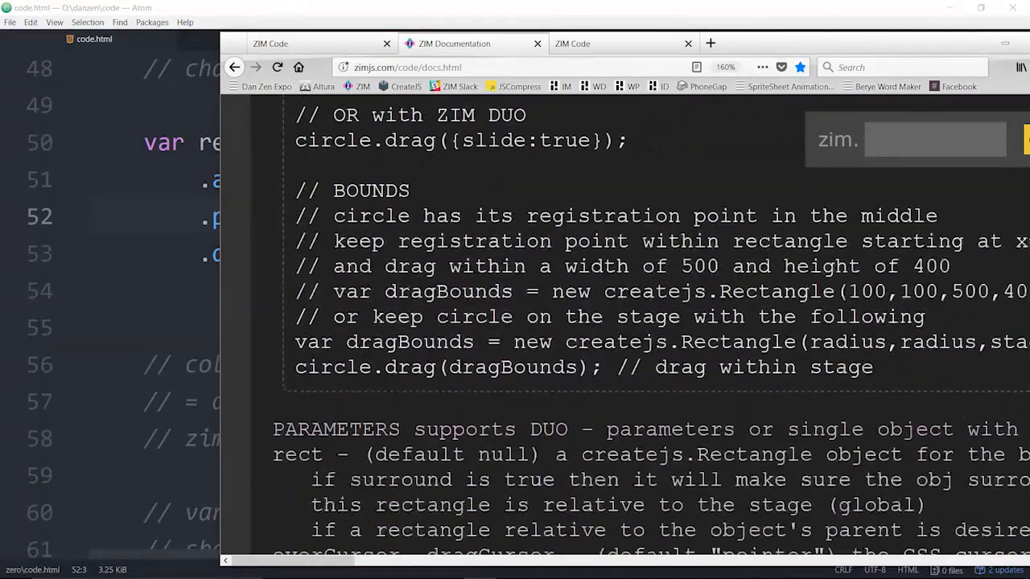
scroll("down", 3)
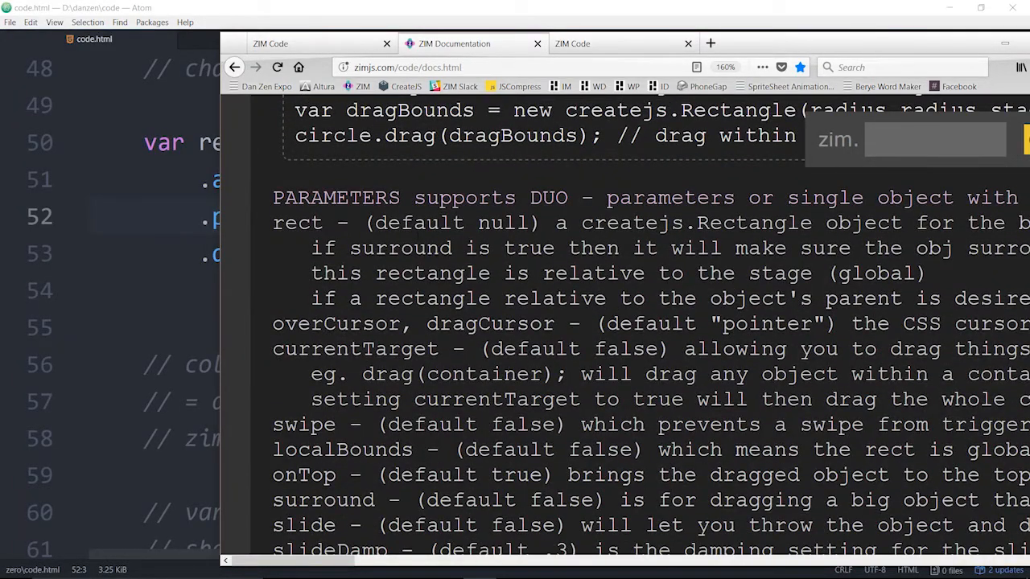
scroll("down", 3)
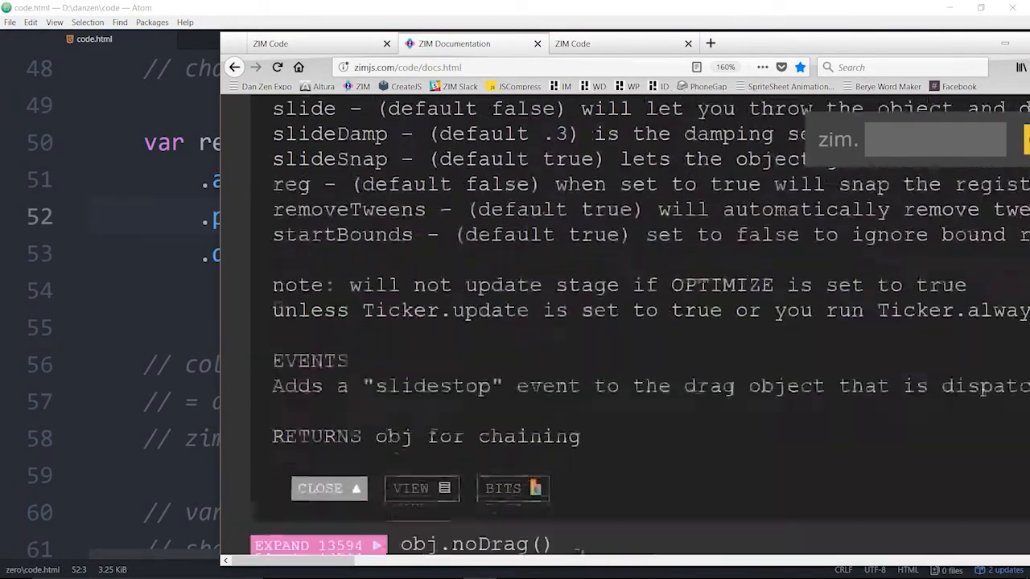
scroll("down", 3)
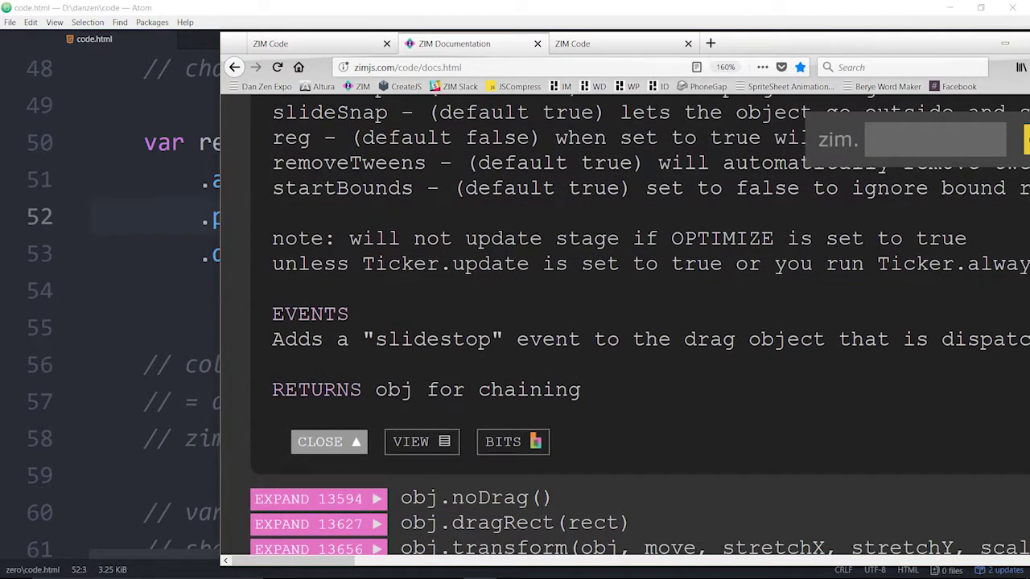
double_click(316, 389)
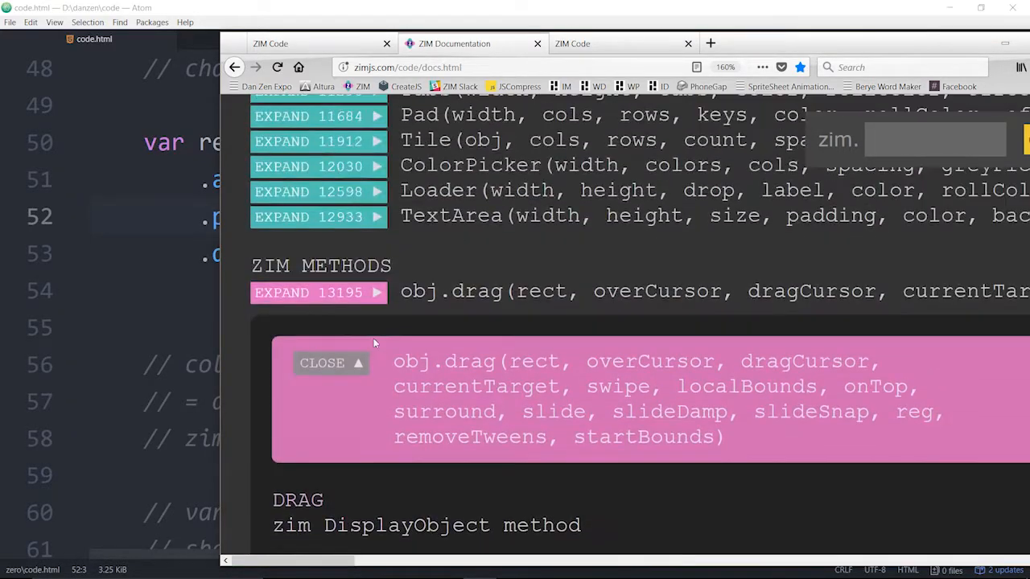
left_click(332, 363)
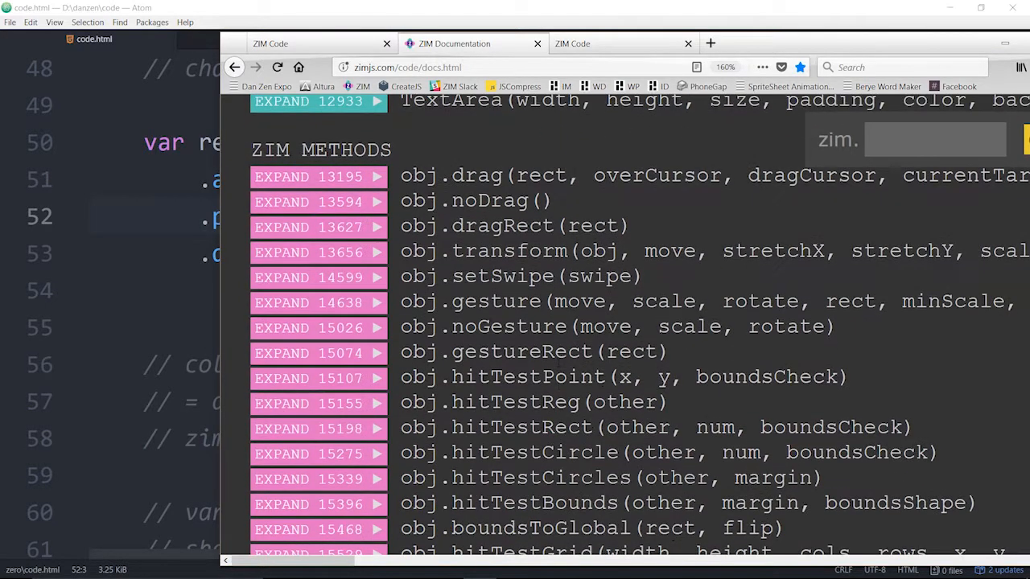
- Expand the gesture method's entry and scroll to its multi-touch description and examples
scroll("down", 3)
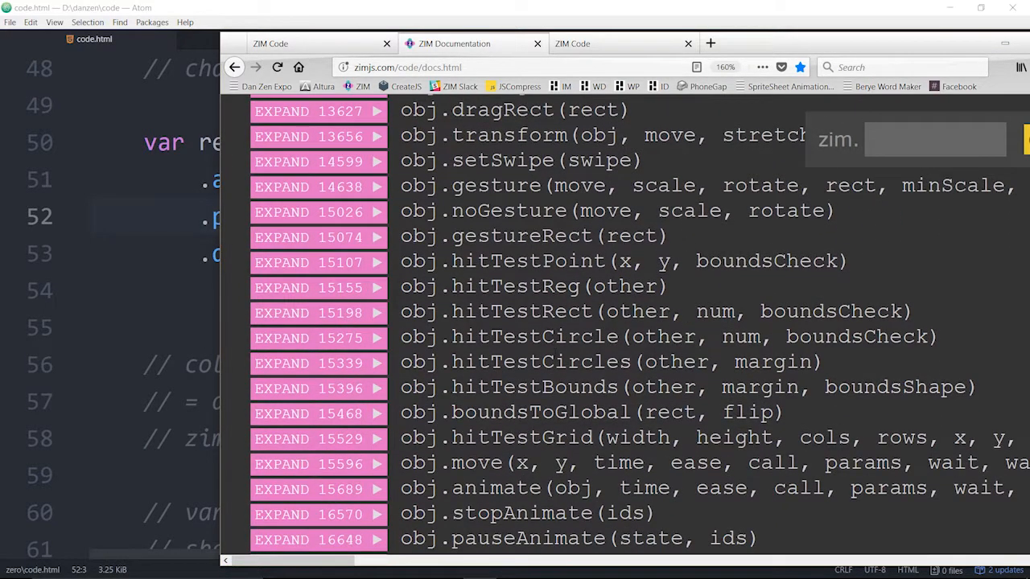
left_click(317, 187)
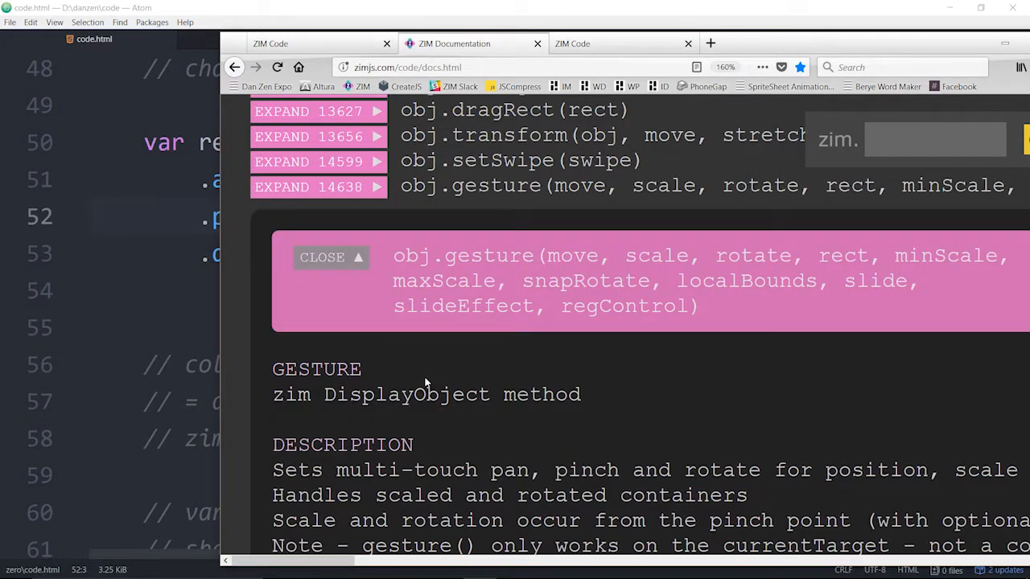
scroll("down", 3)
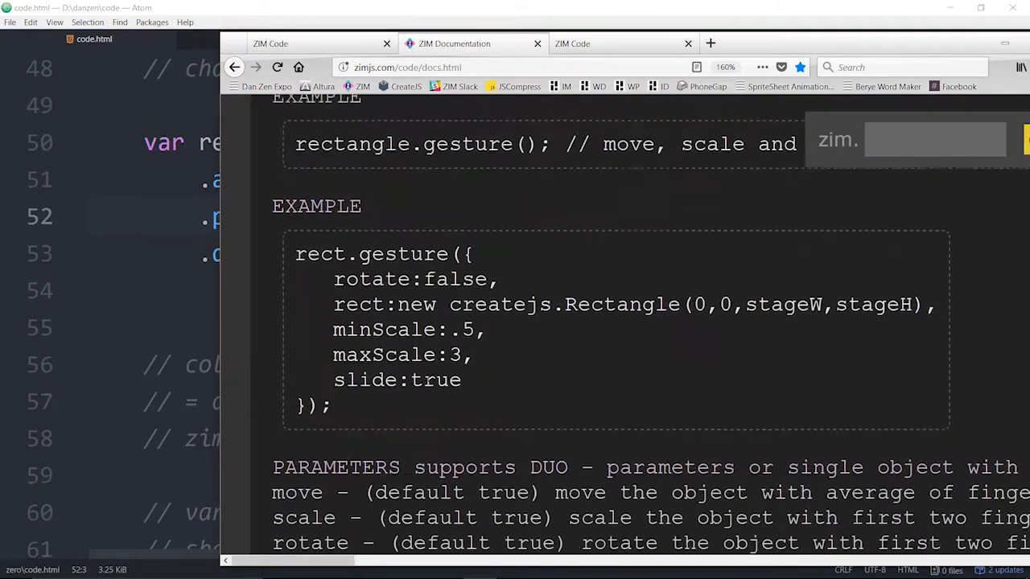
scroll("down", 3)
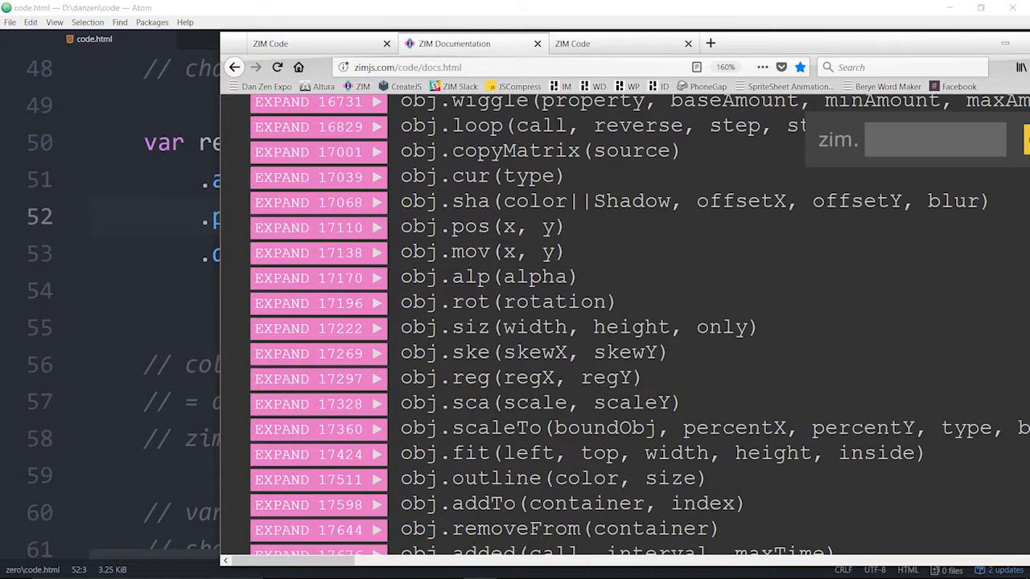
- Highlight the short method names sha and cur through sca in the methods list
double_click(471, 176)
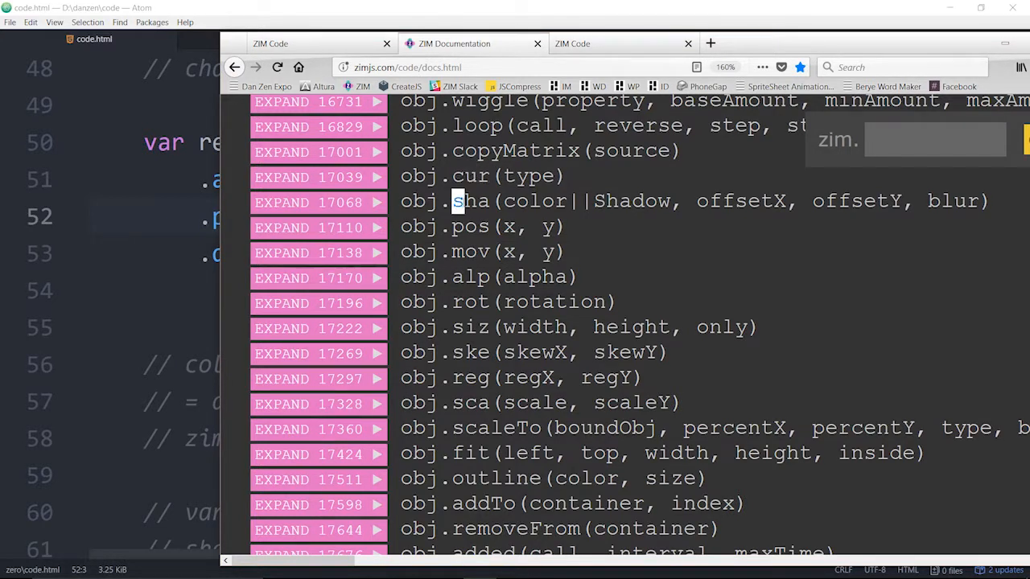
double_click(471, 201)
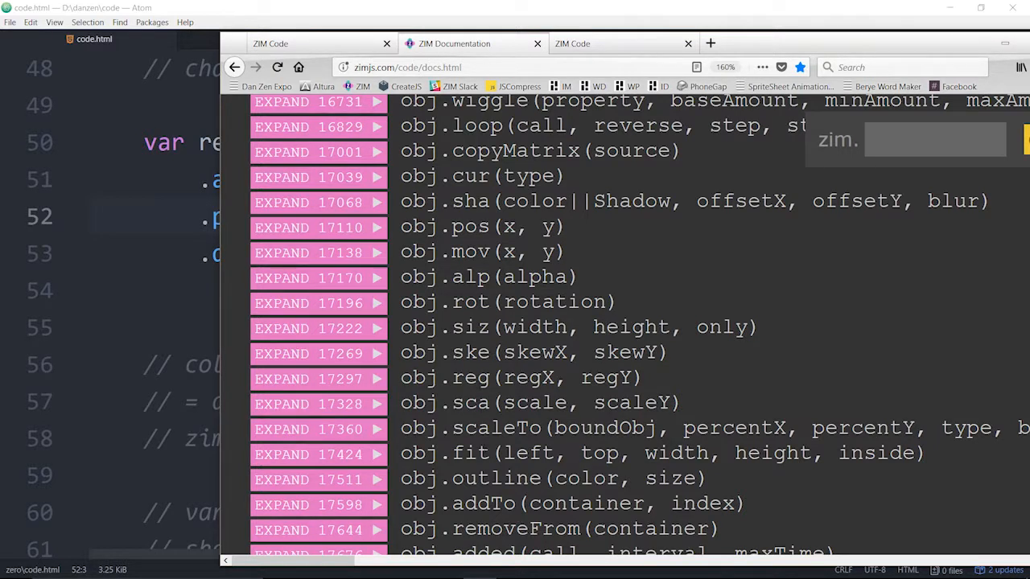
left_click_drag(440, 327, 680, 403)
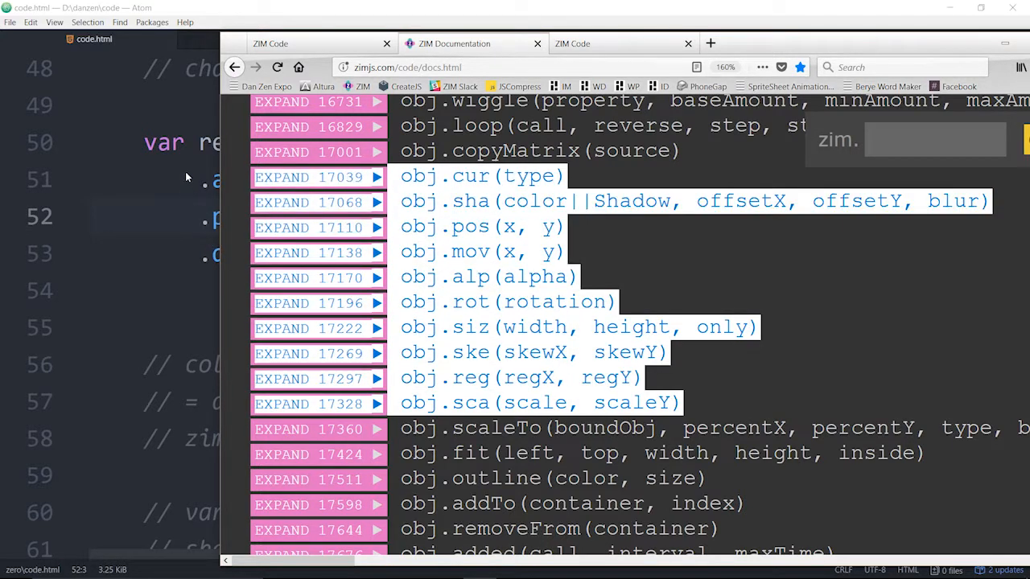
mouse_move(239, 309)
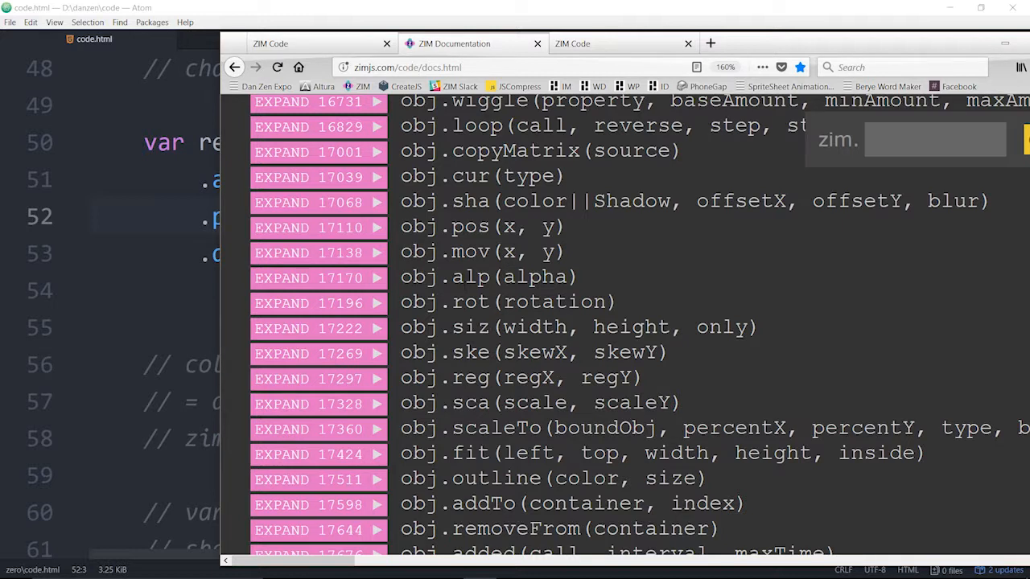
mouse_move(316, 231)
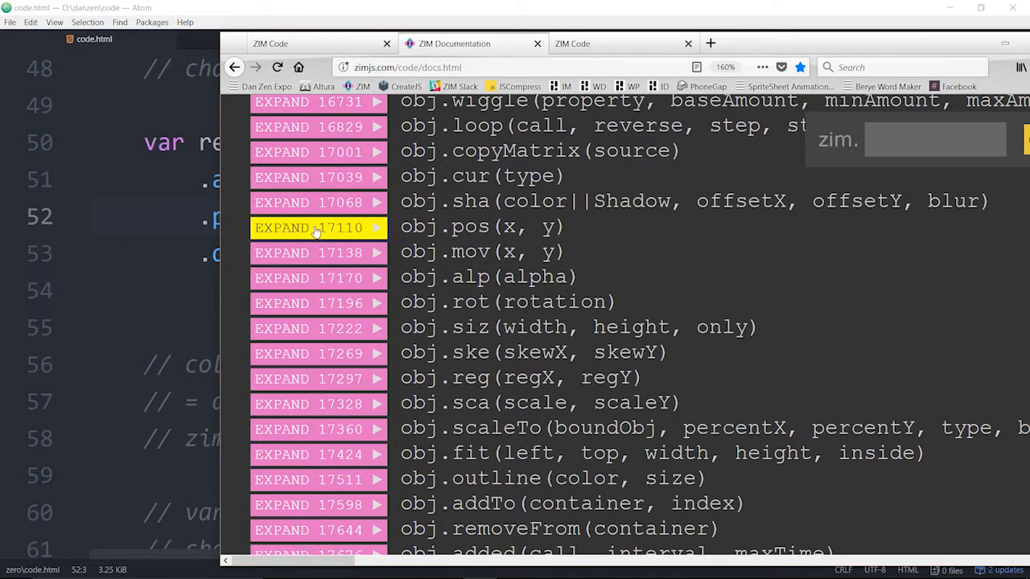
- Expand the pos method's entry and scroll to its x, y parameters and RETURNS obj
left_click(316, 228)
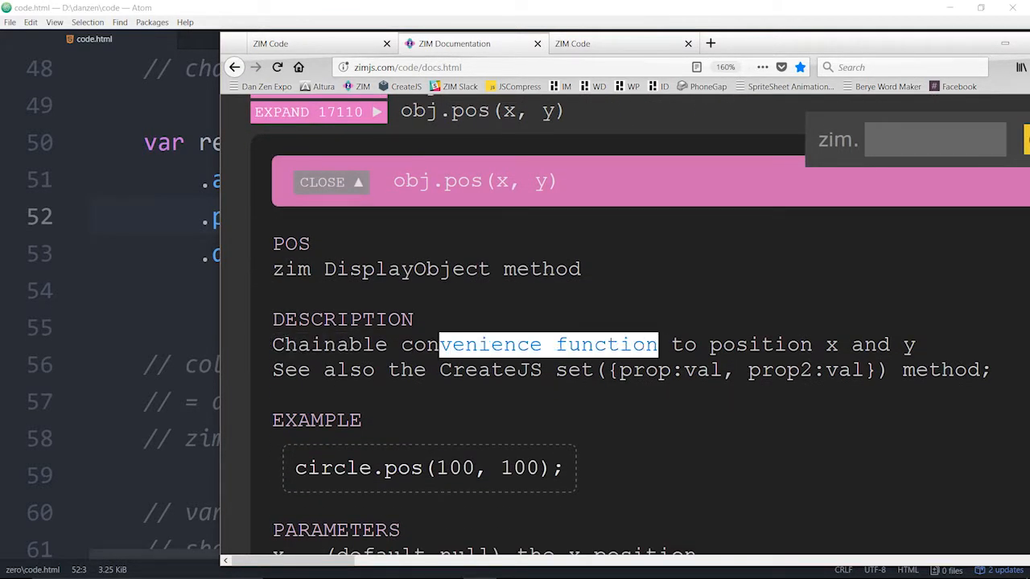
left_click(547, 344)
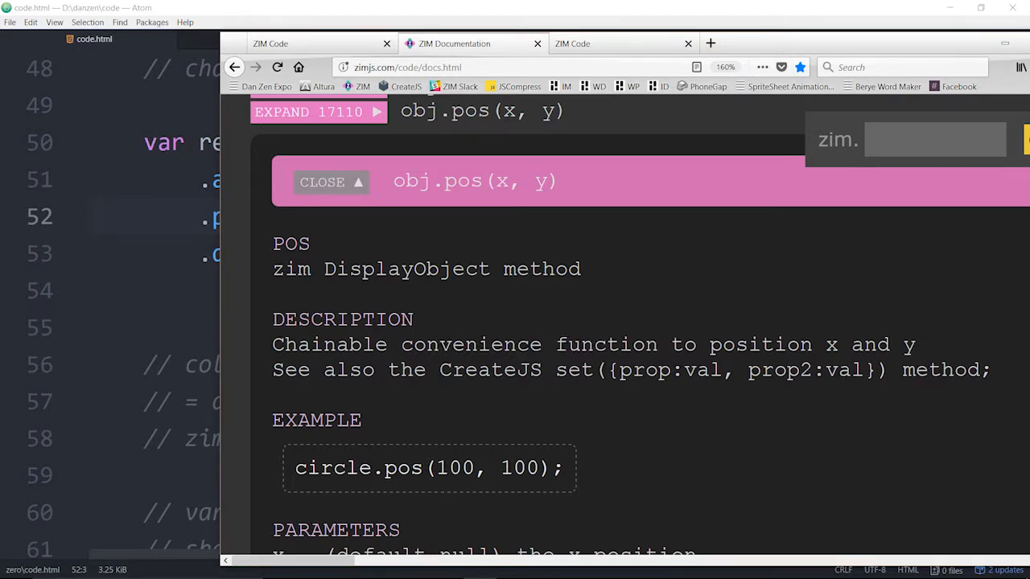
scroll("down", 3)
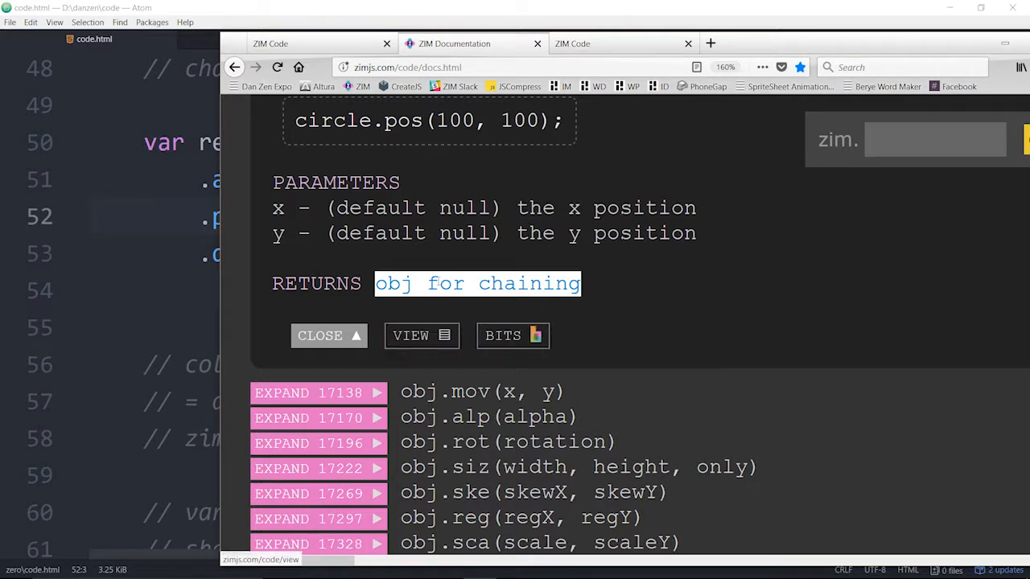
mouse_move(421, 338)
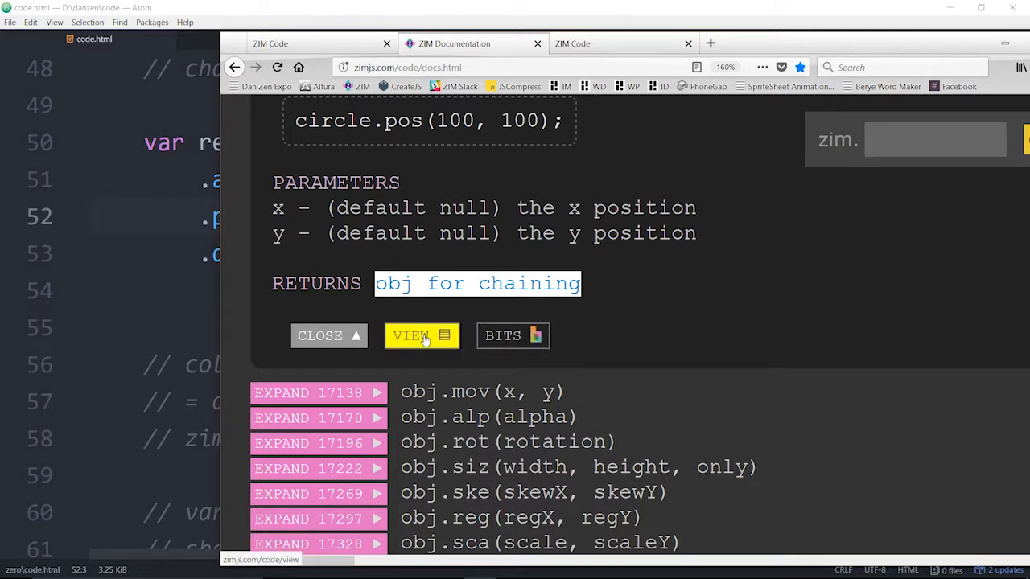
- View the zim.pos source in ZIM CODE VIEW and highlight its 'return obj;' statement
left_click(422, 335)
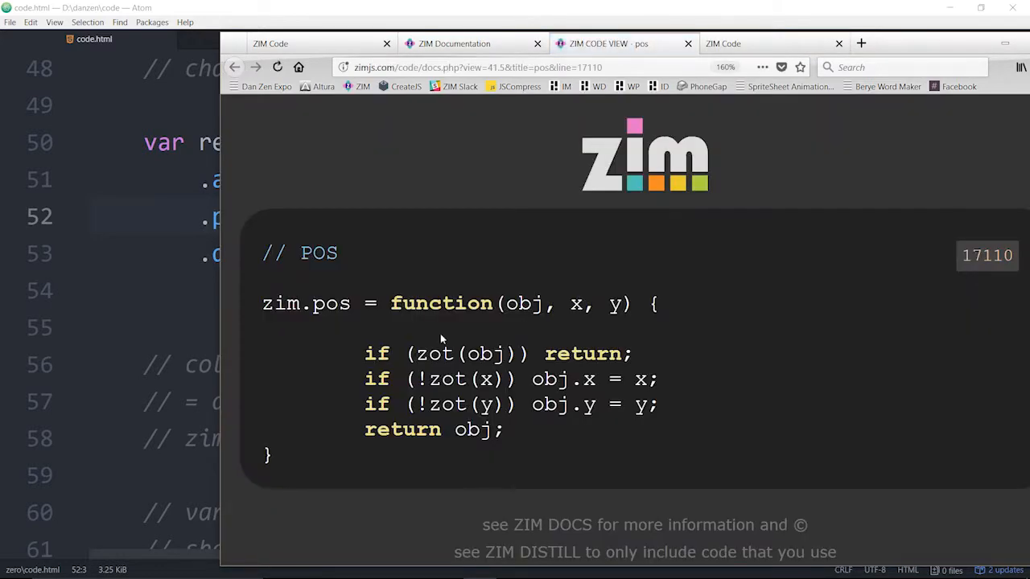
scroll("down", 3)
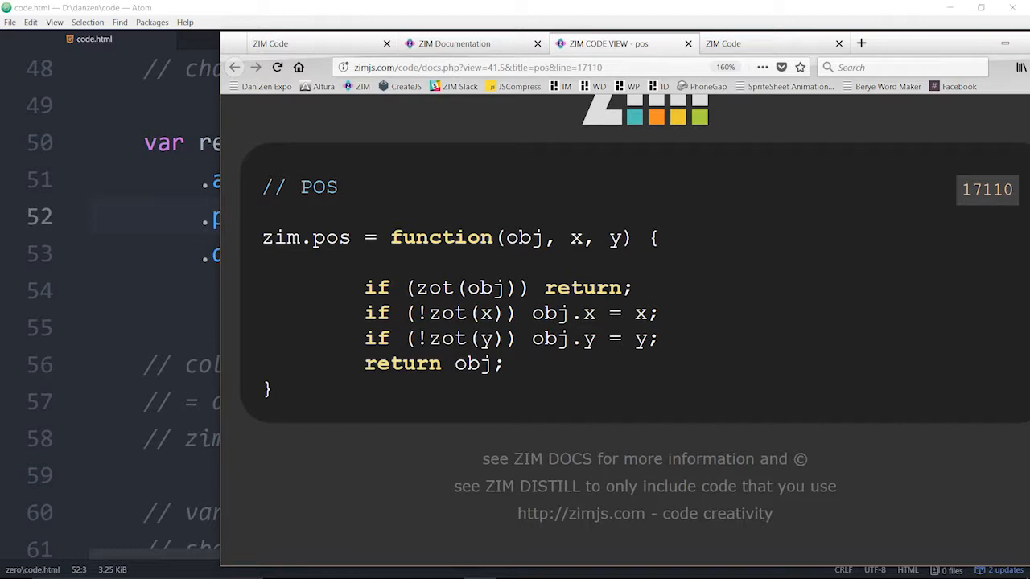
double_click(461, 313)
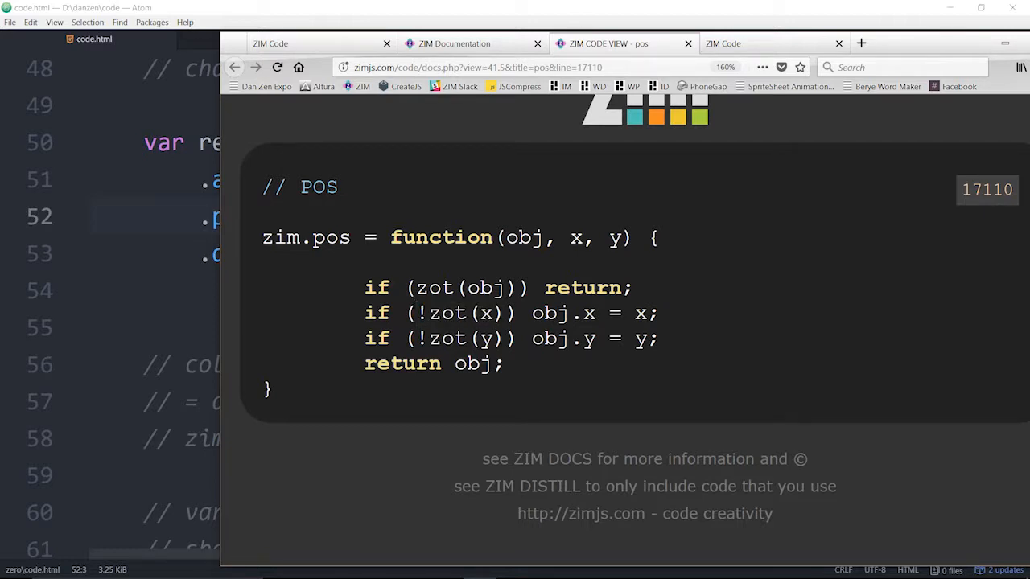
double_click(550, 313)
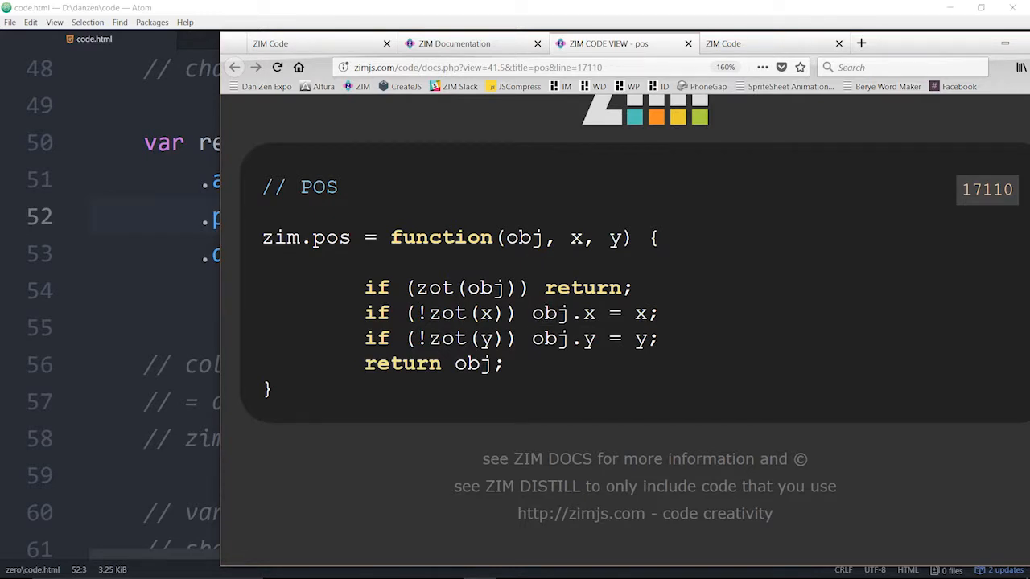
double_click(589, 313)
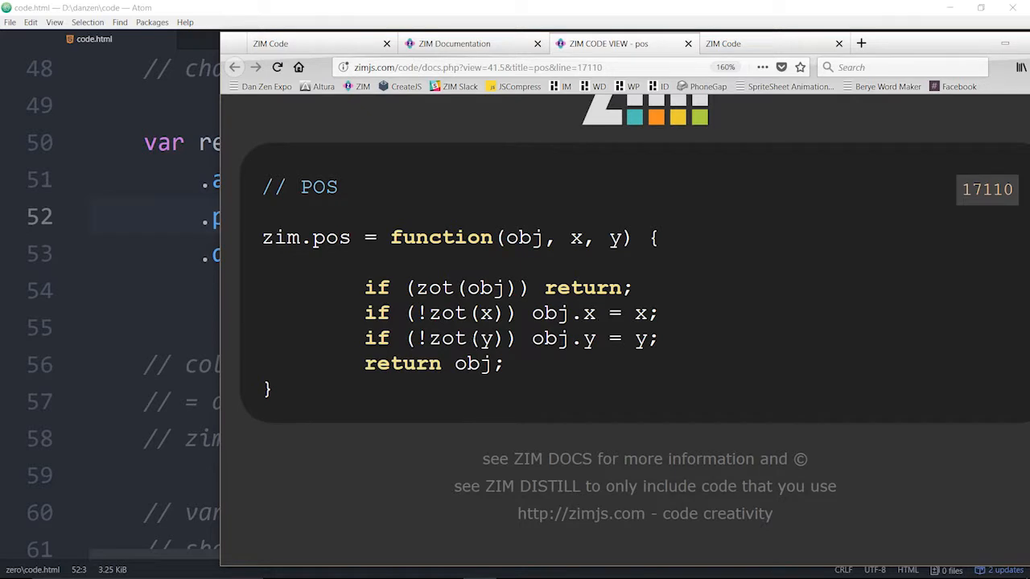
double_click(640, 339)
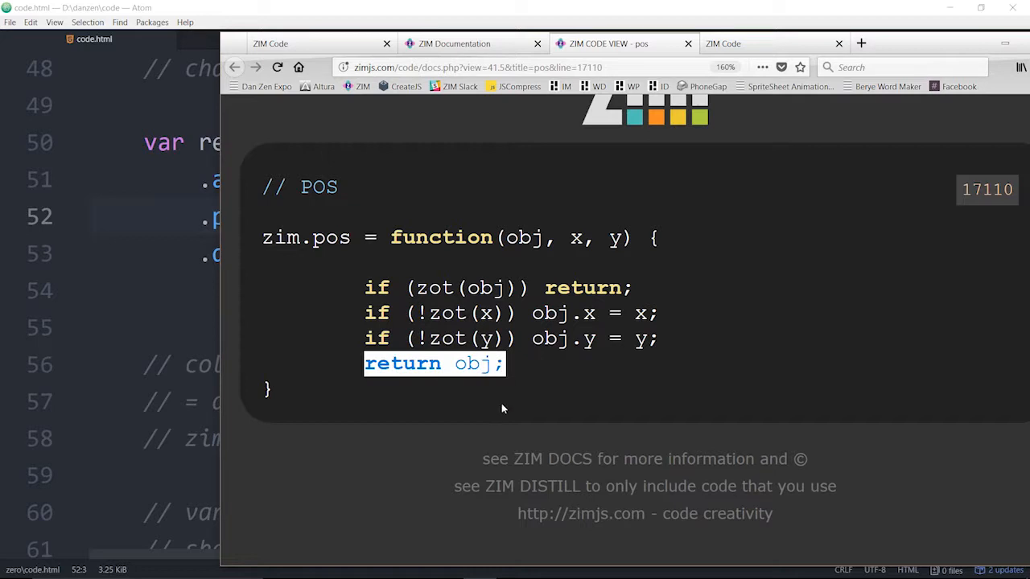
- Switch back to the code.html Rectangle chain in Atom
double_click(524, 237)
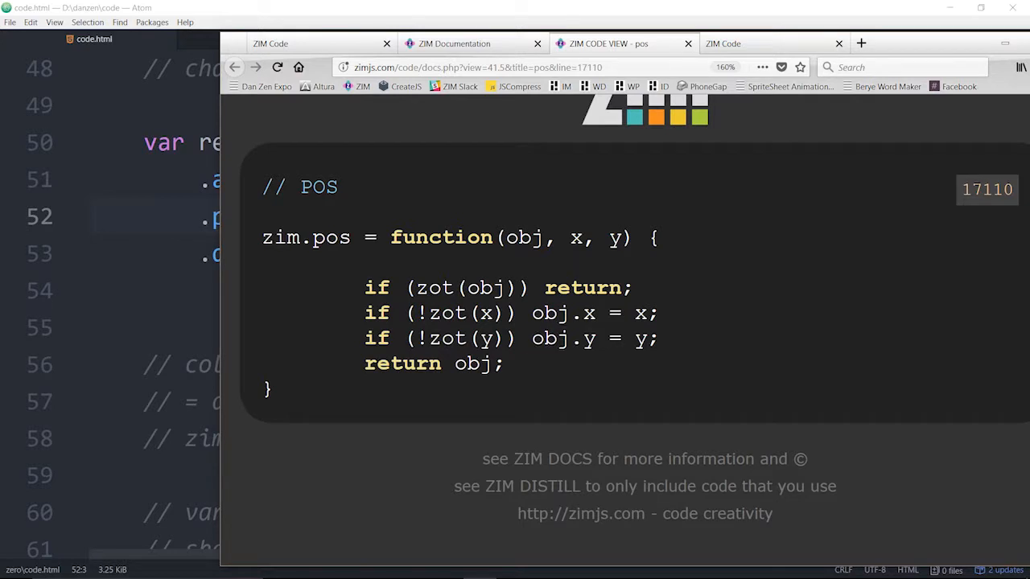
double_click(330, 238)
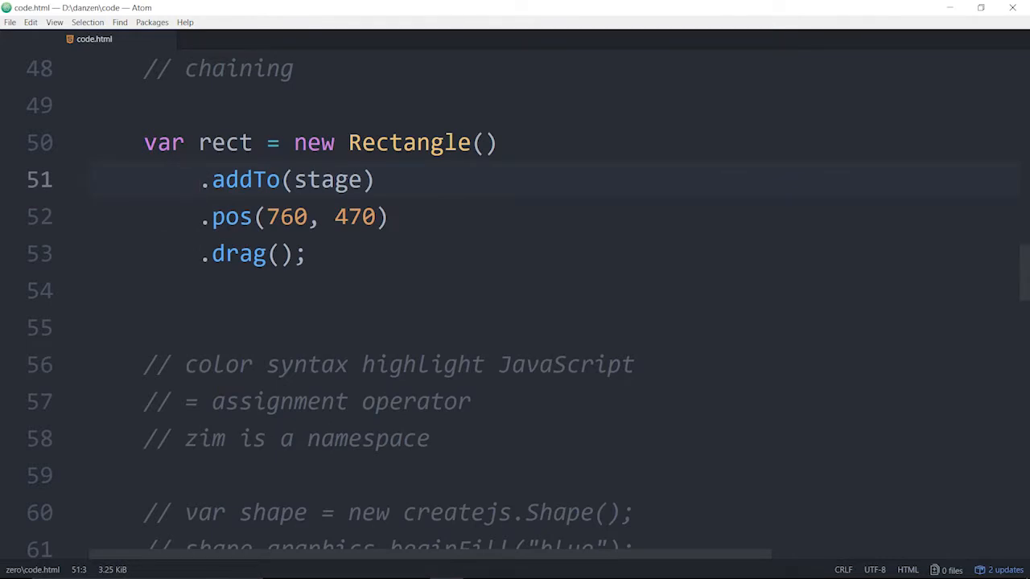
- Assign the Rectangle chain to 'var rect = ' in code.html
left_click_drag(144, 143, 252, 142)
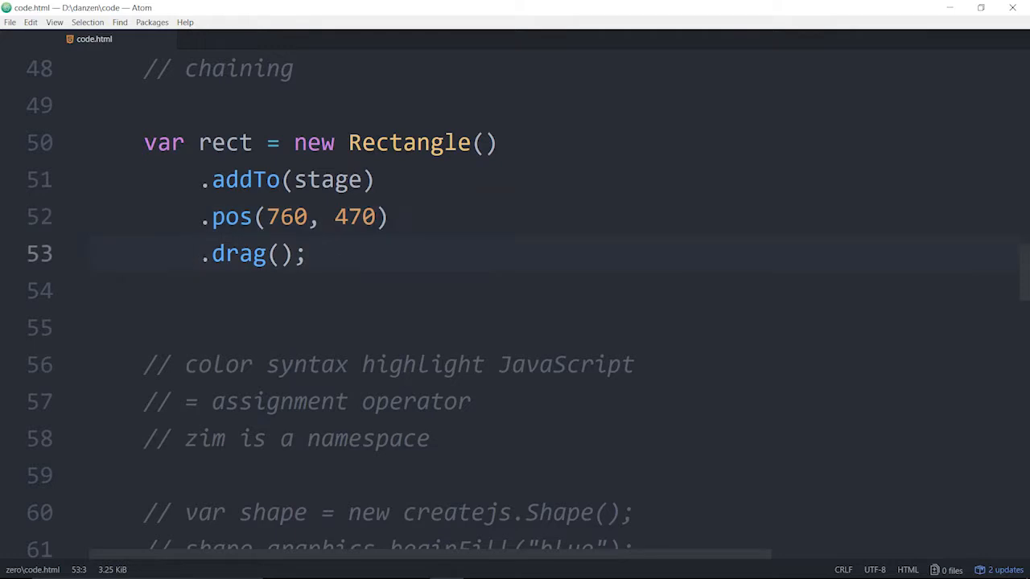
left_click(293, 142)
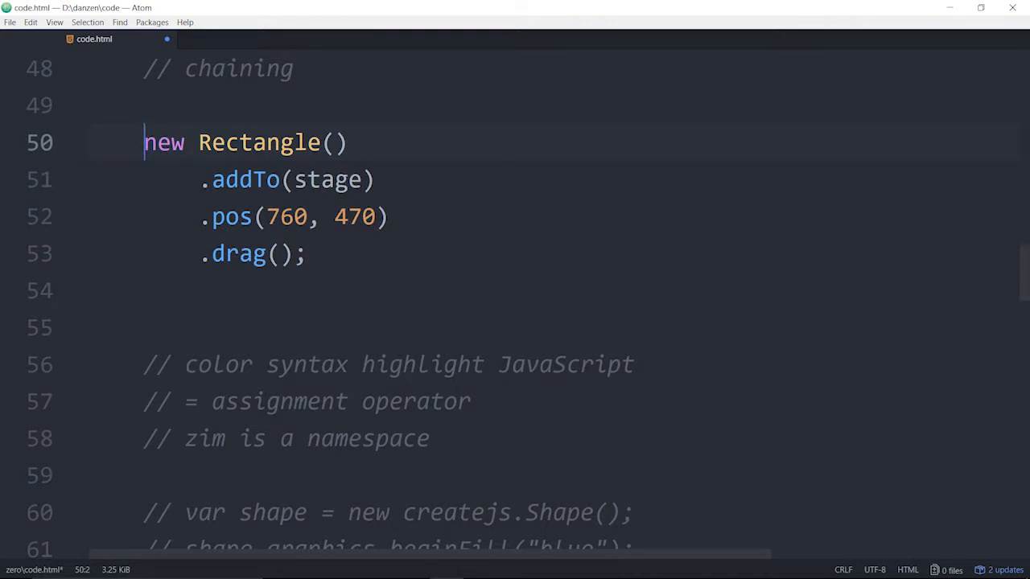
left_click_drag(144, 143, 305, 253)
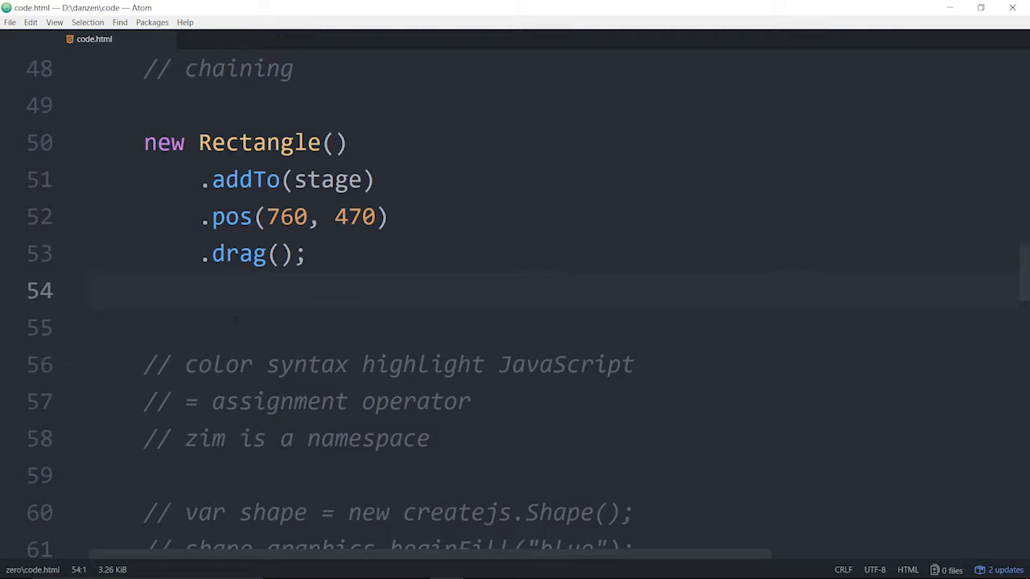
left_click_drag(143, 142, 305, 253)
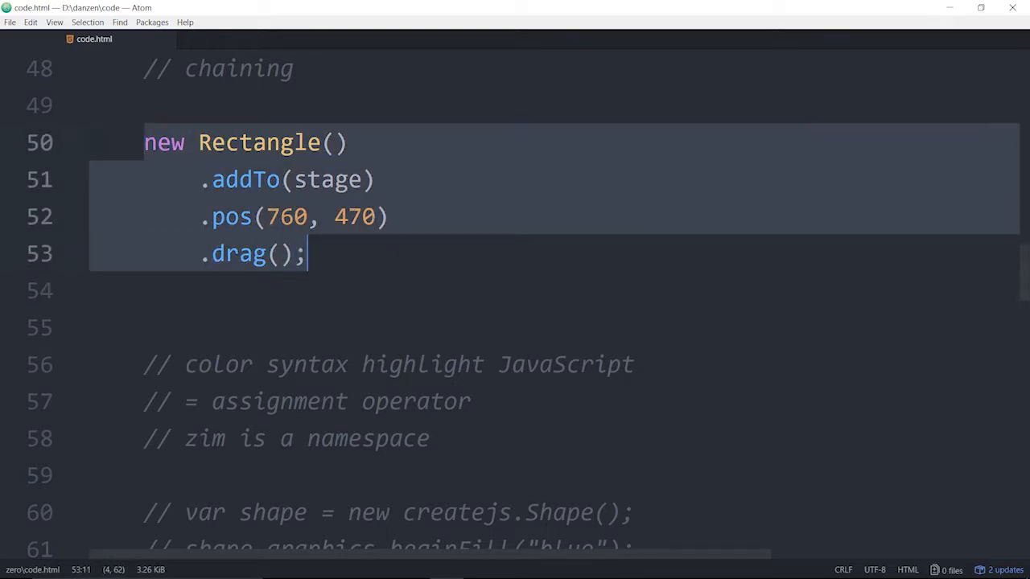
left_click(145, 143)
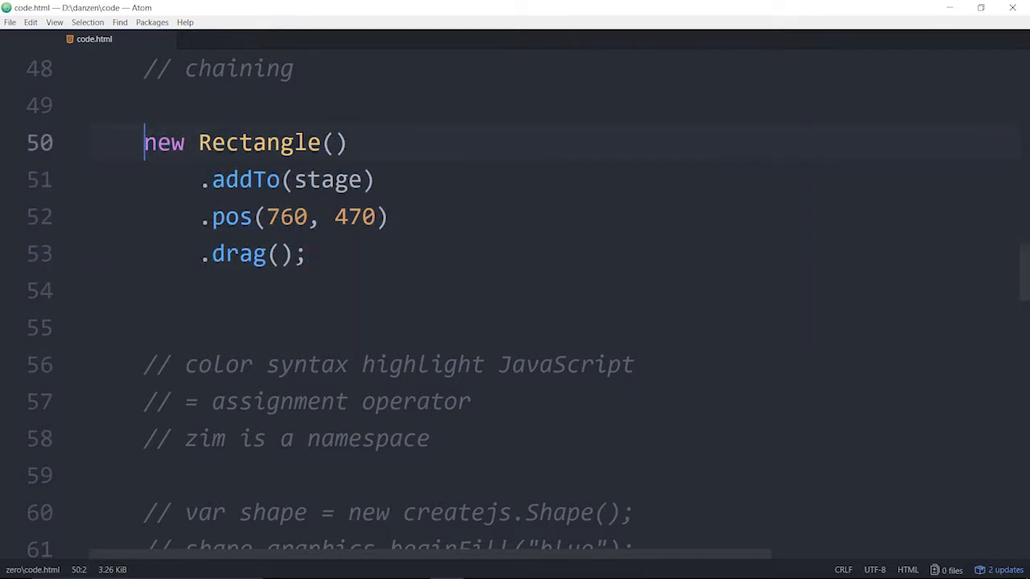
type("var rect =")
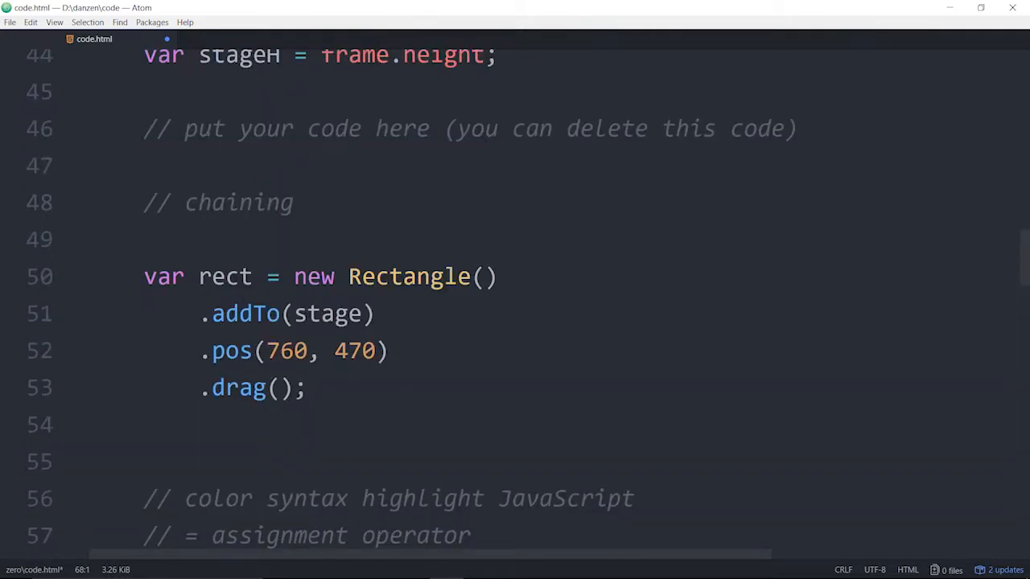
double_click(226, 276)
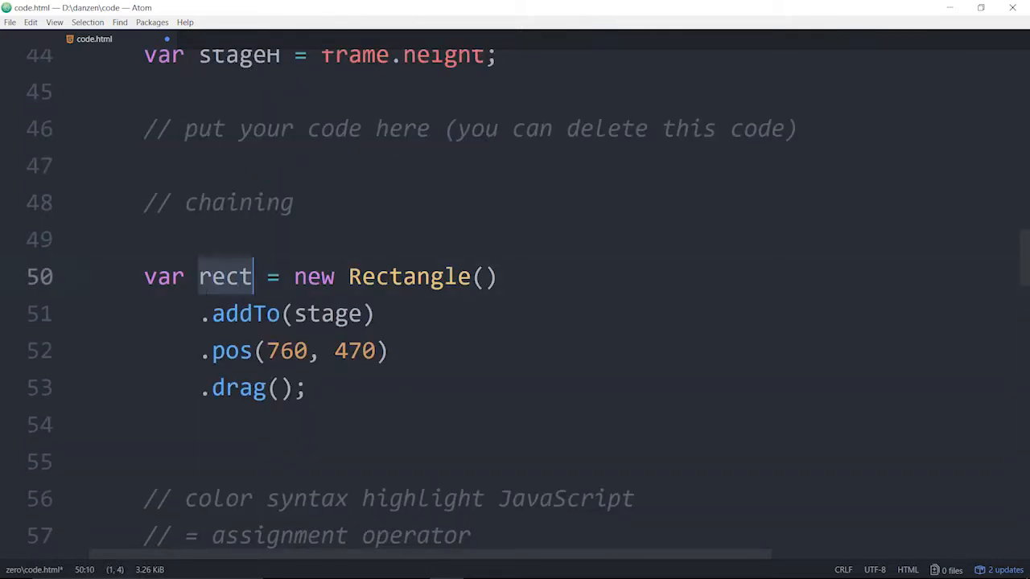
double_click(226, 276)
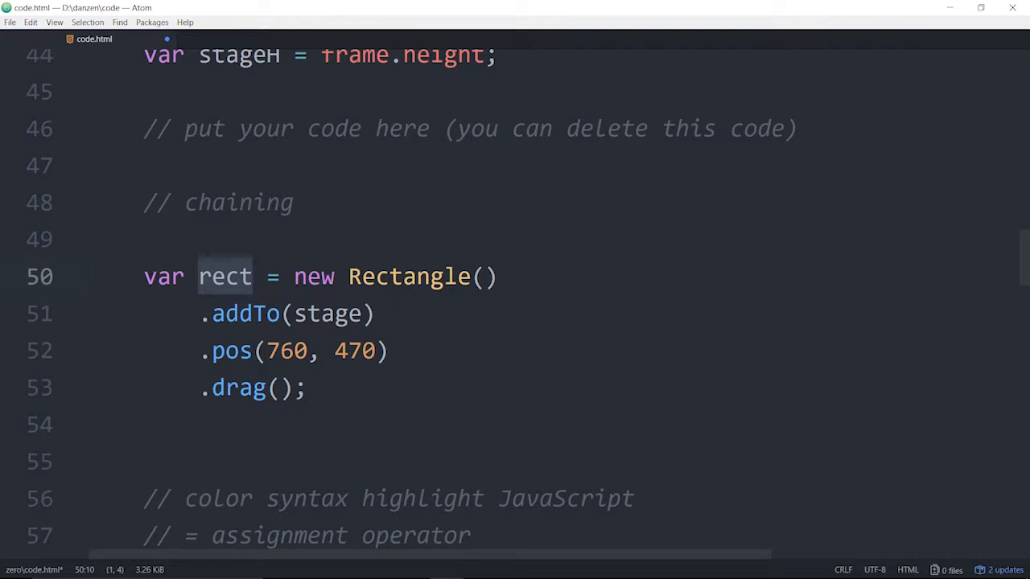
- Comment out the .pos(760, 470) line and drag the black square around the Firefox preview
left_click(337, 314)
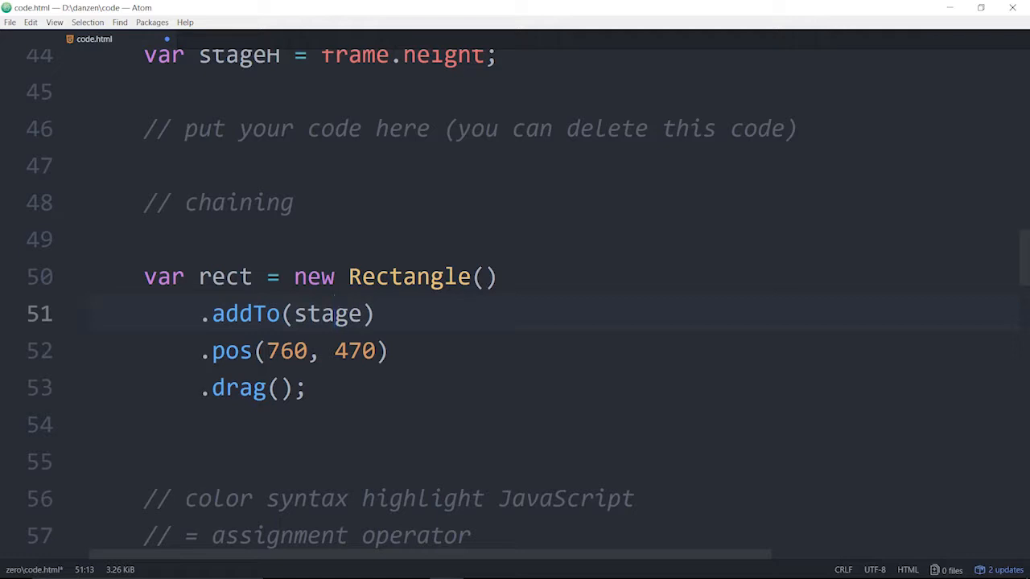
scroll("down", 3)
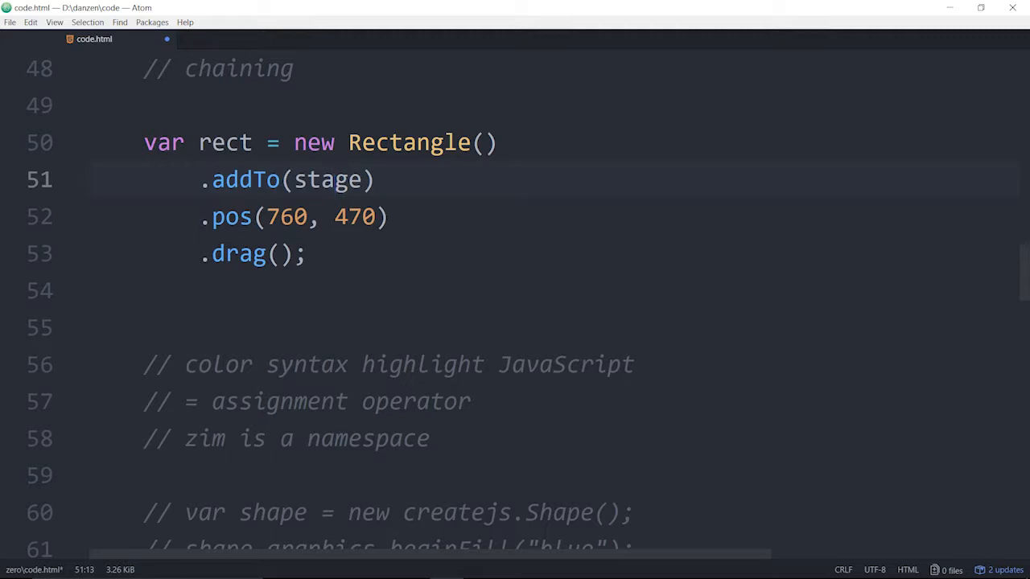
left_click(200, 216)
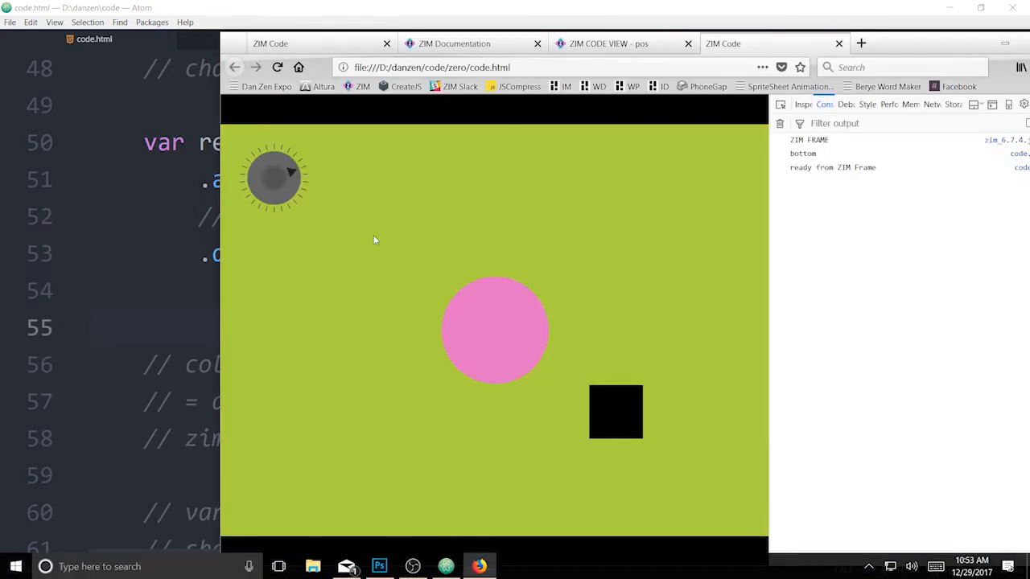
left_click_drag(616, 412, 409, 177)
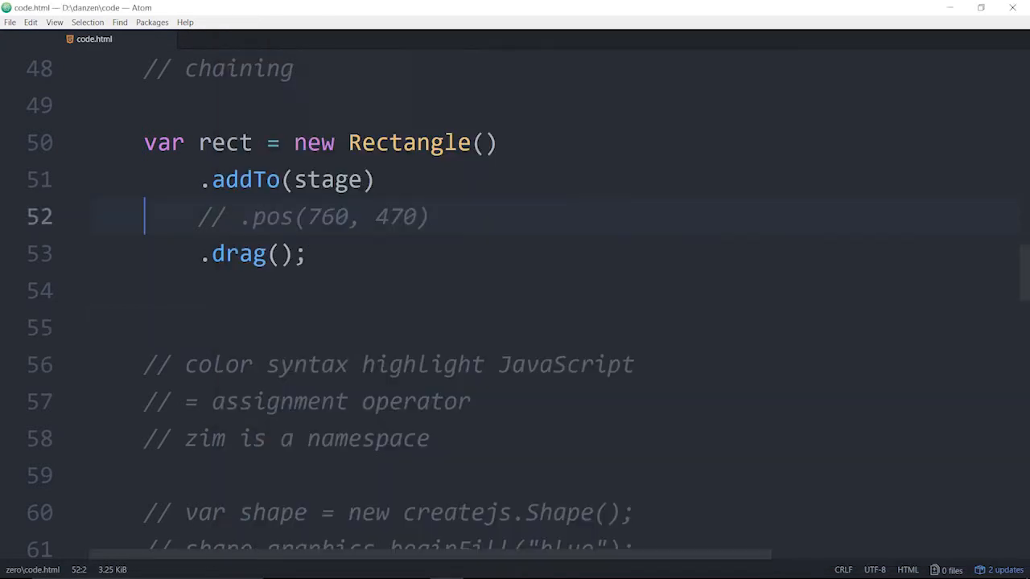
- Insert a '.x = 5' line before .drag(), reload and select the 'drag is not a function' TypeError
left_click_drag(198, 216, 386, 217)
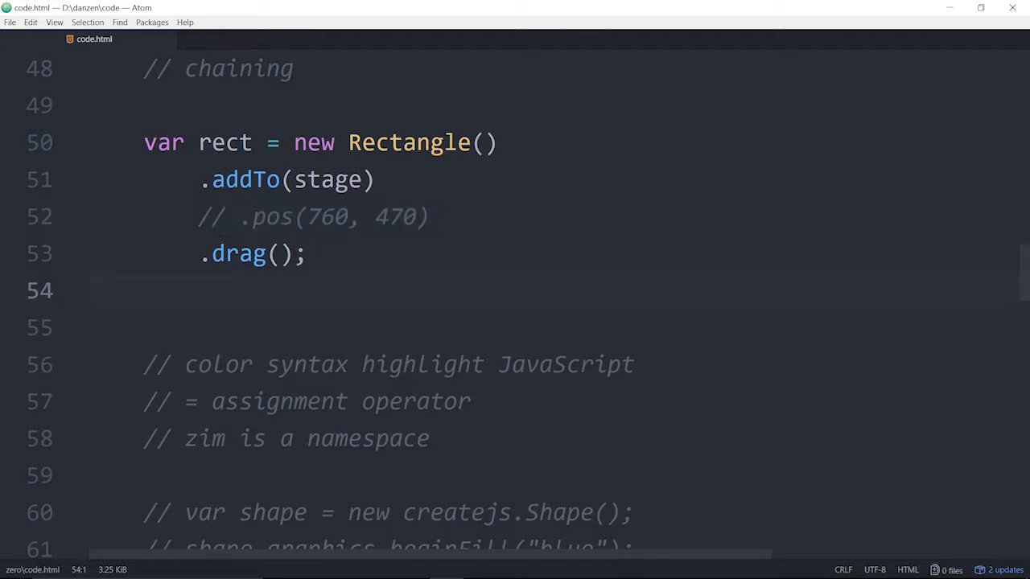
left_click(239, 217)
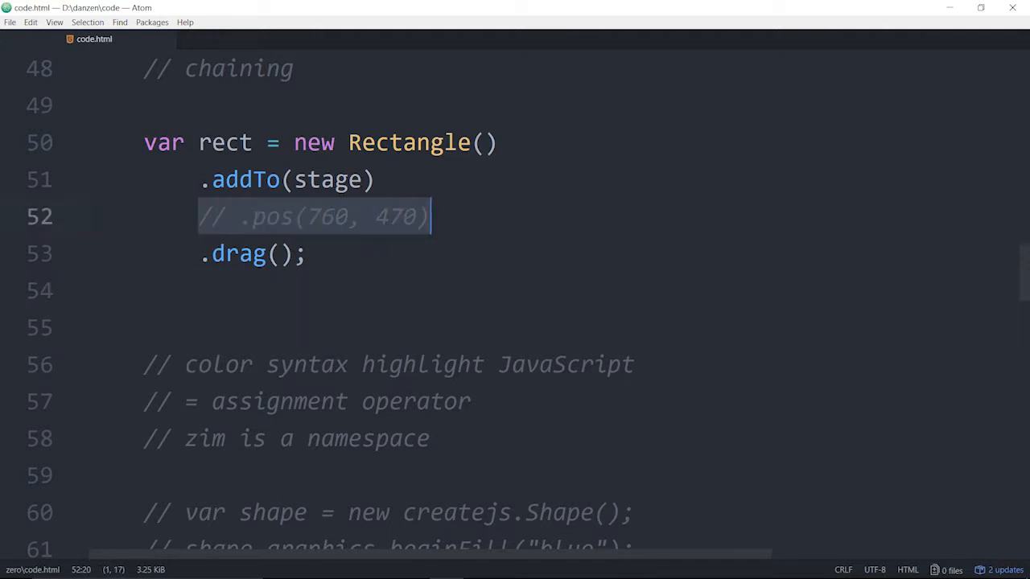
key("enter")
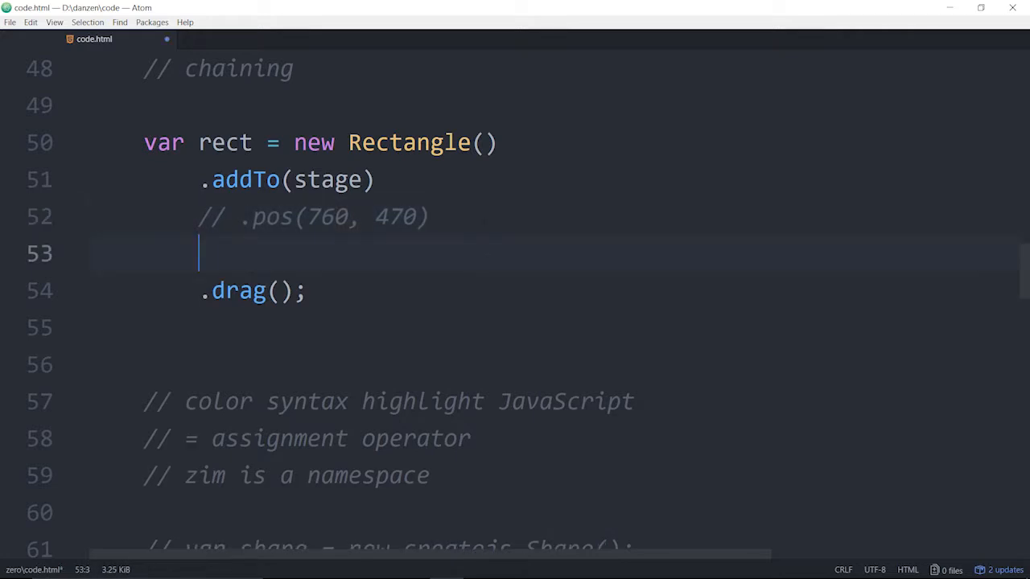
type(".X = 5")
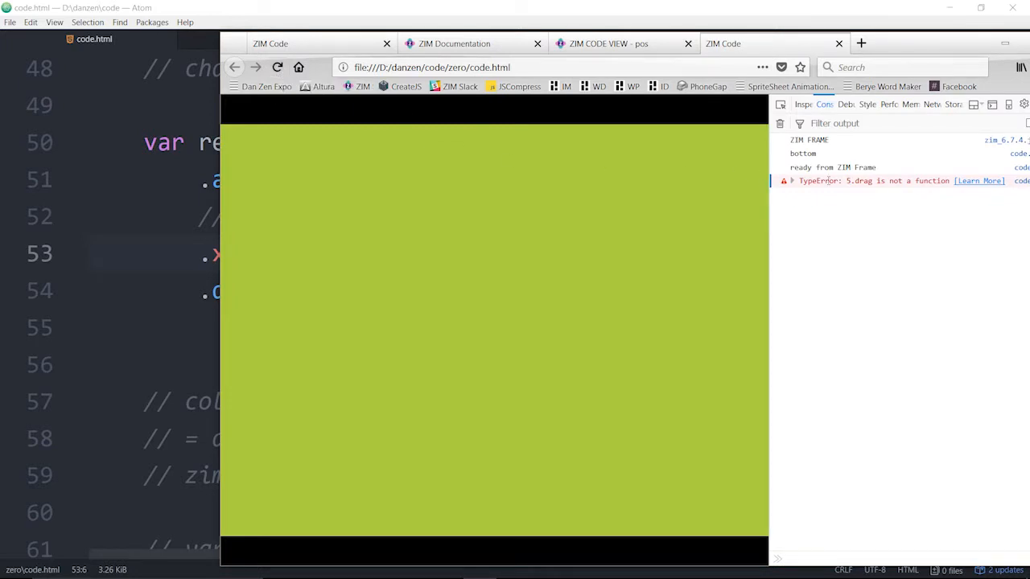
double_click(856, 180)
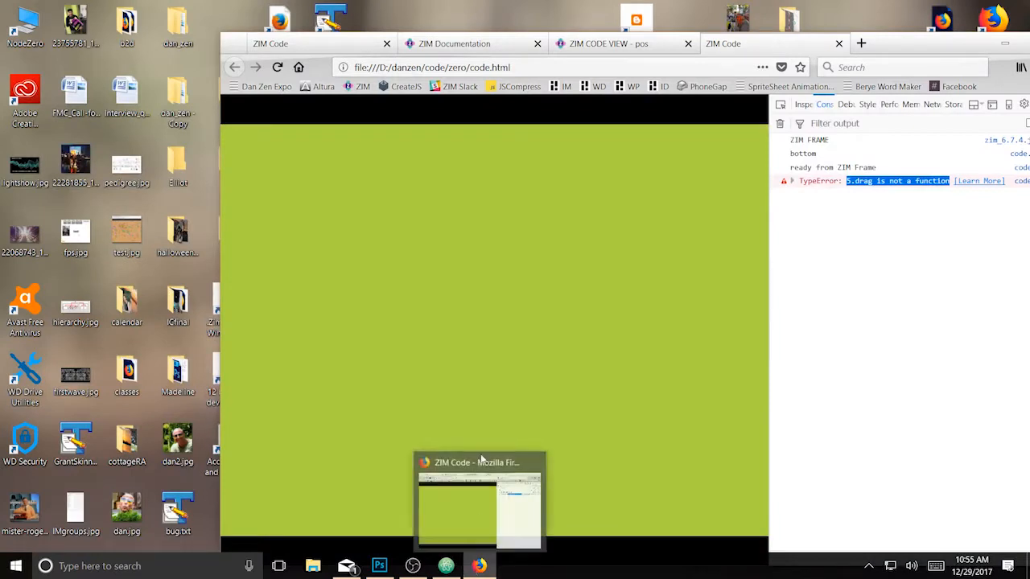
mouse_move(394, 550)
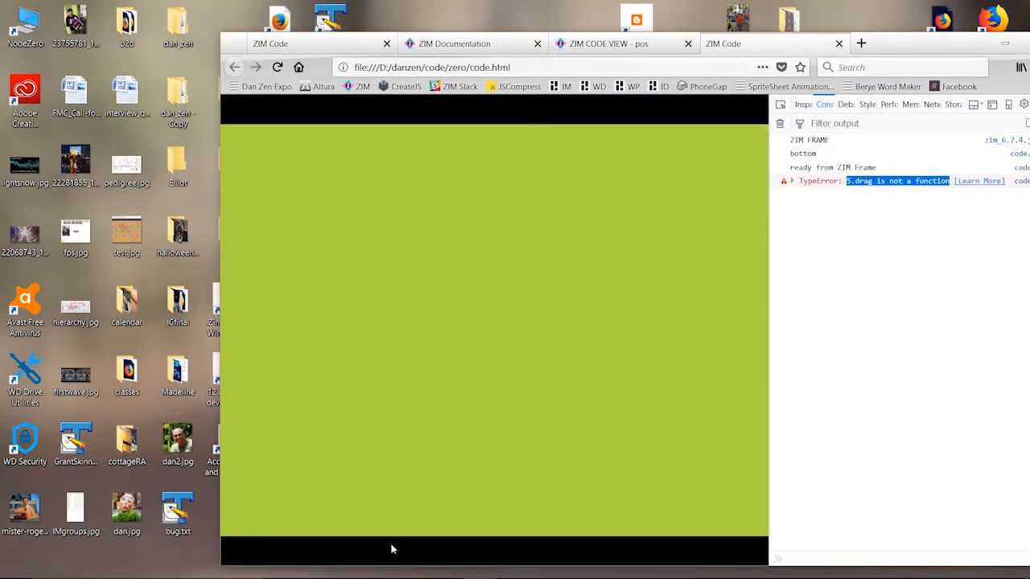
mouse_move(481, 563)
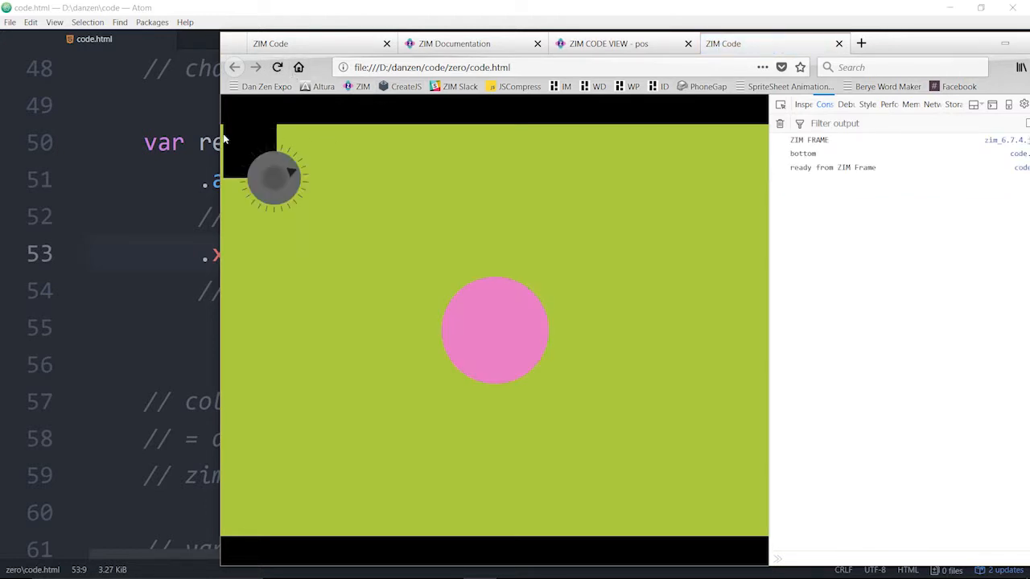
mouse_move(243, 139)
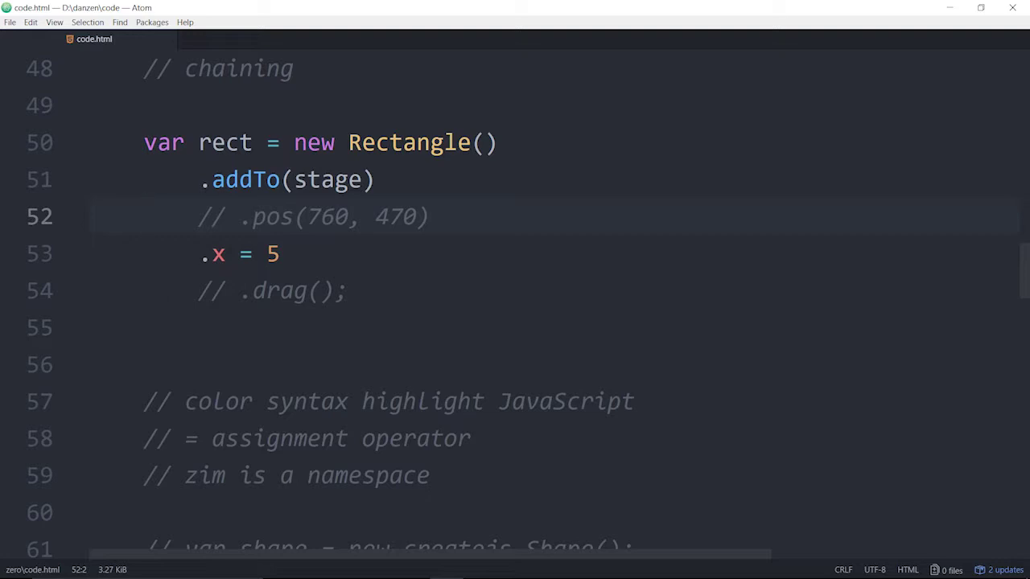
- Add a zog(rect); line after the chain to log the rectangle
left_click(145, 216)
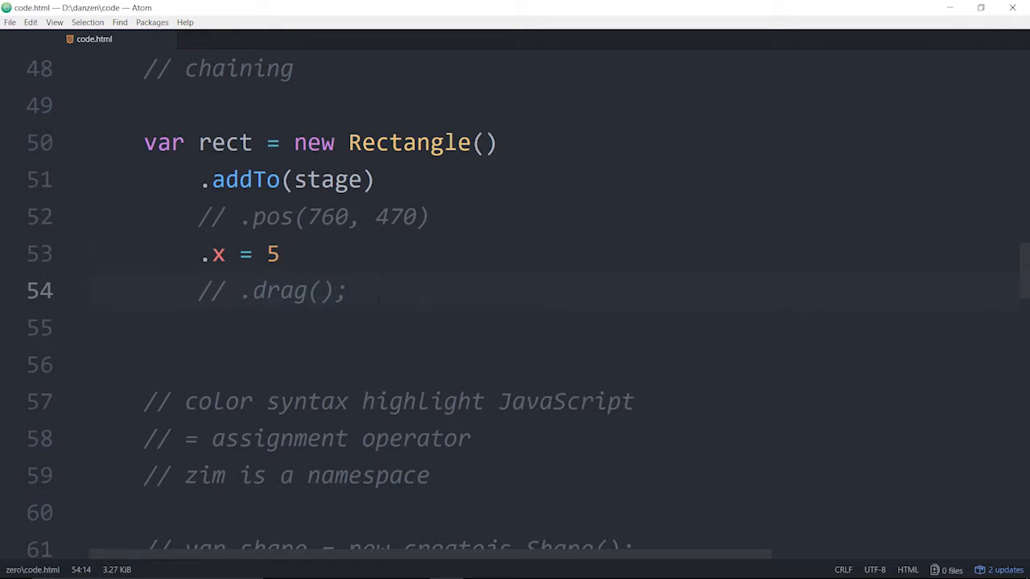
type("zog")
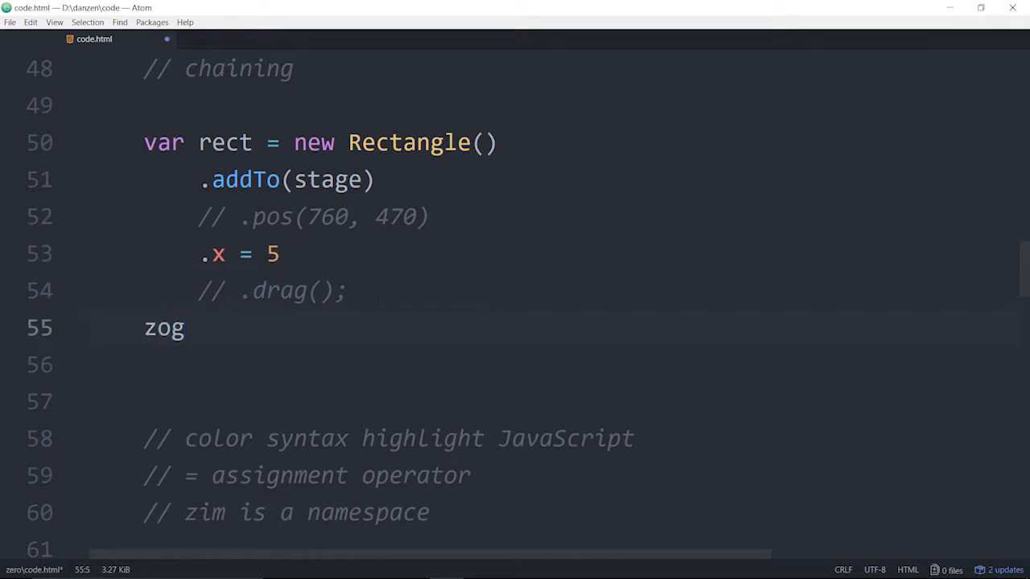
type("(rect);")
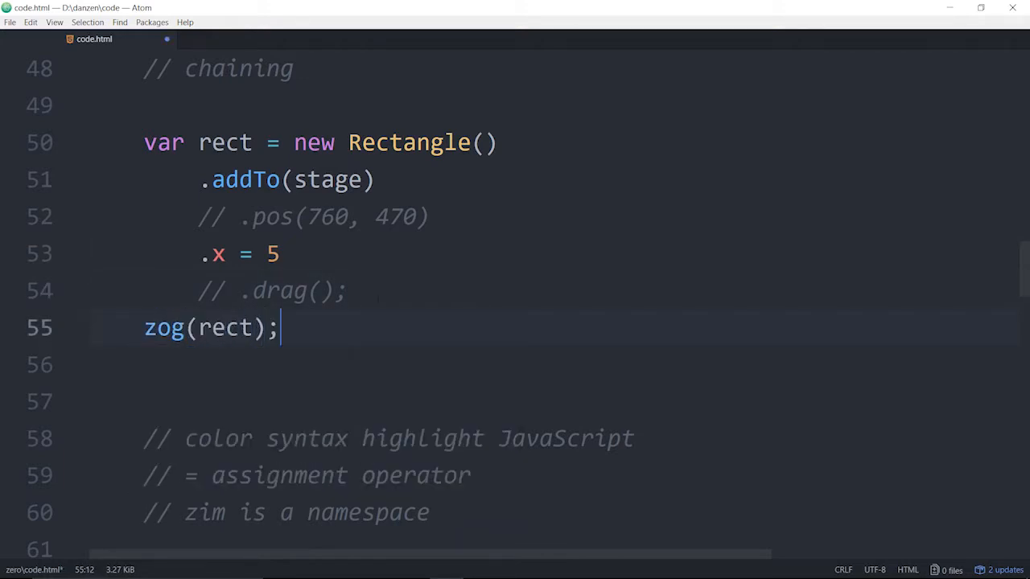
double_click(314, 143)
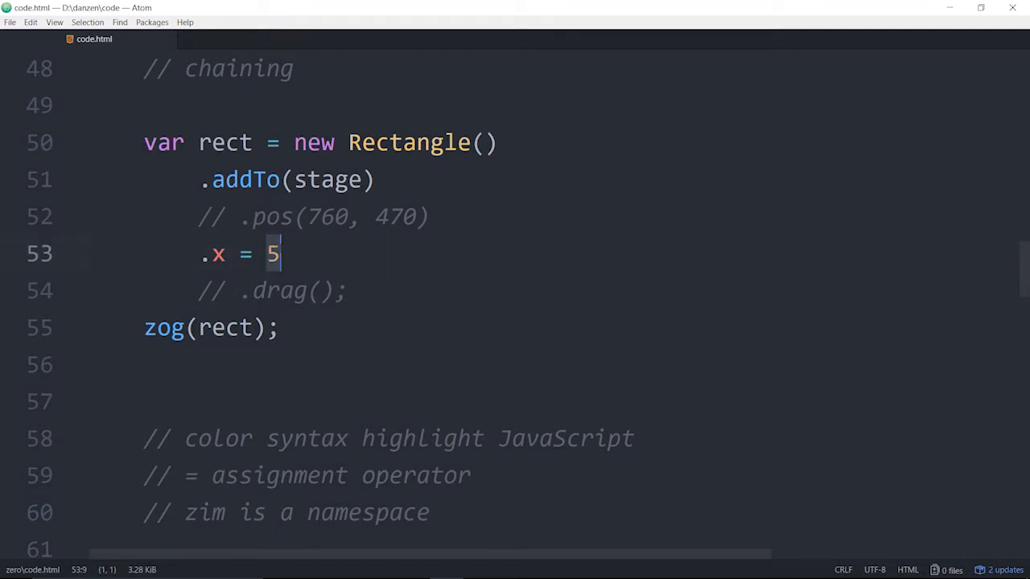
left_click(198, 142)
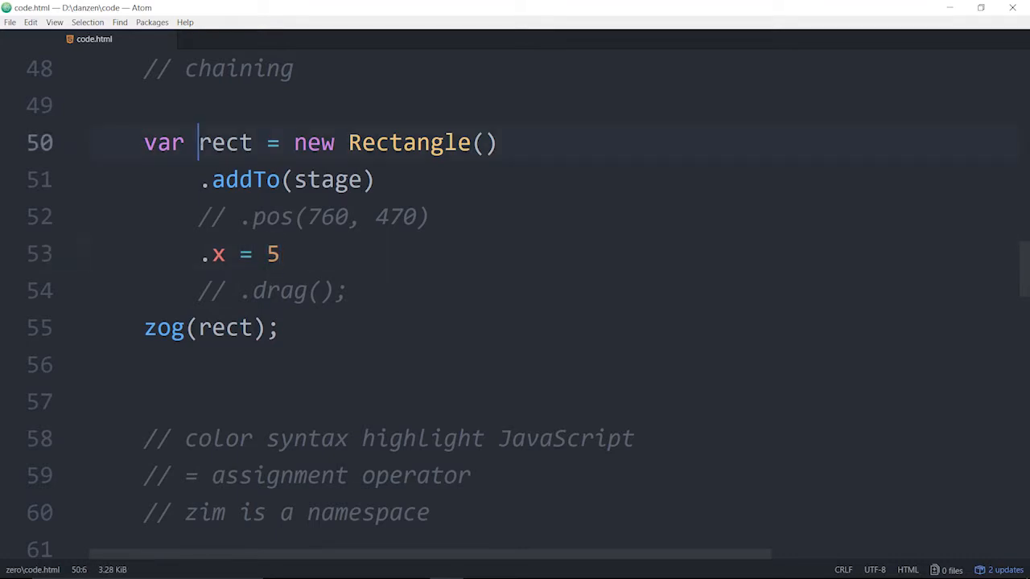
double_click(225, 142)
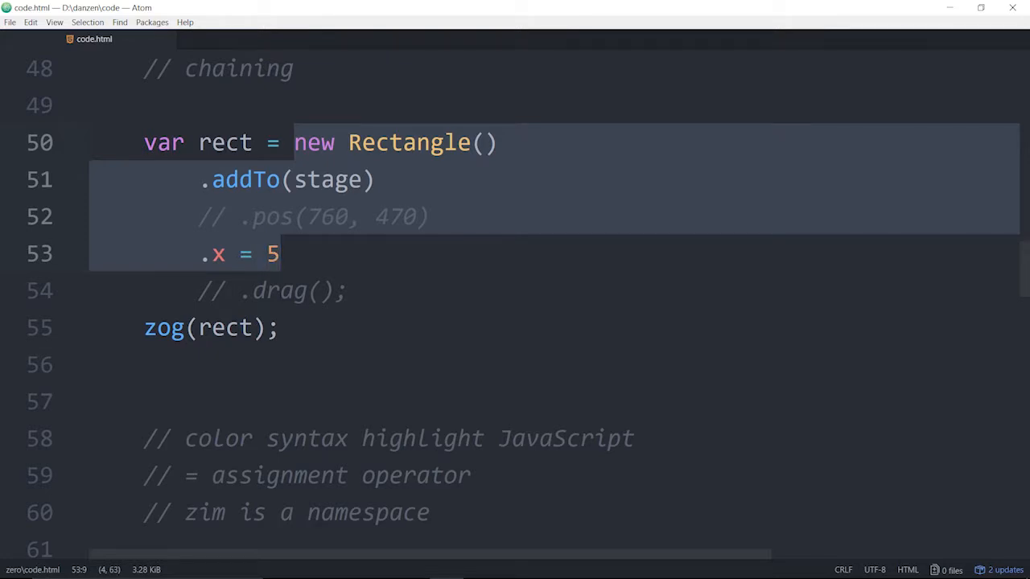
- Restore .pos(760, 470) and .drag() with .x = 5 commented out, and inspect the logged rect in the console
left_click(277, 327)
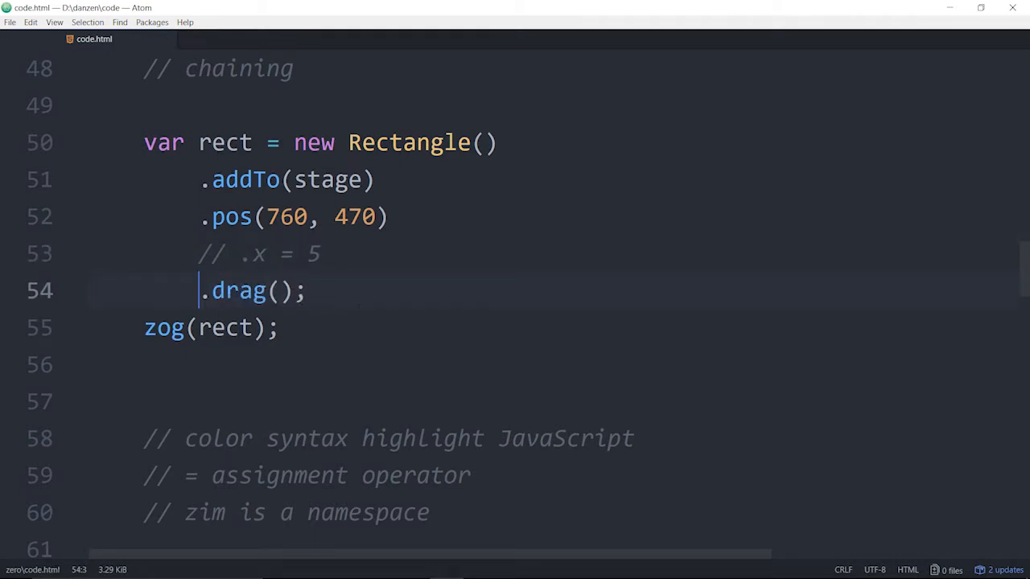
left_click(228, 328)
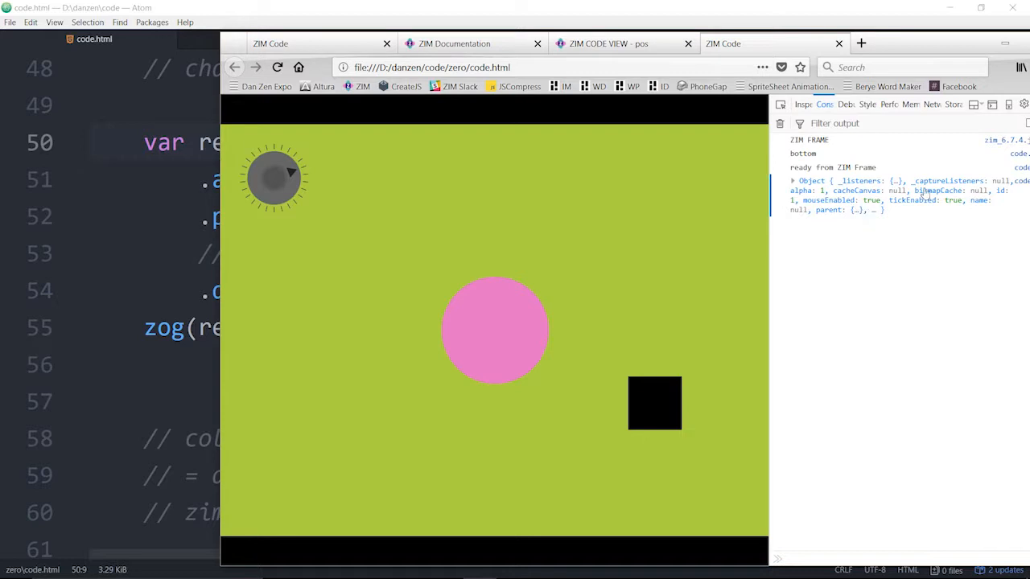
mouse_move(748, 239)
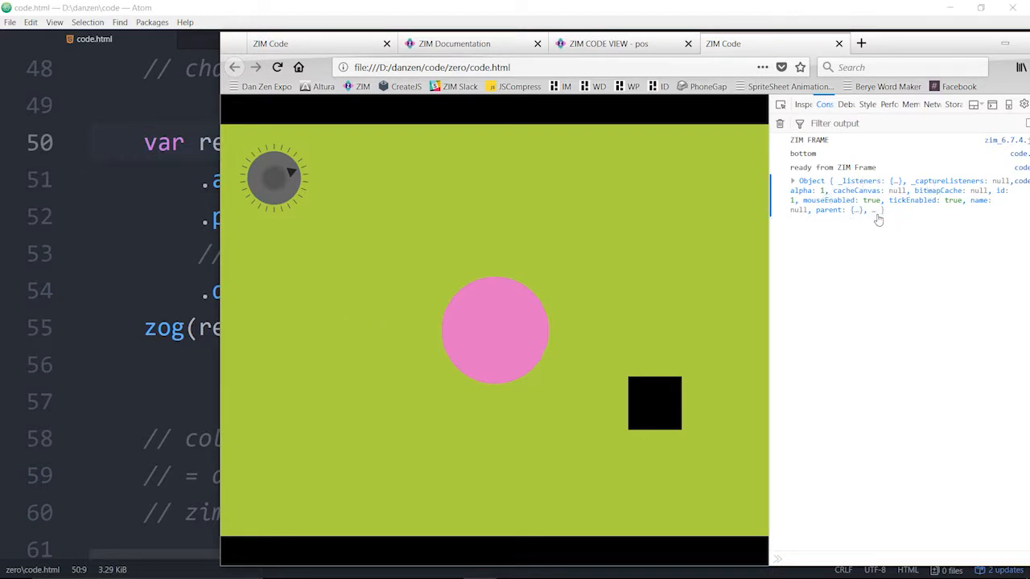
left_click(794, 181)
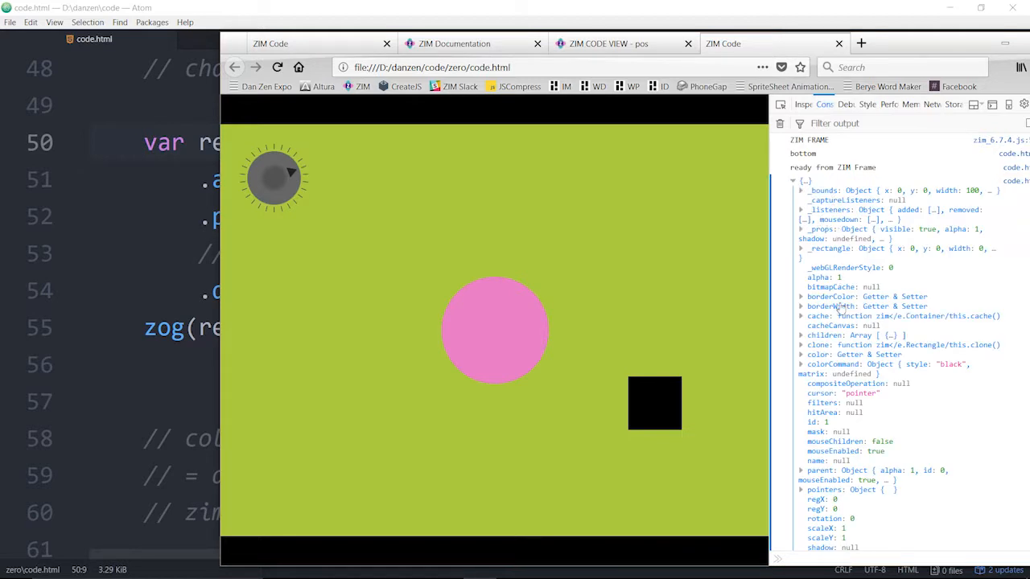
scroll("down", 3)
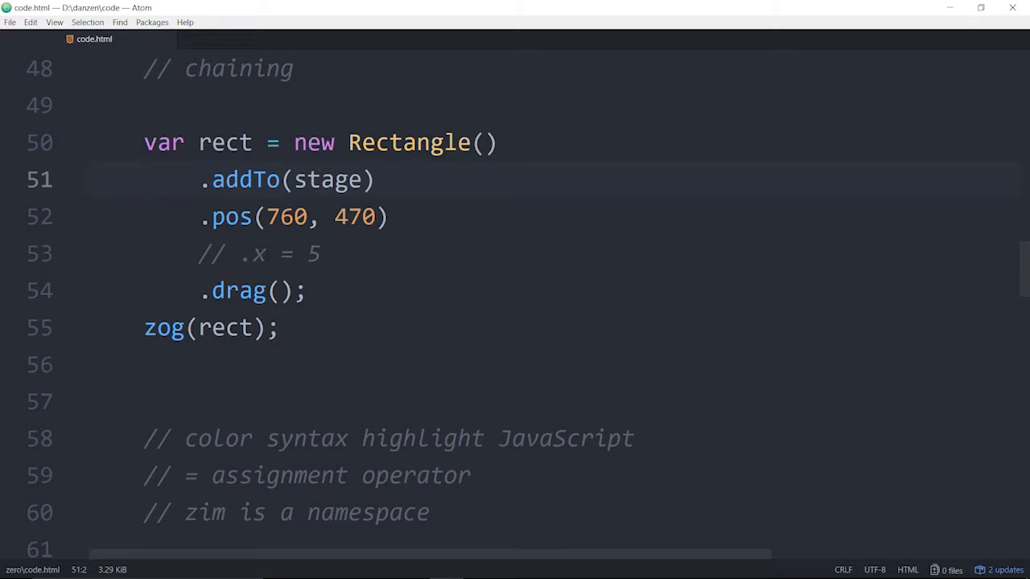
- Replace the commented .x = 5 line with .alp(.5) after .pos(760, 470)
left_click_drag(240, 254, 319, 254)
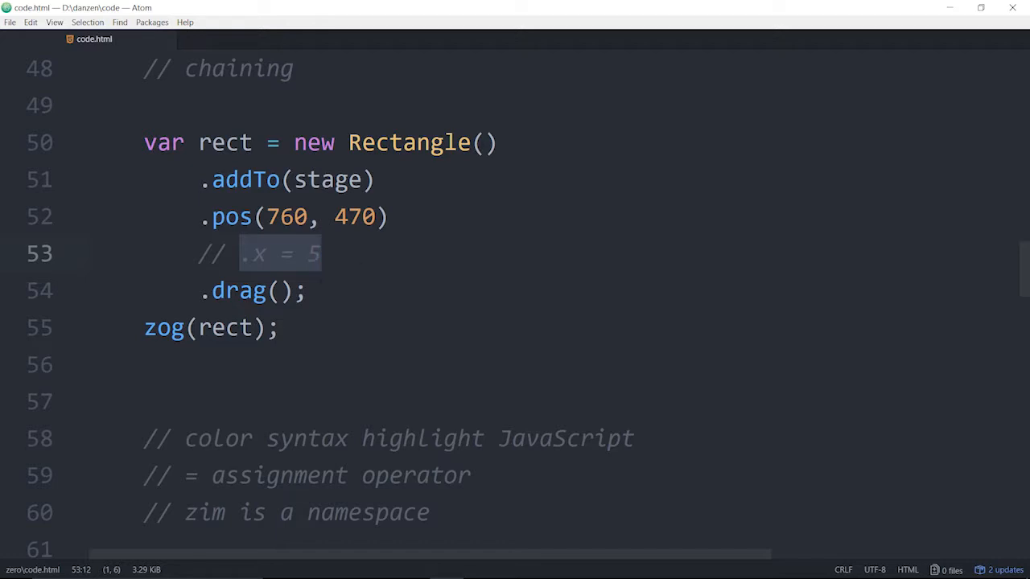
double_click(226, 142)
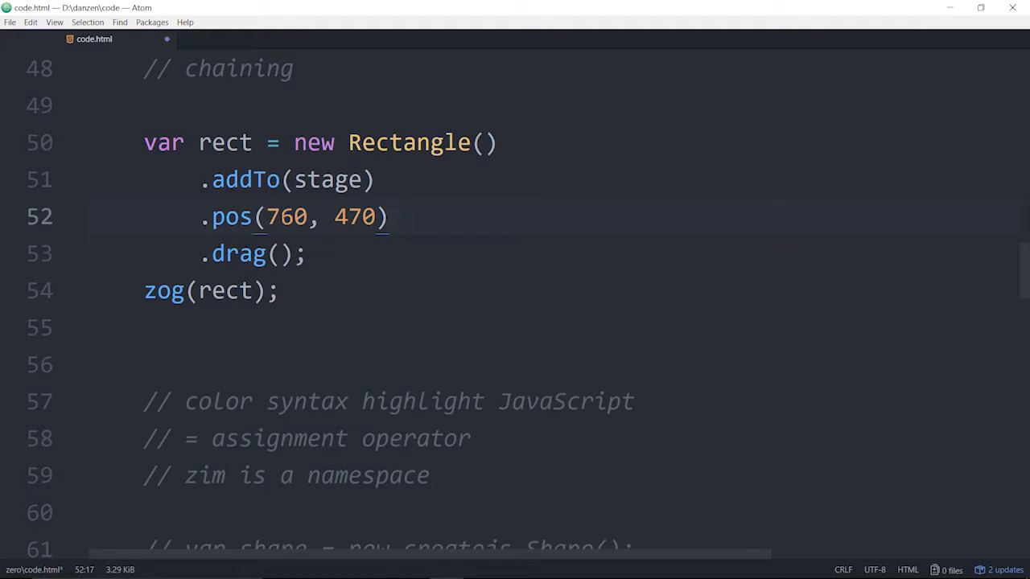
left_click(391, 216)
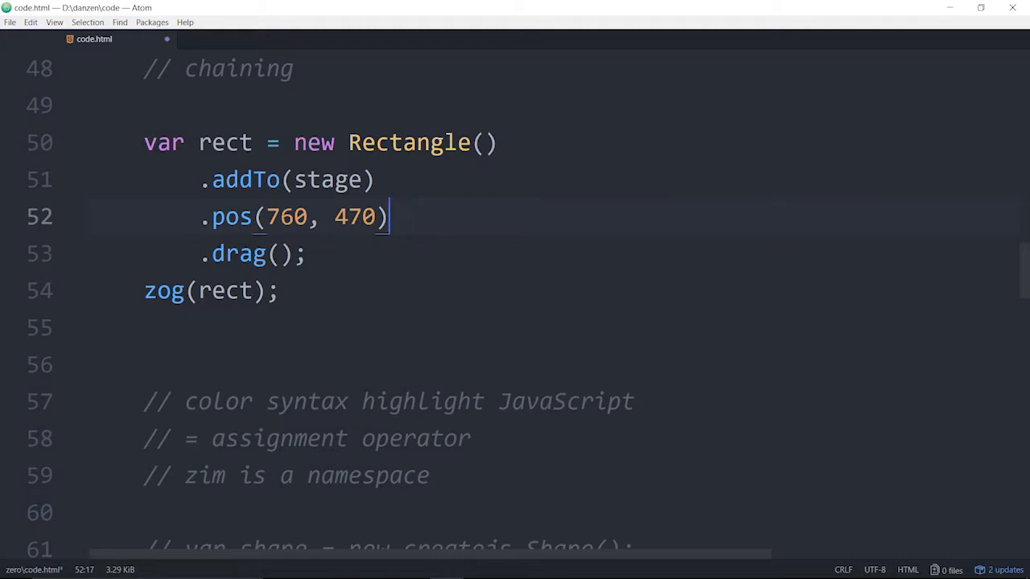
key("Enter")
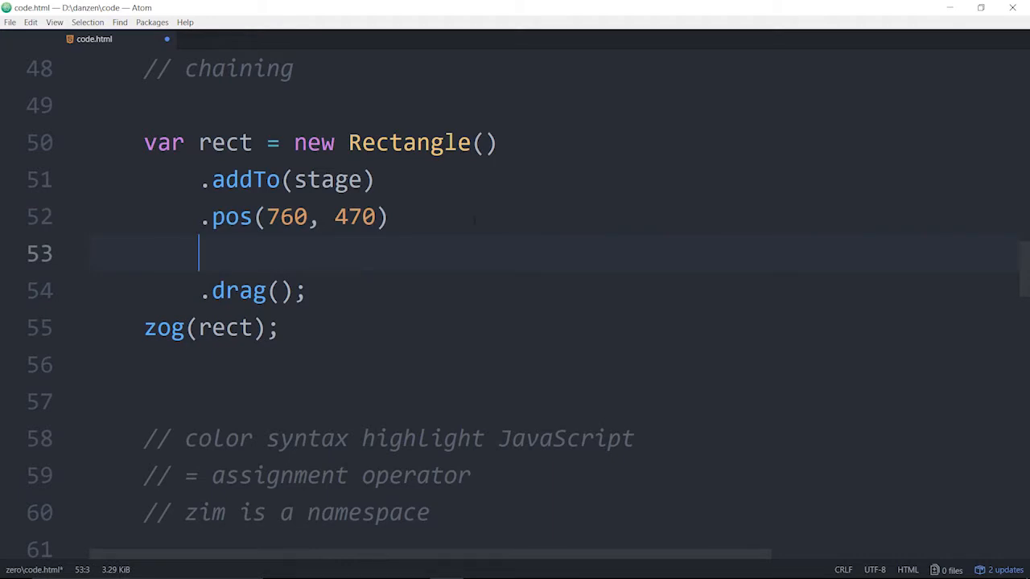
type(".alp()")
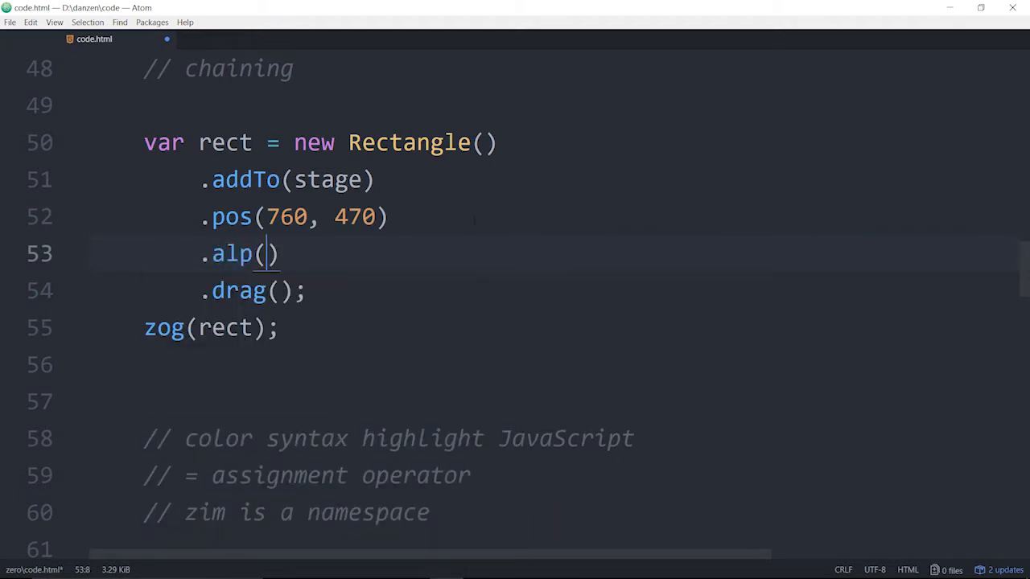
type(".5")
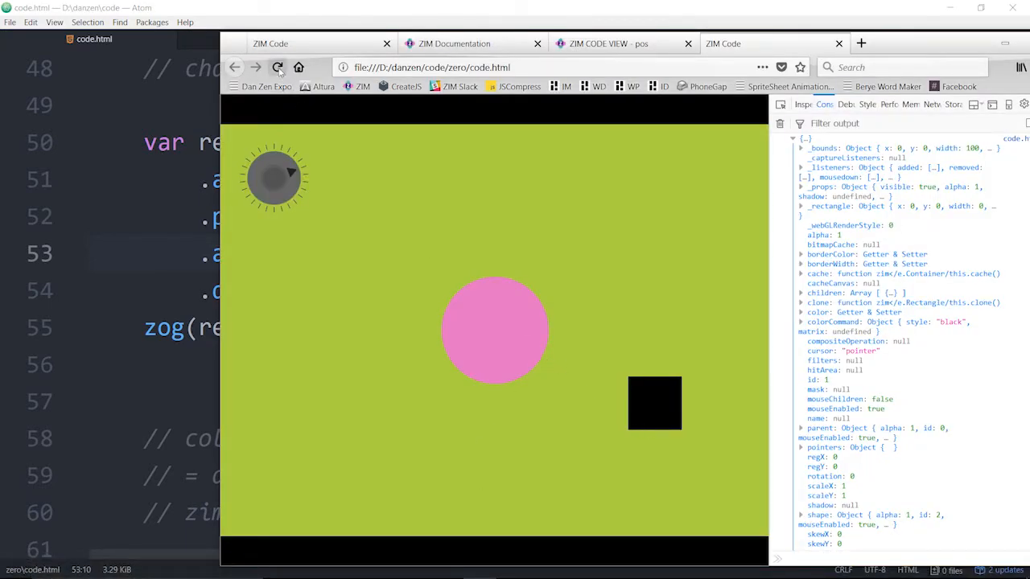
- Reload Firefox and drag the now half-transparent square
left_click(277, 66)
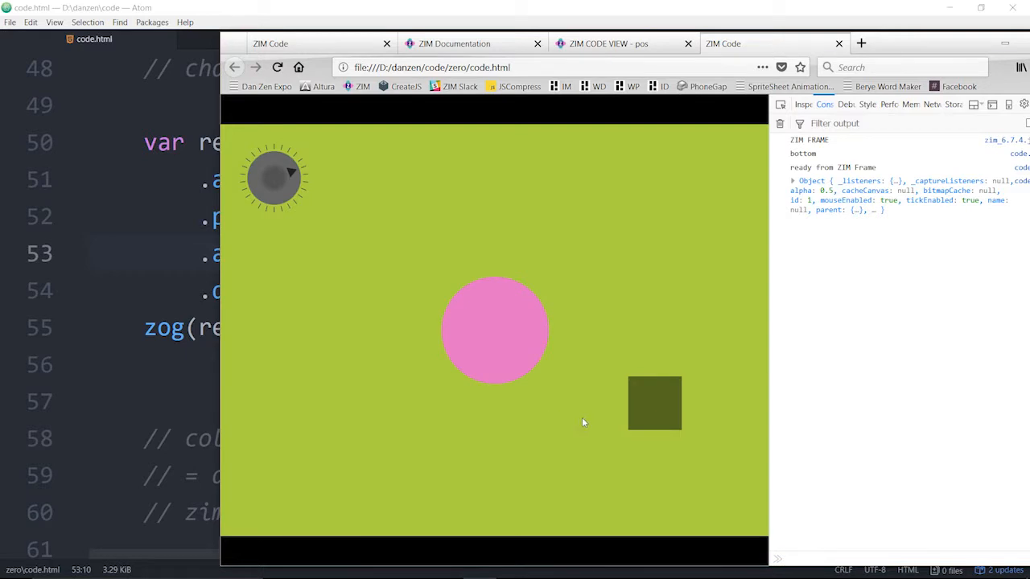
left_click_drag(655, 402, 649, 251)
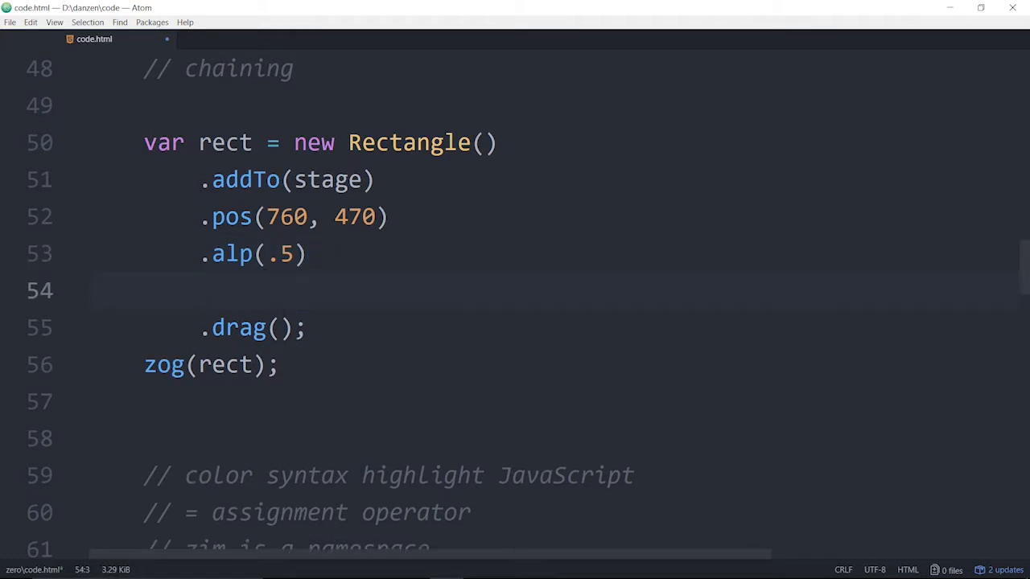
- Add .rot(45) to the chain to get a diamond, then change it to .rot(0)
type(".rog()")
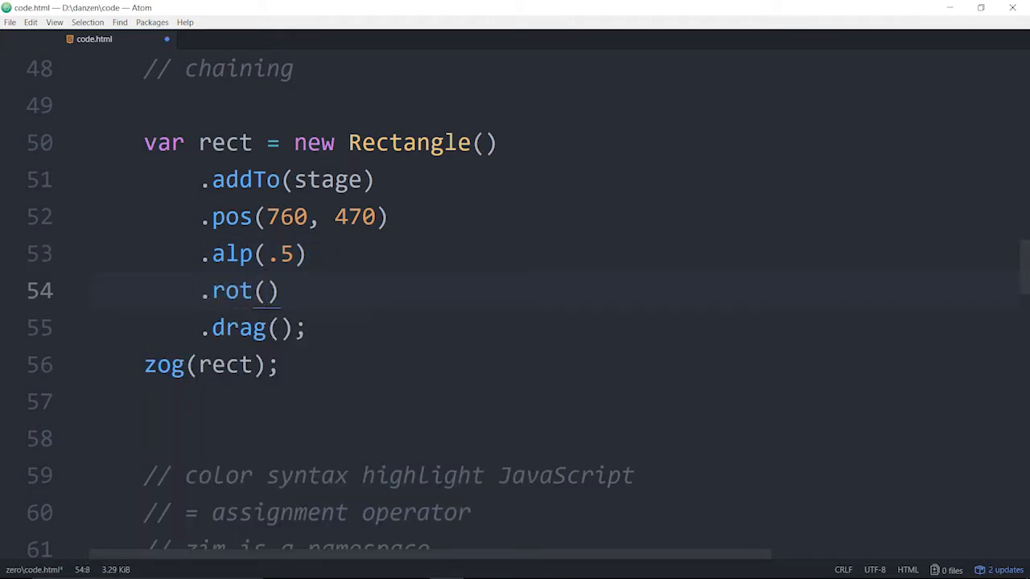
type("45")
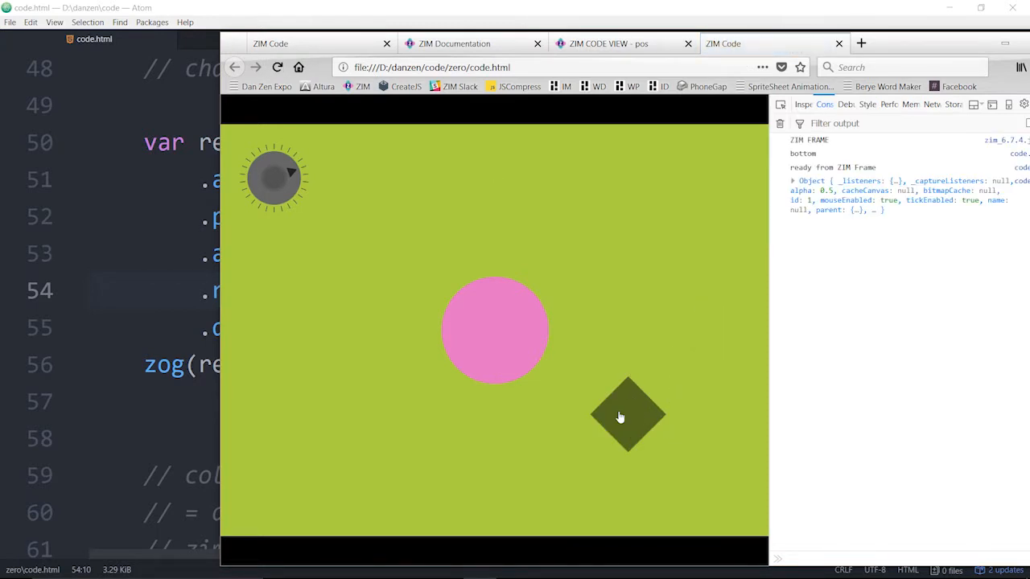
mouse_move(643, 361)
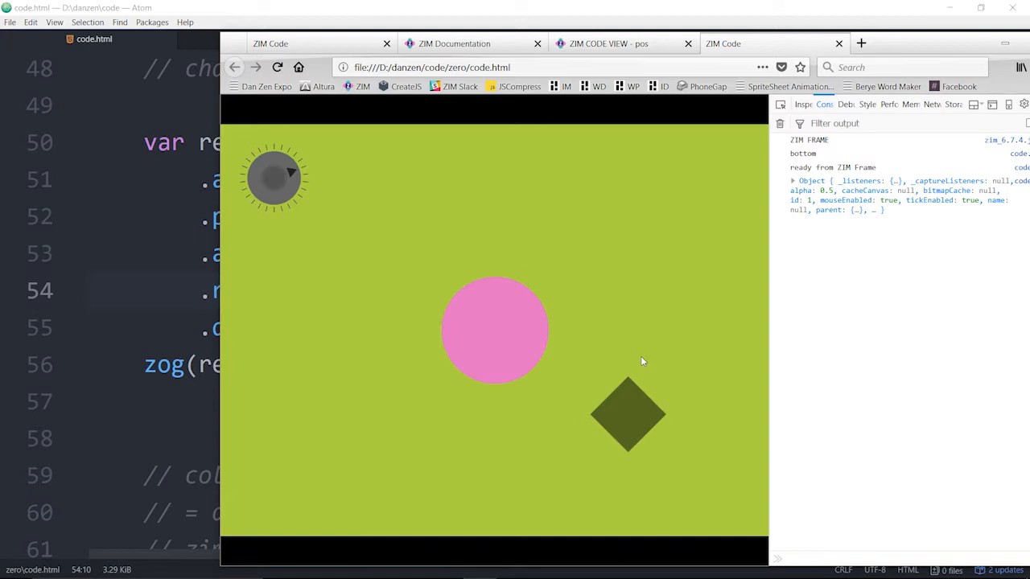
mouse_move(726, 405)
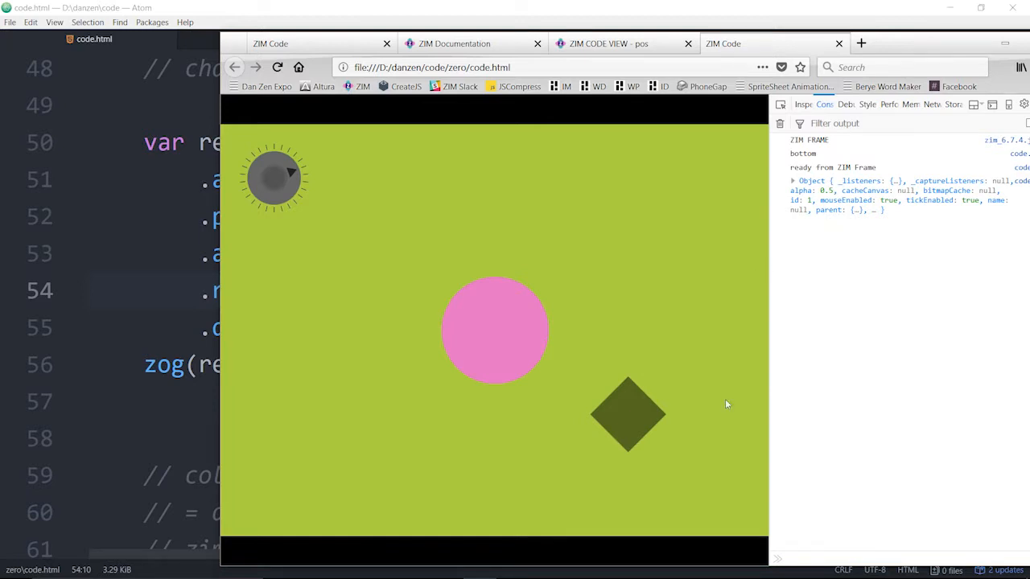
mouse_move(629, 387)
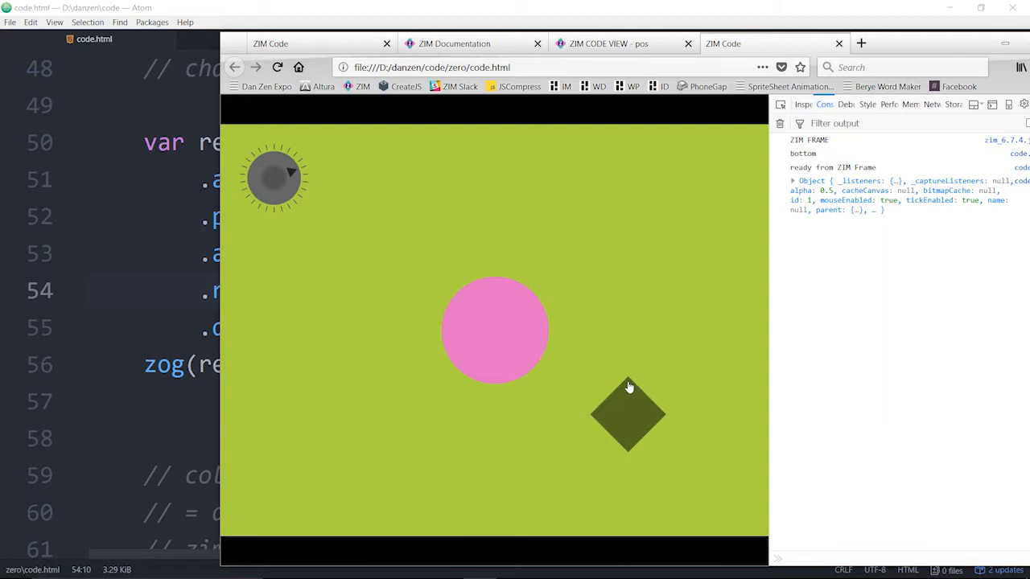
mouse_move(634, 383)
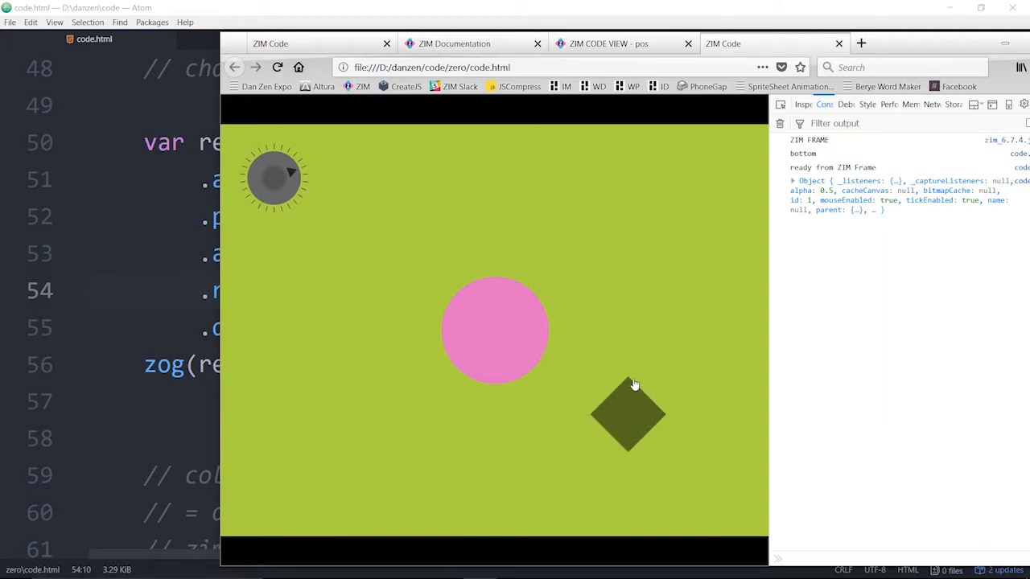
mouse_move(655, 404)
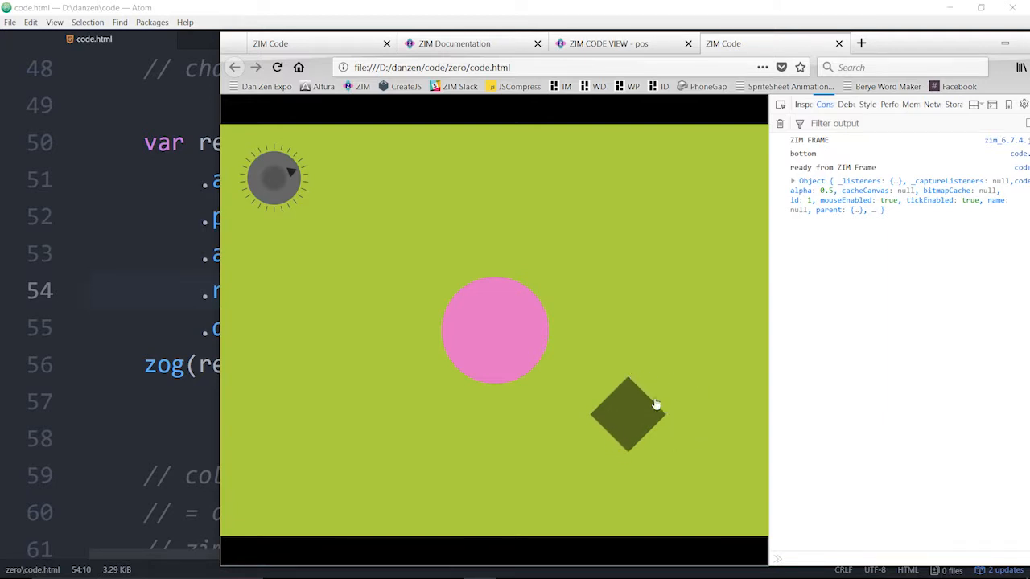
mouse_move(628, 381)
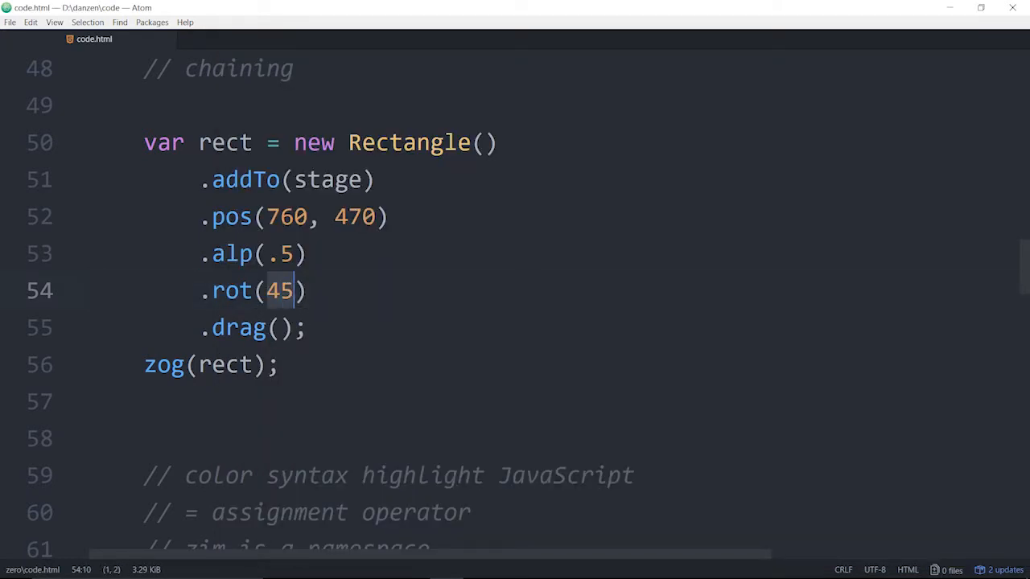
type("0")
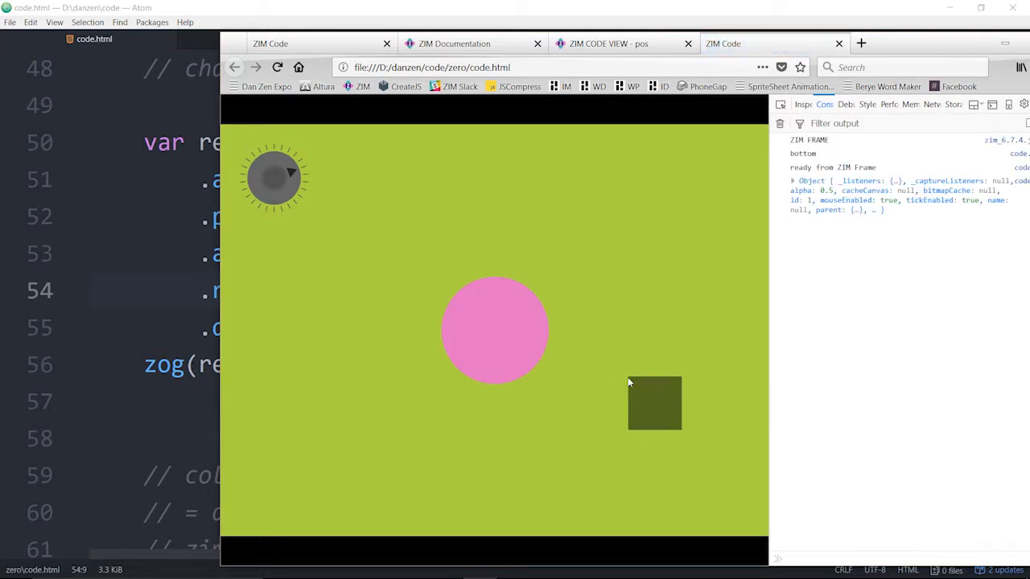
mouse_move(631, 382)
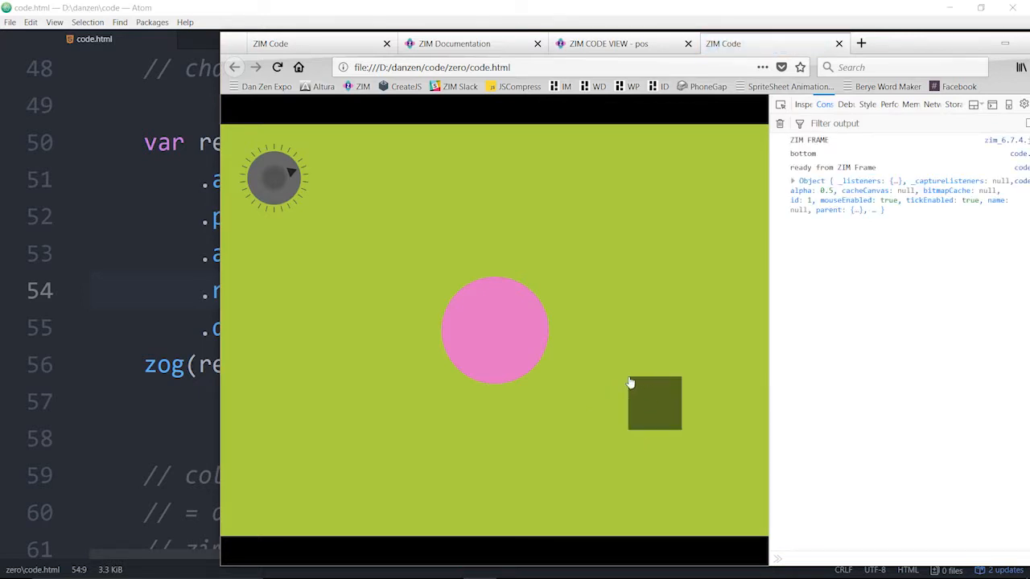
mouse_move(613, 430)
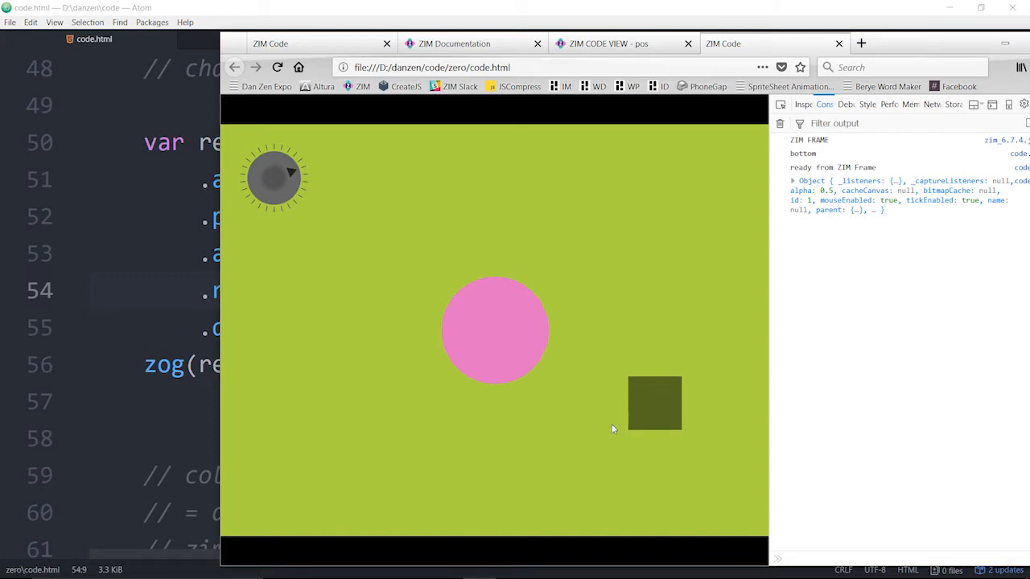
mouse_move(501, 338)
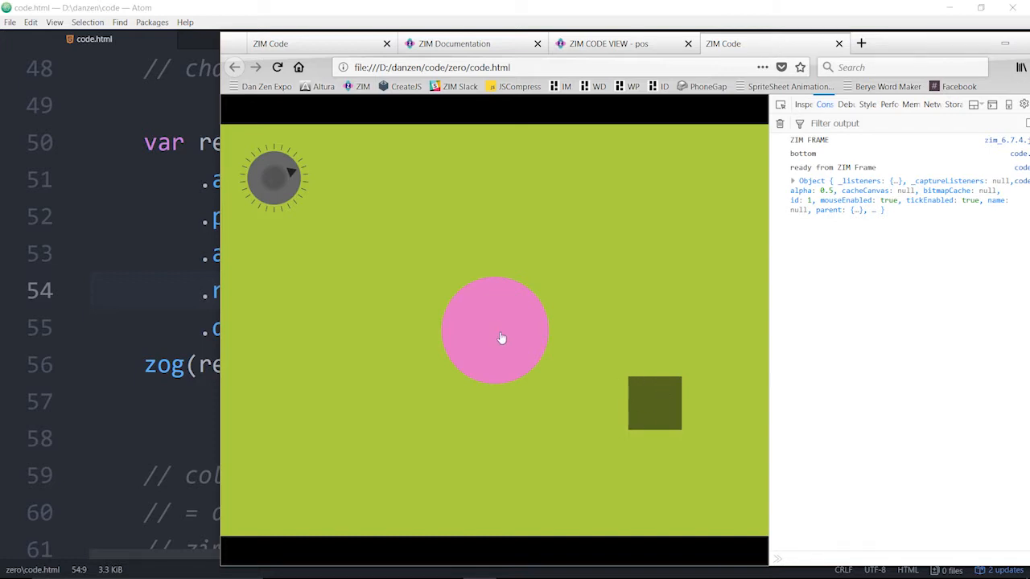
mouse_move(494, 383)
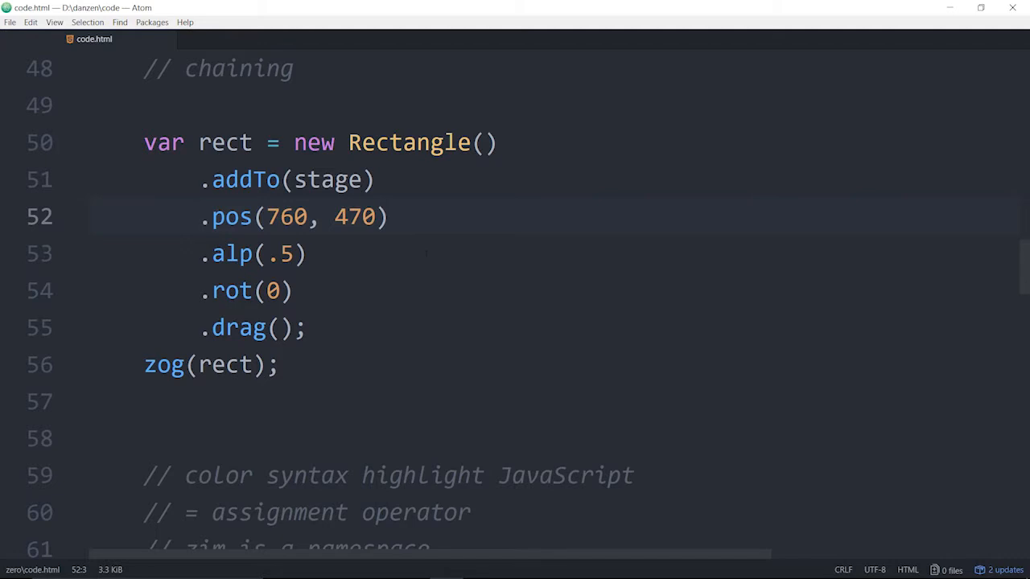
left_click(223, 291)
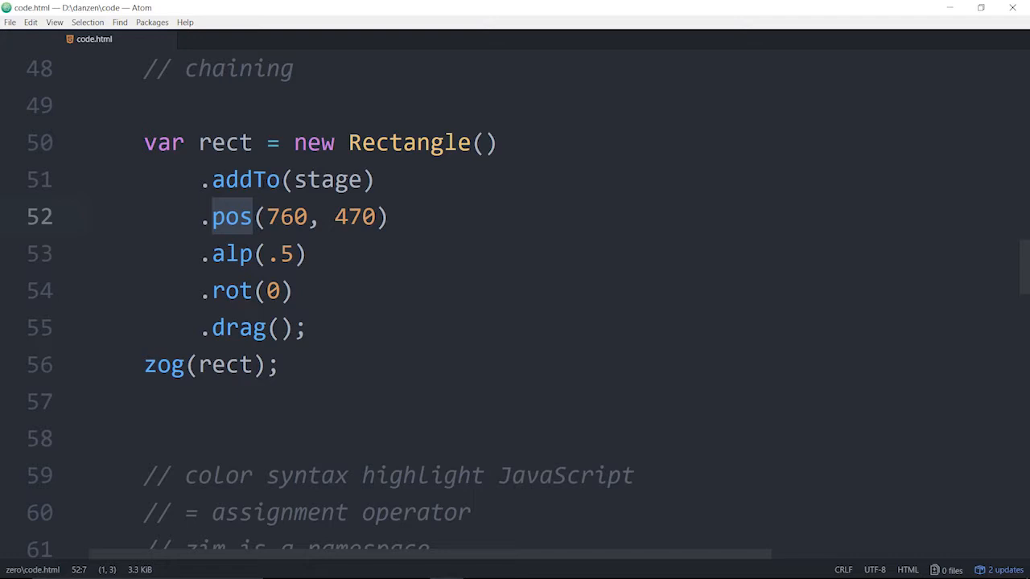
double_click(232, 217)
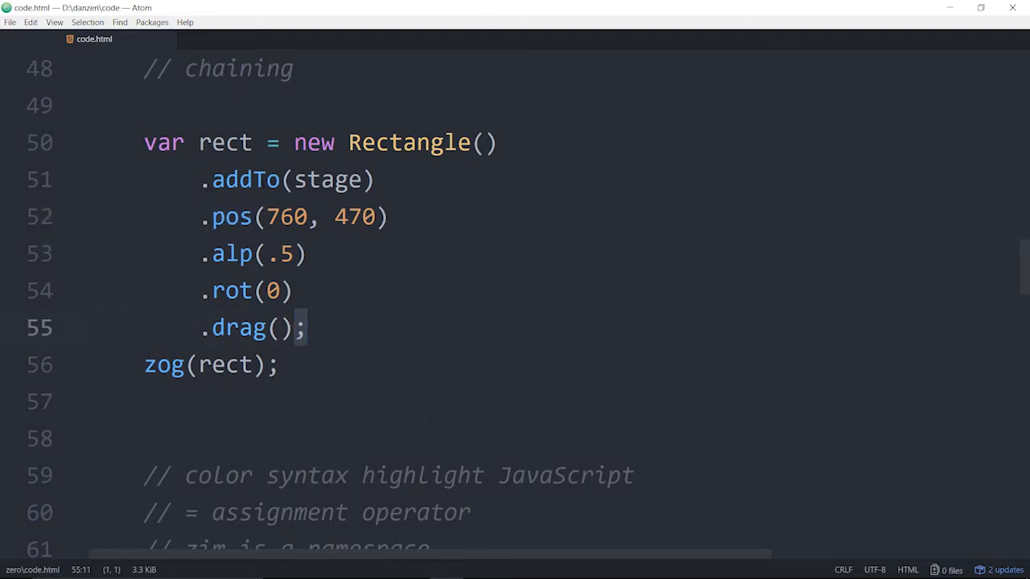
- Add a .cache(0,0,50,50) call after .alp(.5) in the Rectangle chain
type(".ca;")
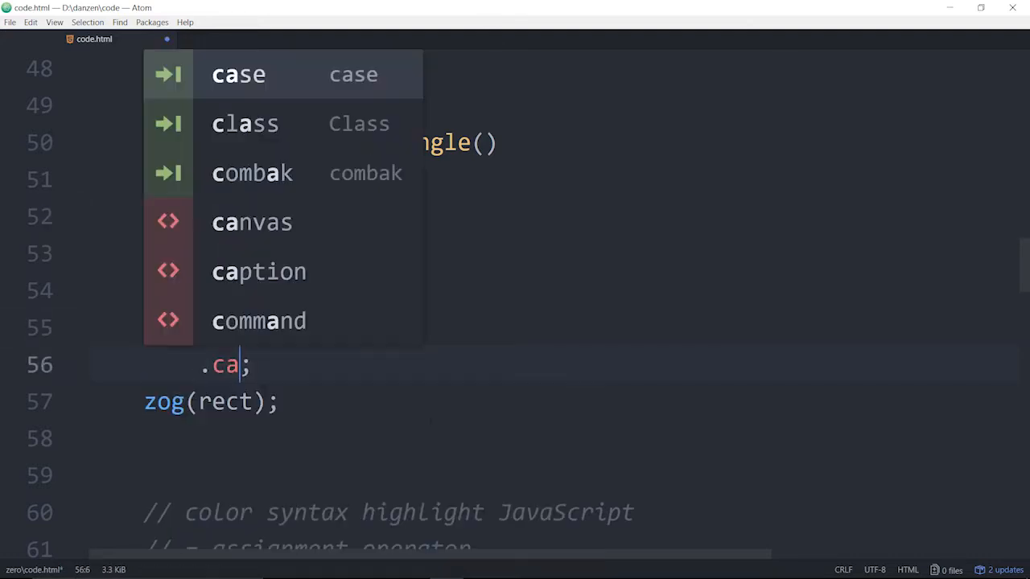
type("ch")
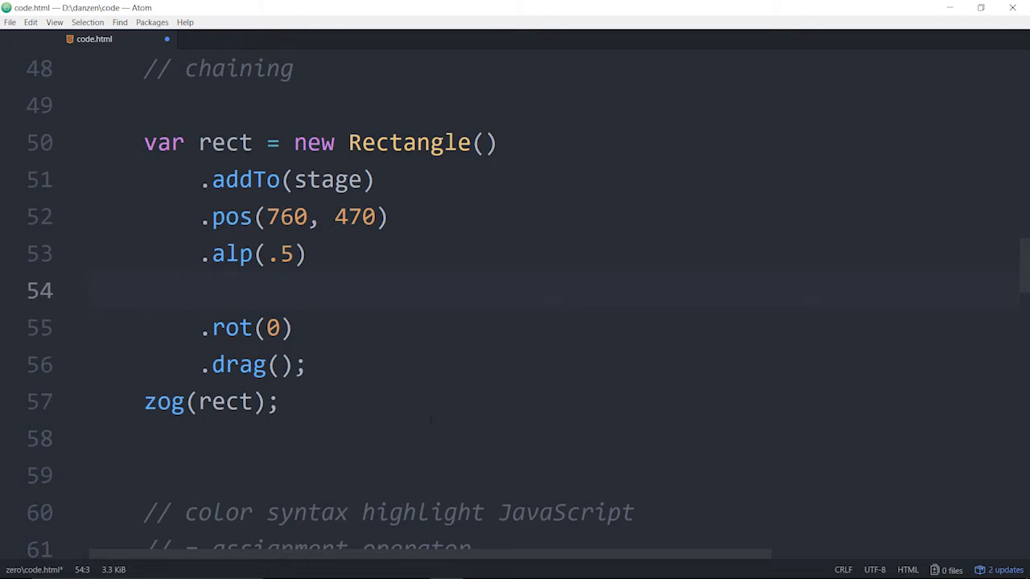
type(".cache")
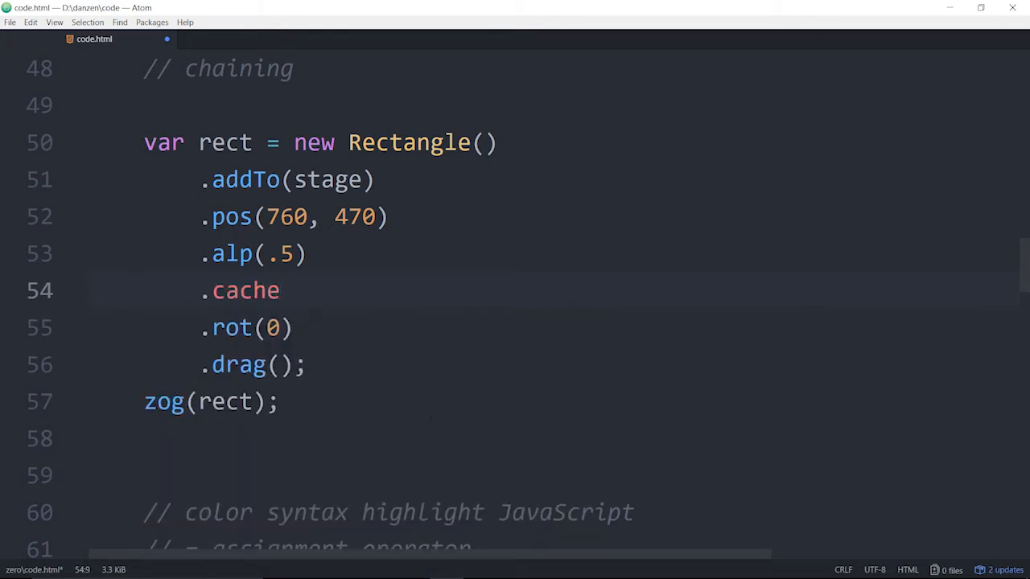
type("()")
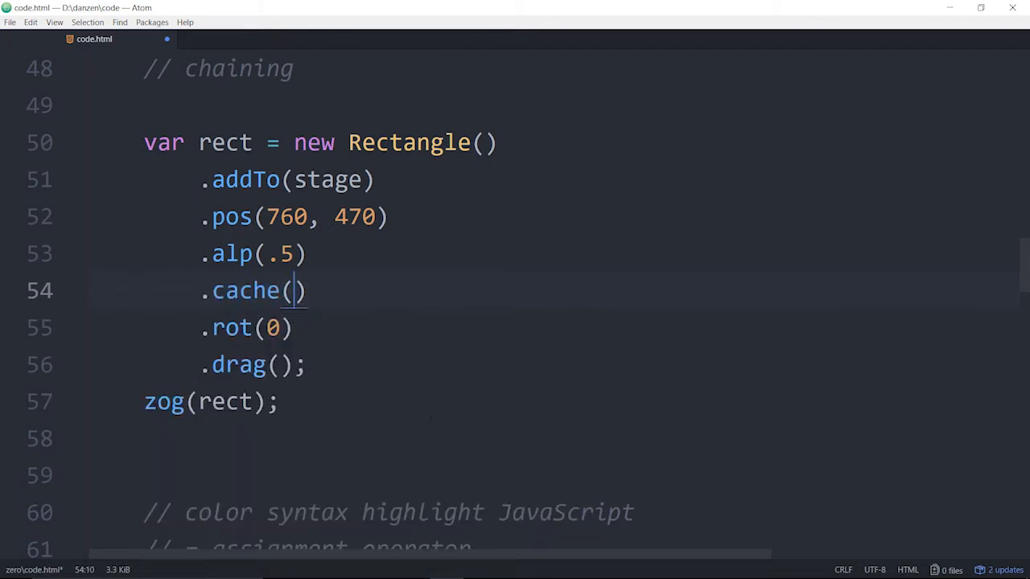
type("0,0,1")
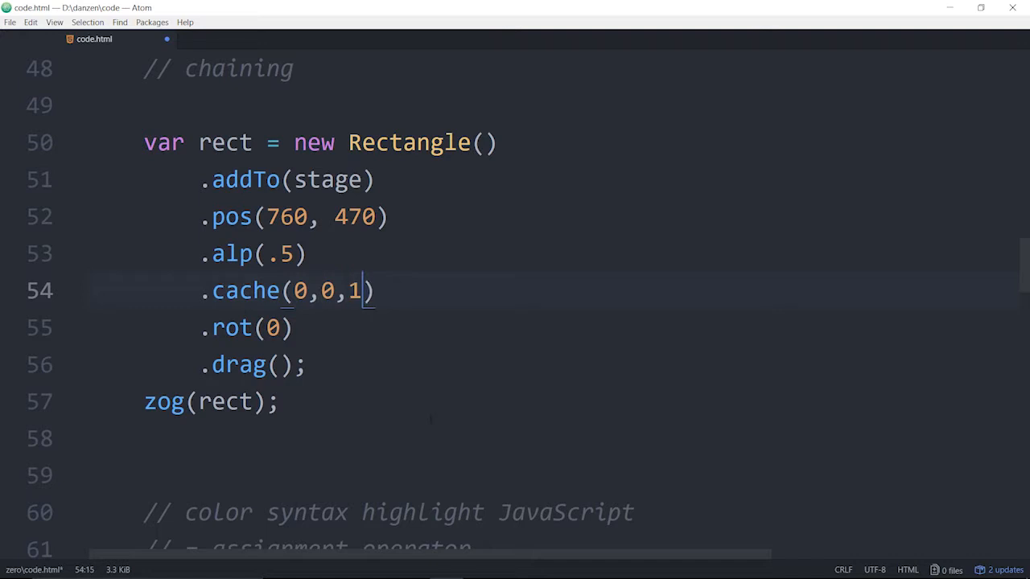
key("Backspace")
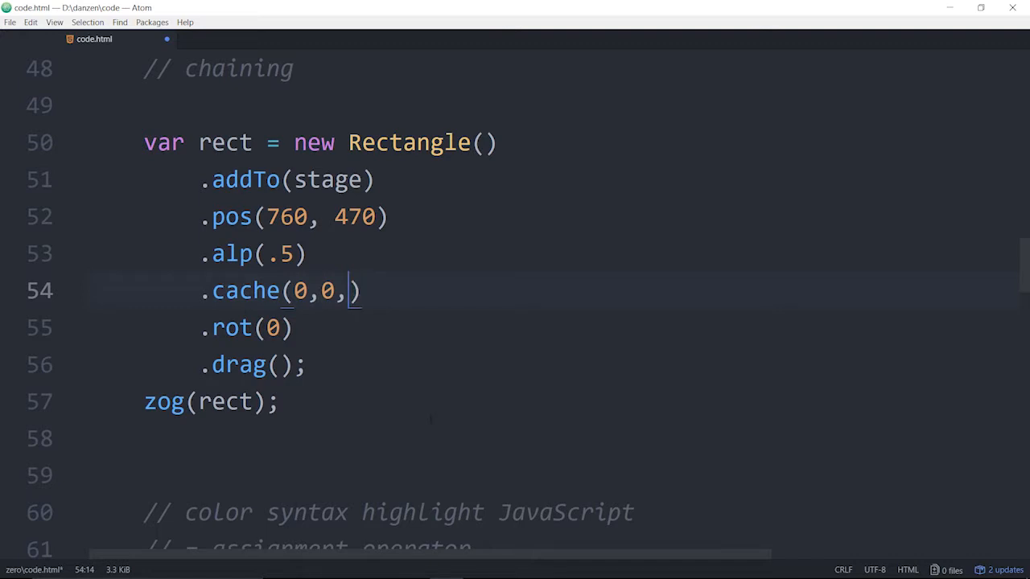
type("50,")
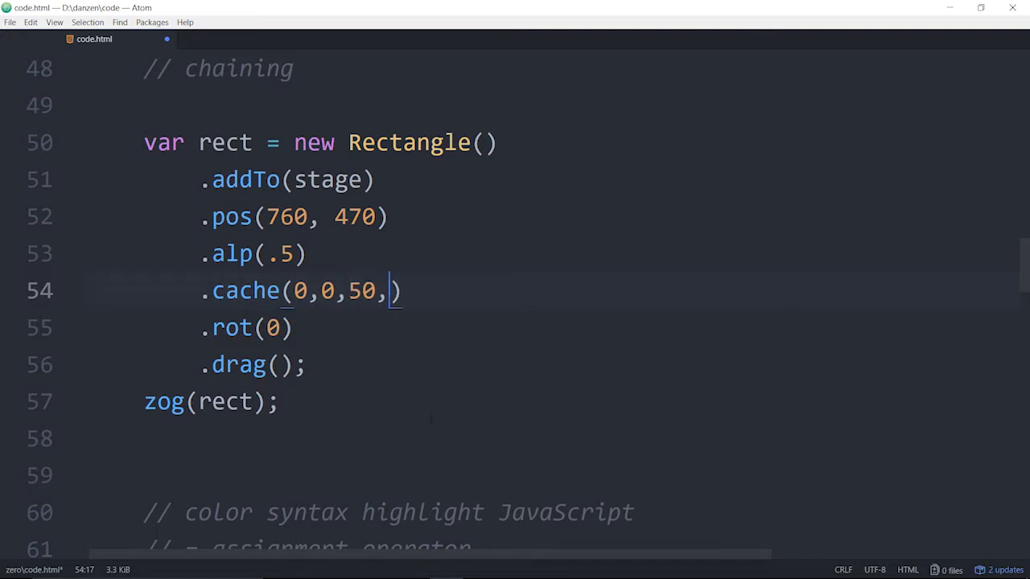
type("50")
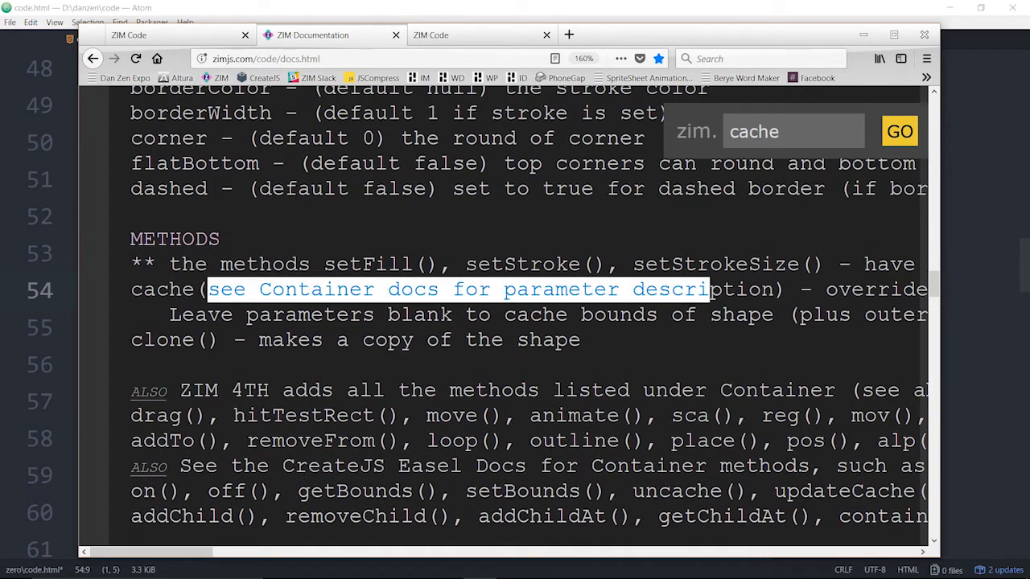
scroll("right", 3)
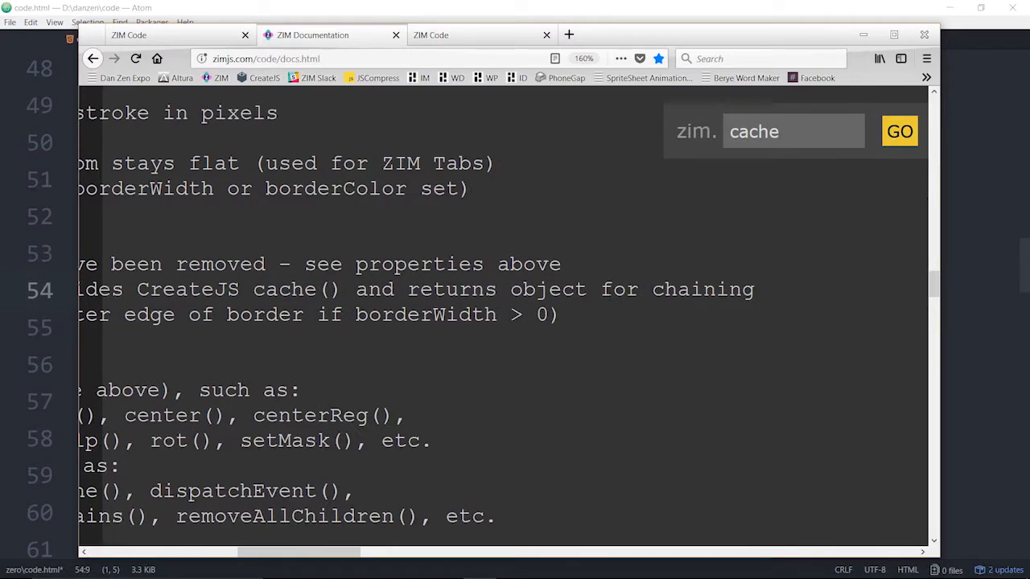
left_click_drag(509, 290, 558, 314)
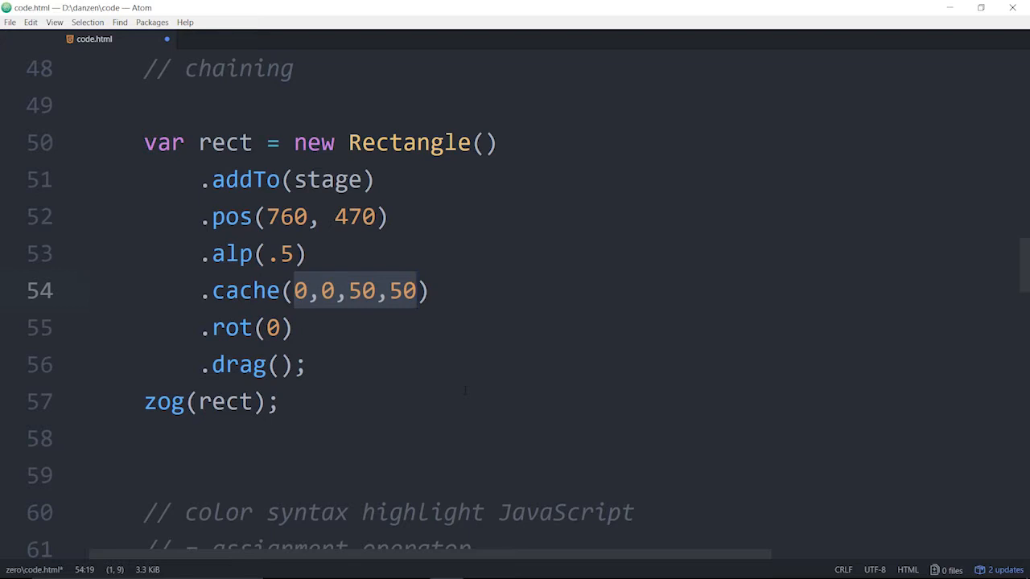
- Clear the cache() parameters and review the new Rectangle() and .drag() lines
key("Delete")
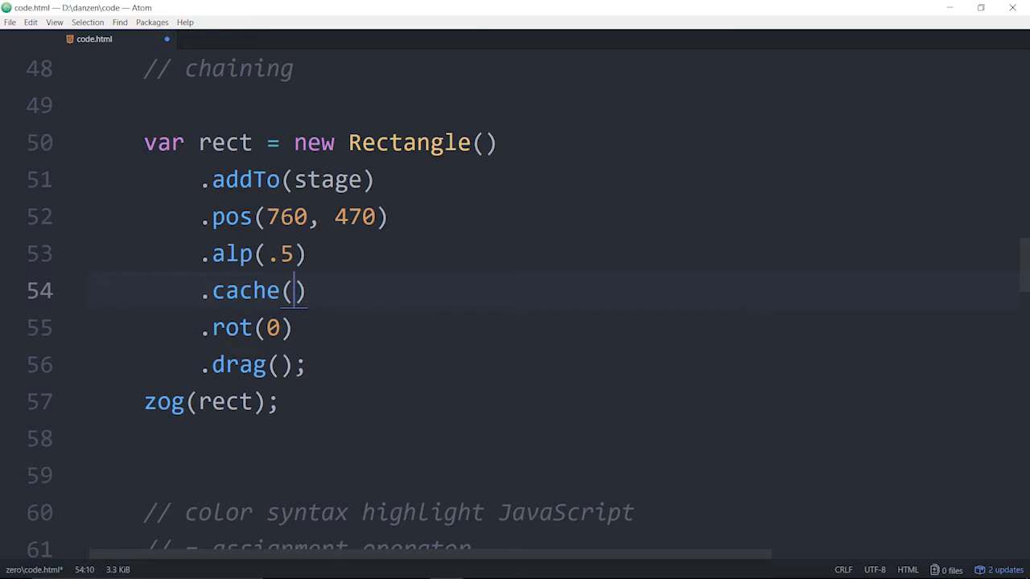
double_click(246, 291)
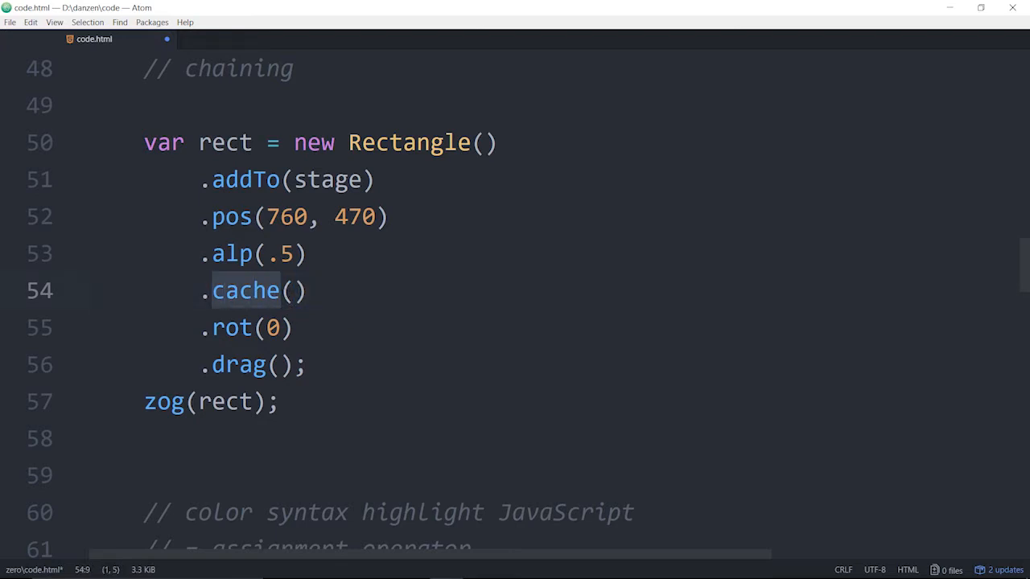
left_click(291, 291)
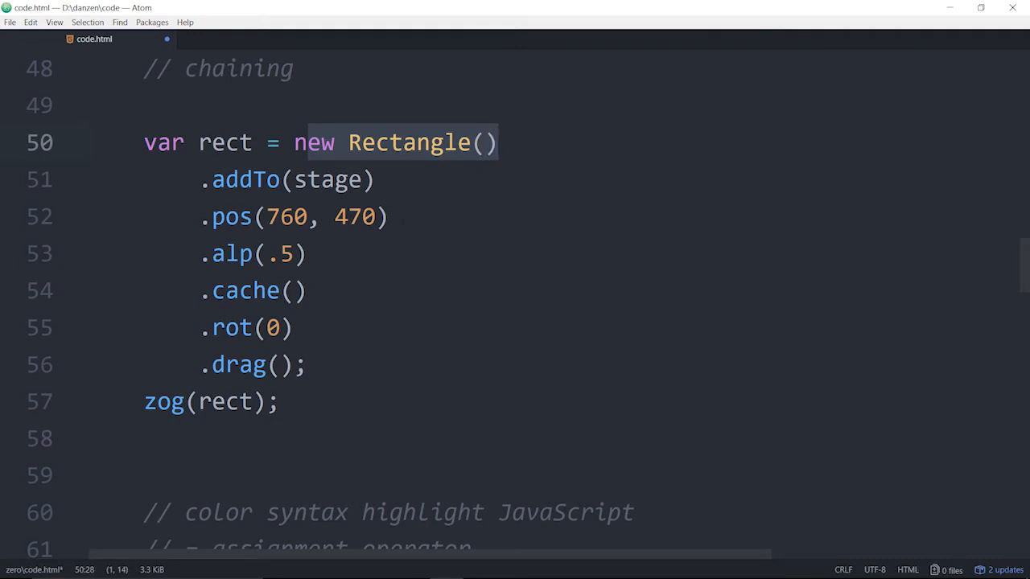
left_click(210, 328)
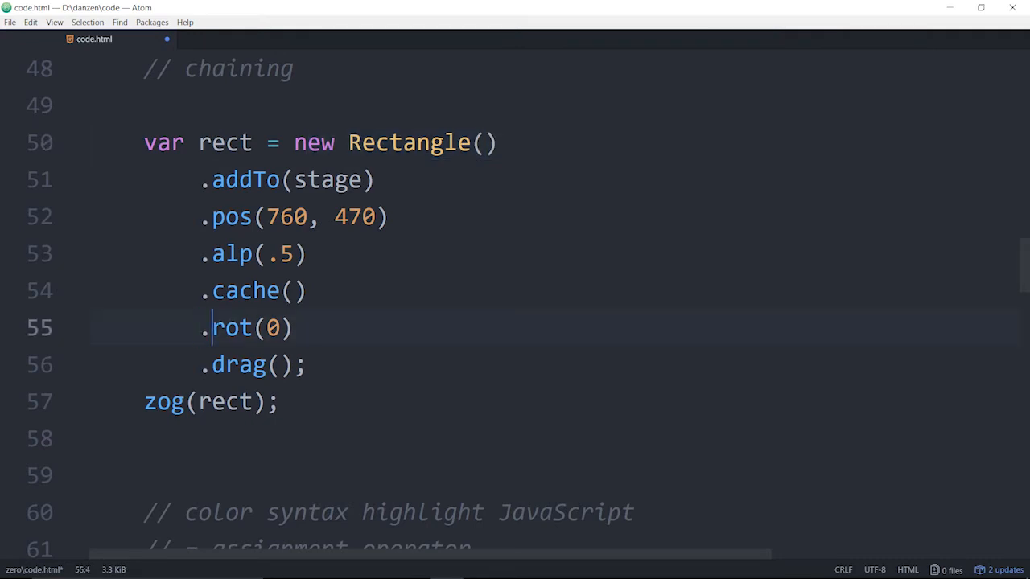
left_click_drag(212, 327, 296, 326)
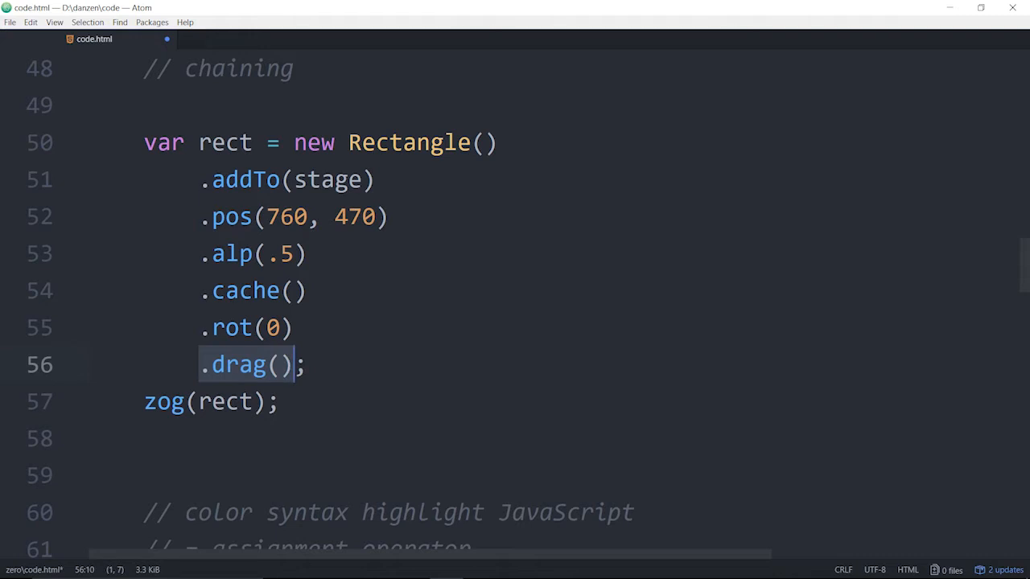
- Remove 'var rect =' from line 50 so the chain starts with plain new Rectangle()
left_click(272, 143)
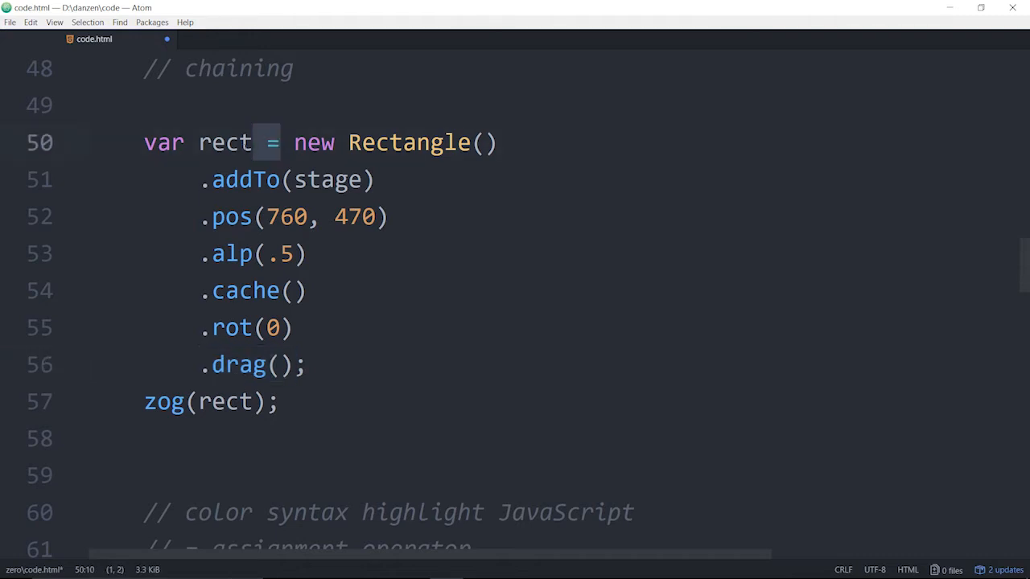
double_click(224, 142)
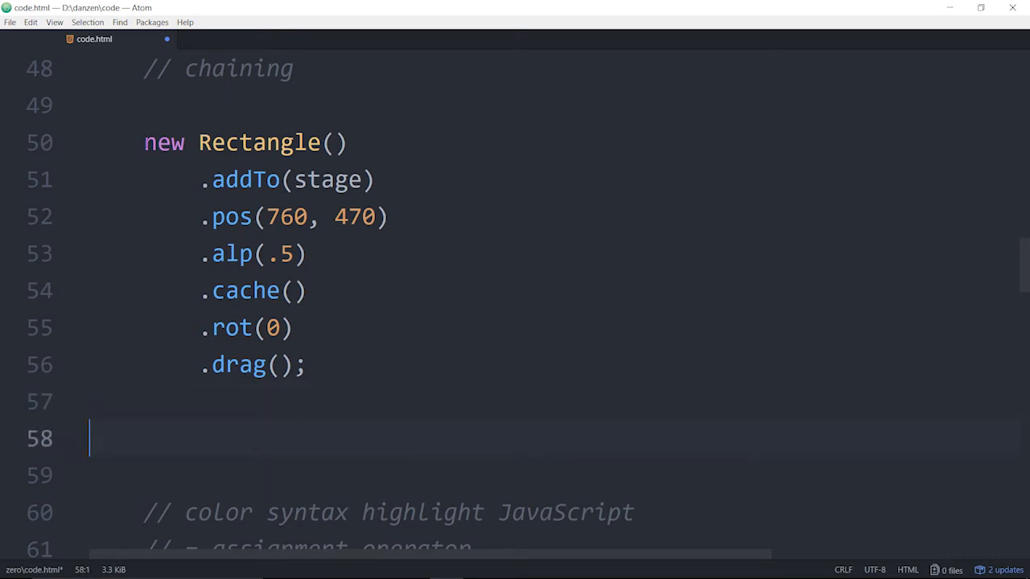
left_click(143, 143)
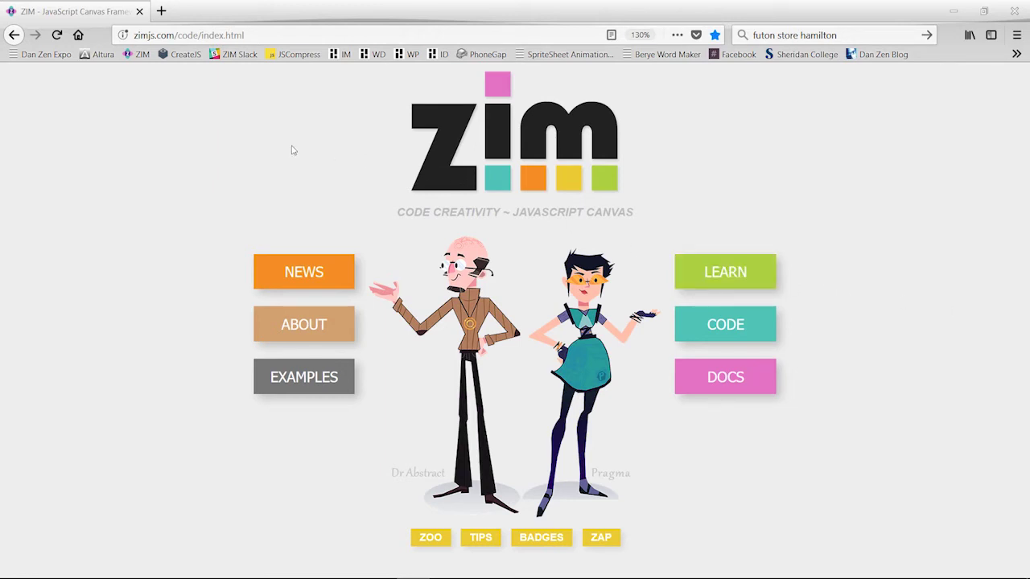
mouse_move(481, 538)
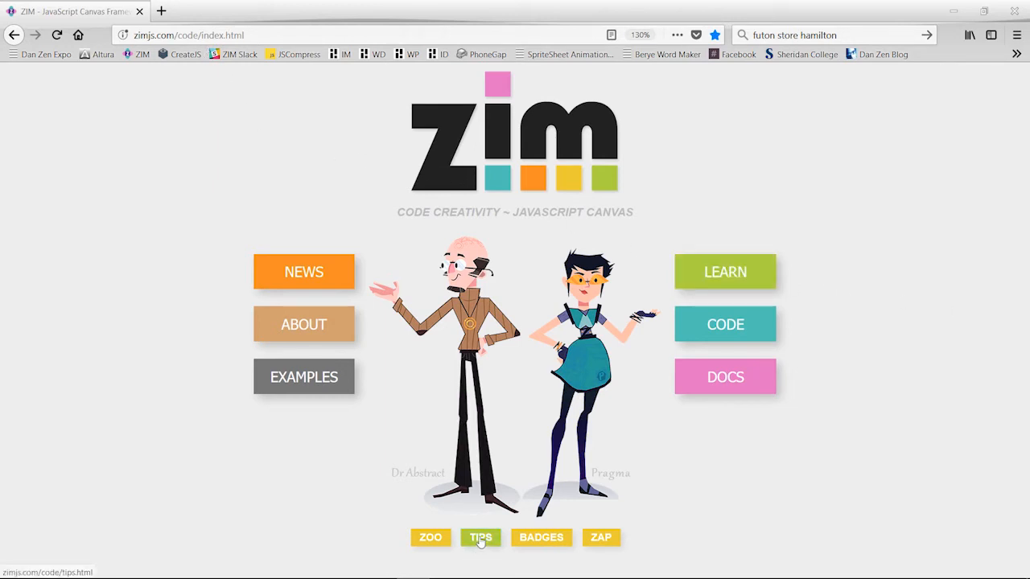
mouse_move(613, 537)
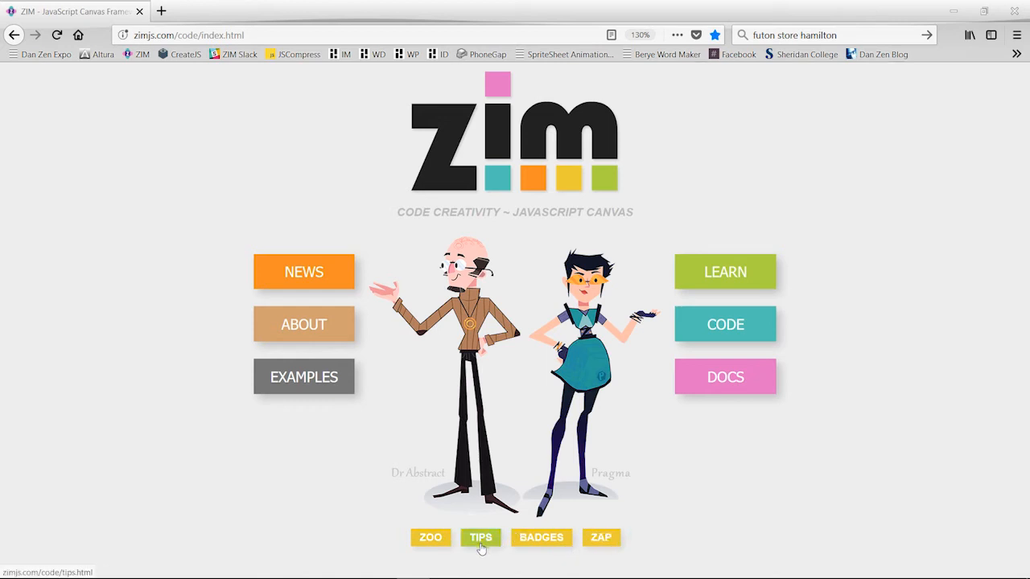
- Navigate from the ZIM home page to the ZIM Tips page via the TIPS button
left_click(483, 538)
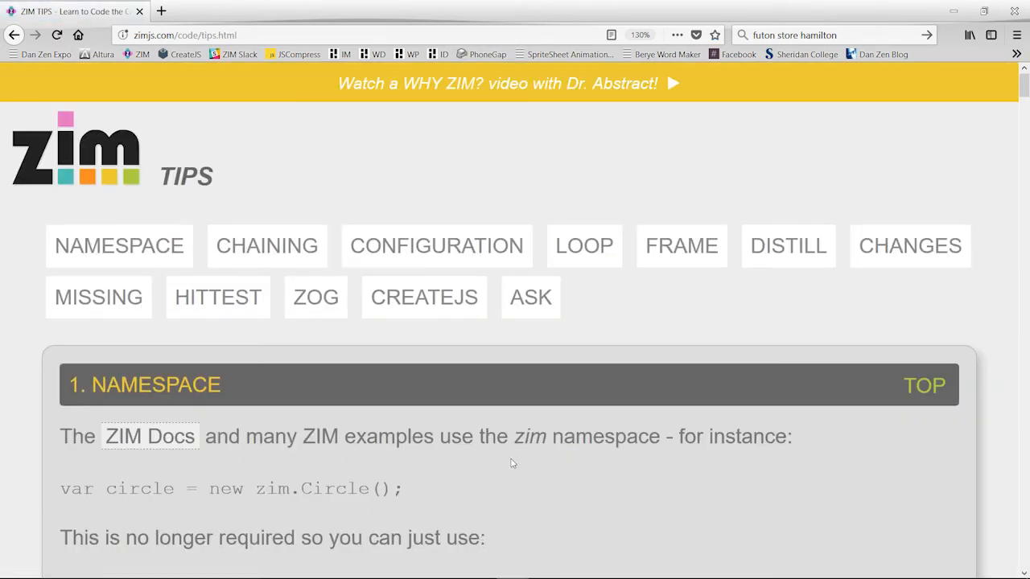
scroll("down", 3)
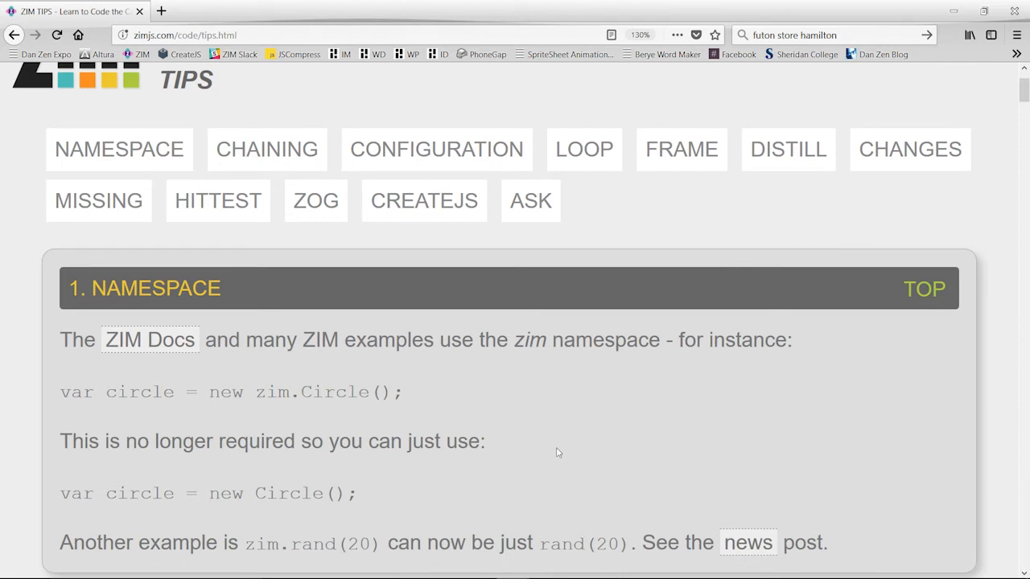
mouse_move(424, 383)
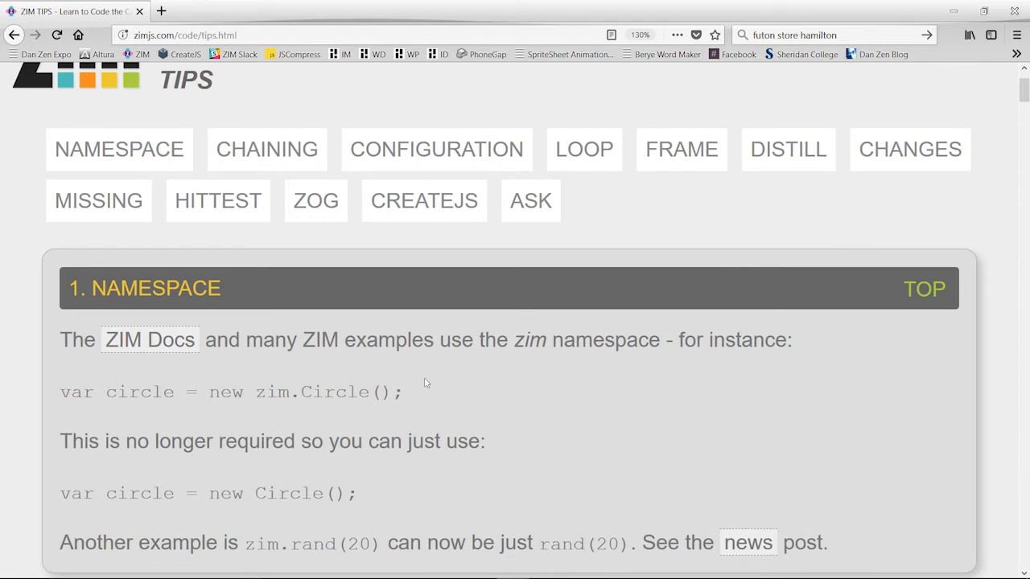
mouse_move(373, 427)
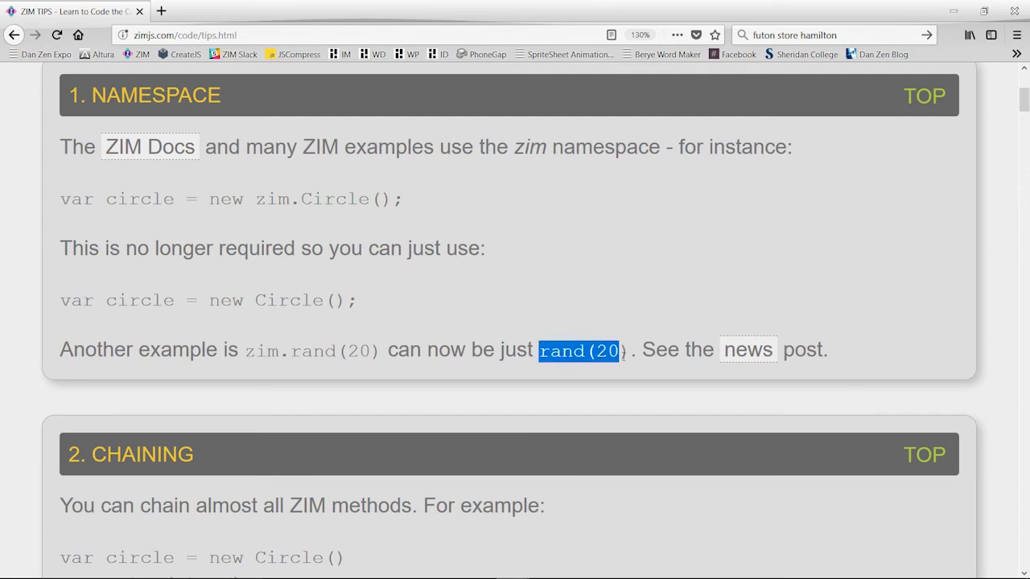
left_click(276, 300)
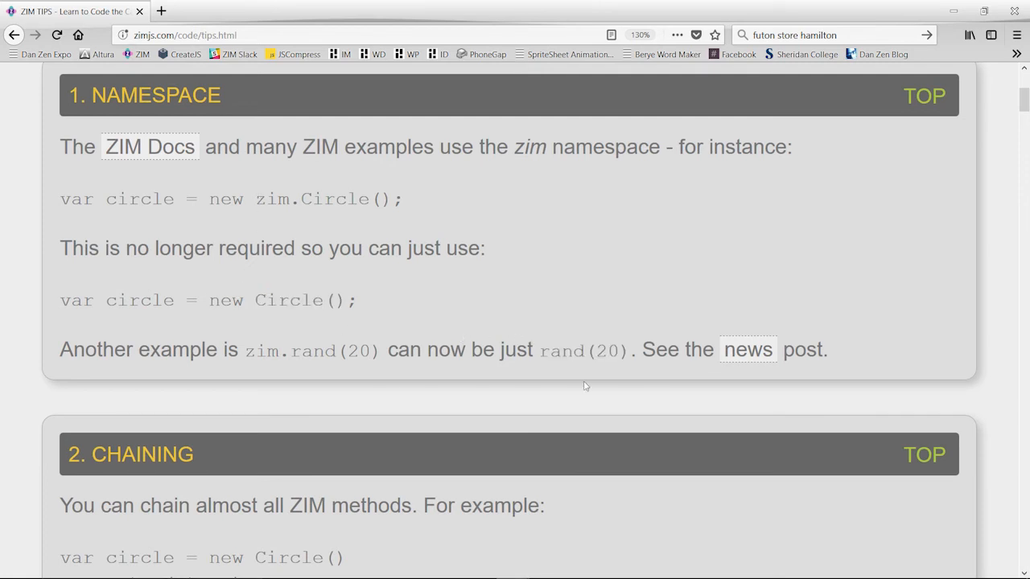
scroll("down", 3)
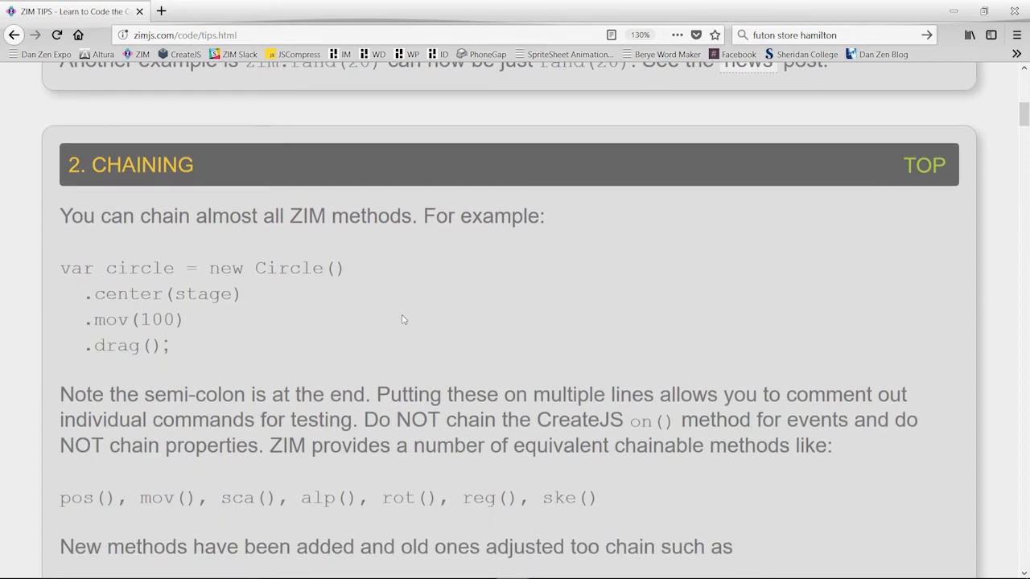
scroll("down", 3)
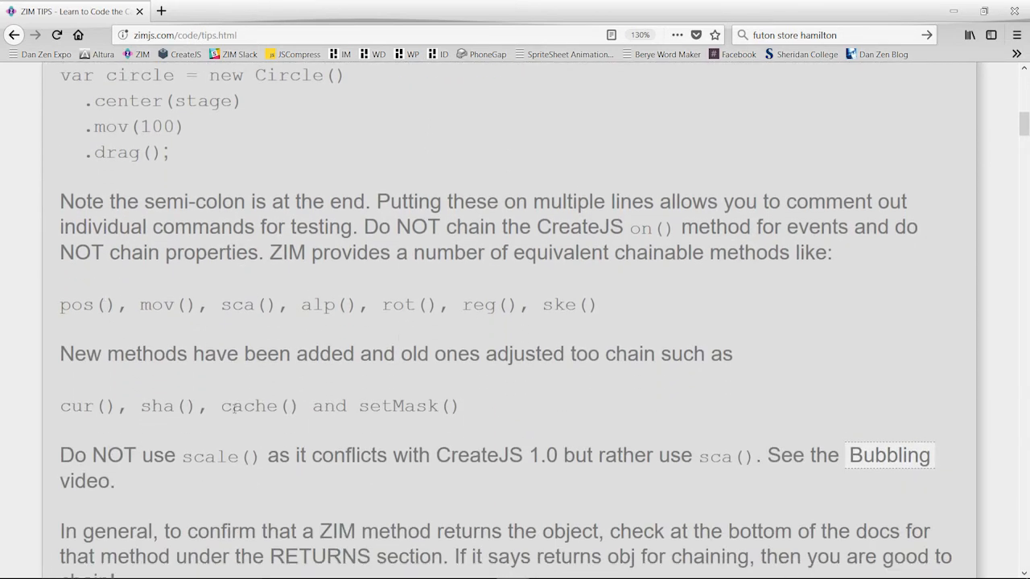
scroll("down", 3)
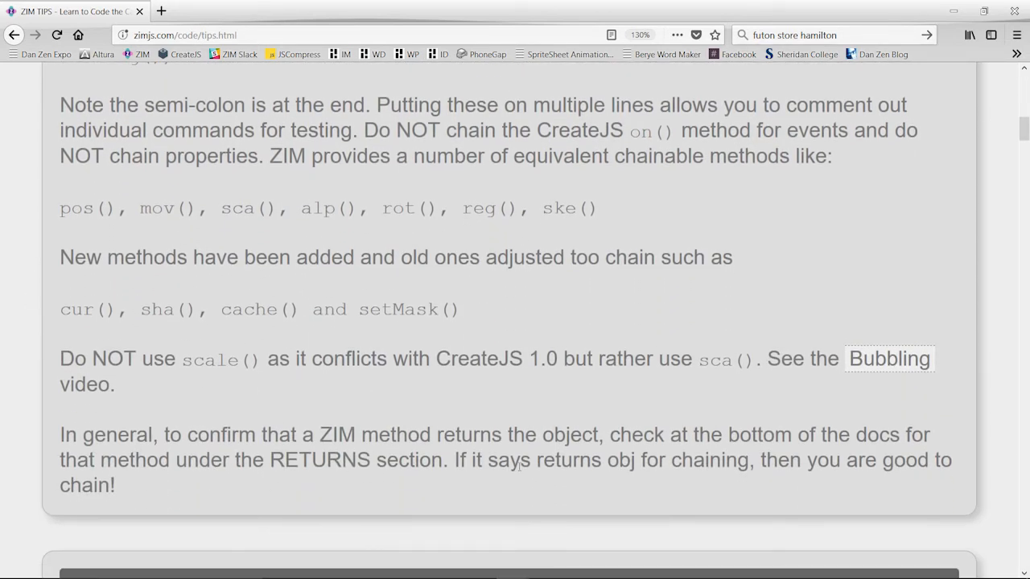
scroll("down", 3)
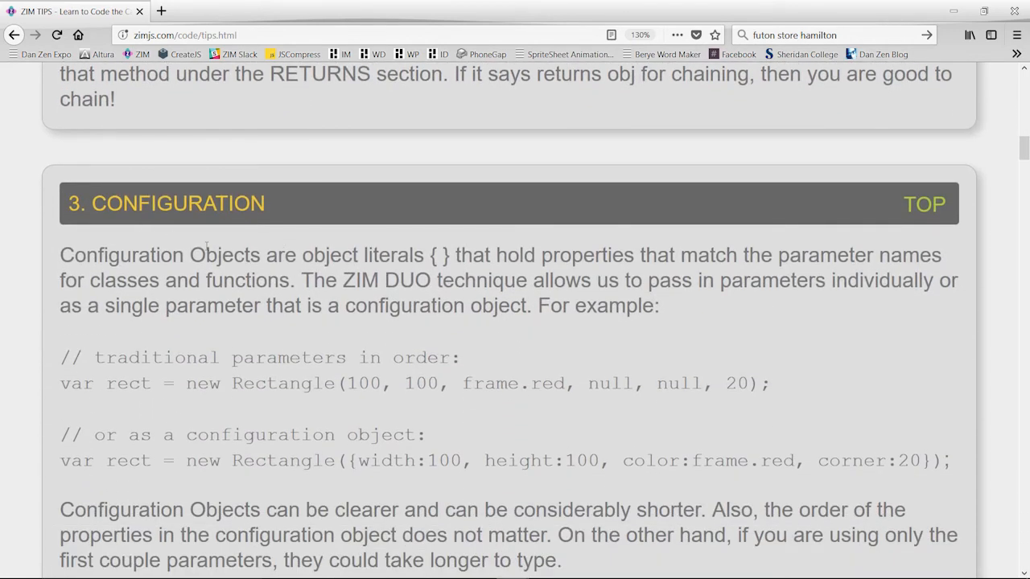
mouse_move(303, 305)
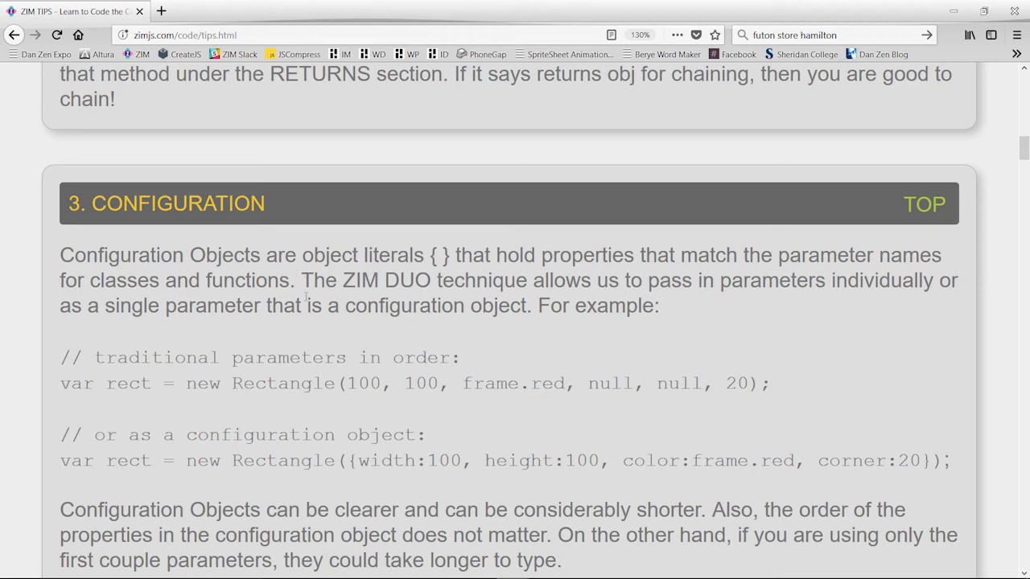
scroll("down", 3)
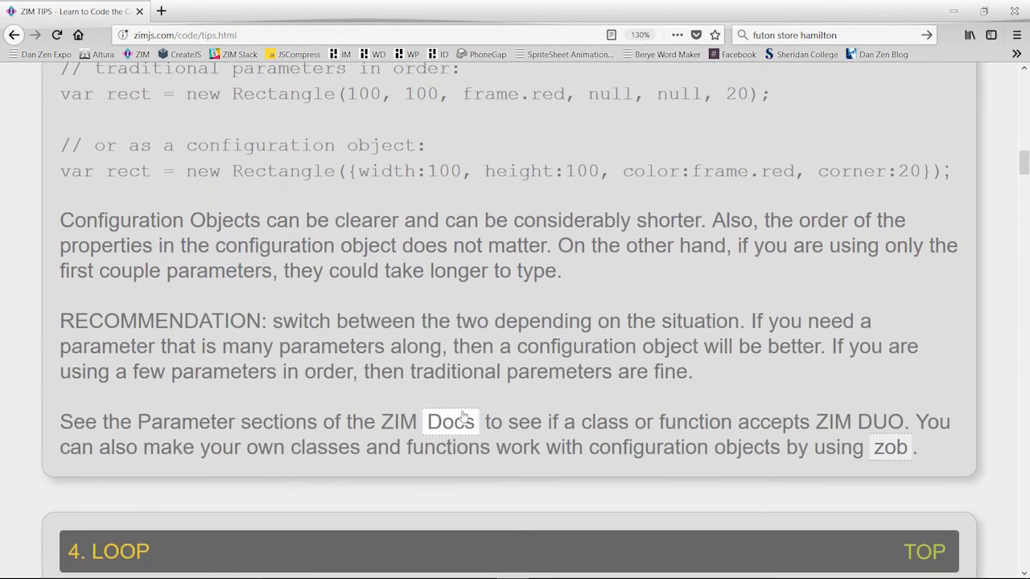
scroll("down", 3)
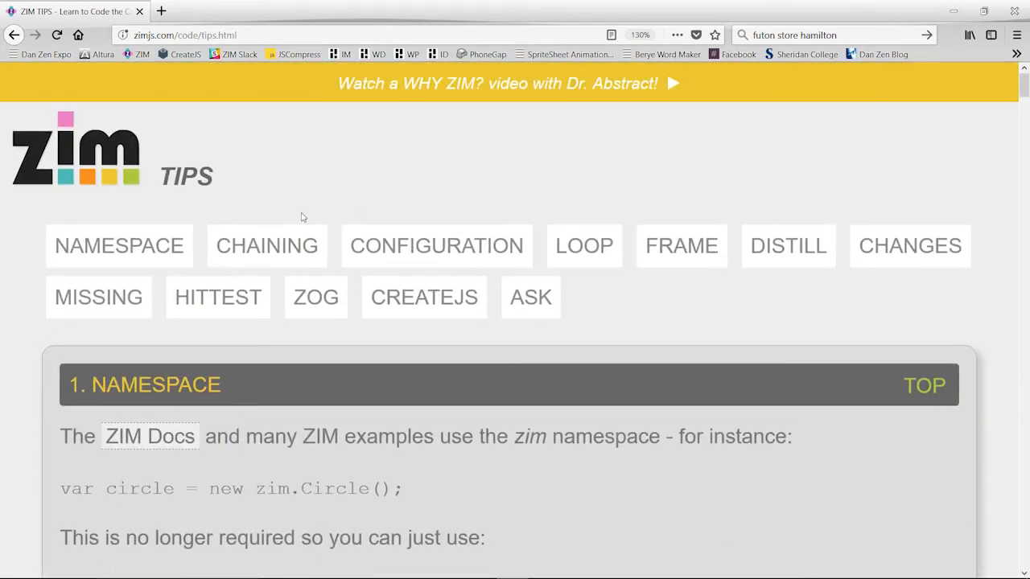
mouse_move(312, 385)
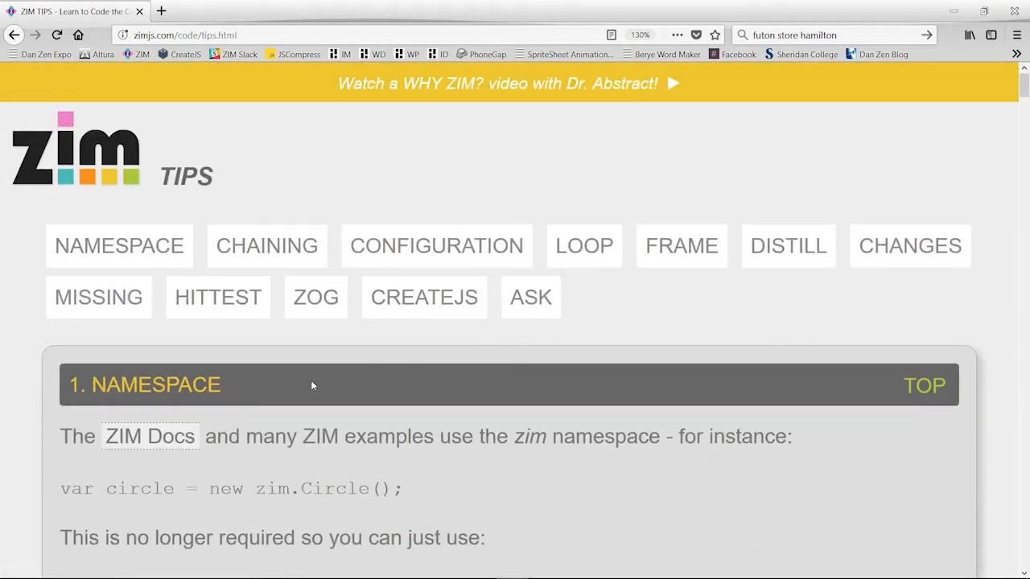